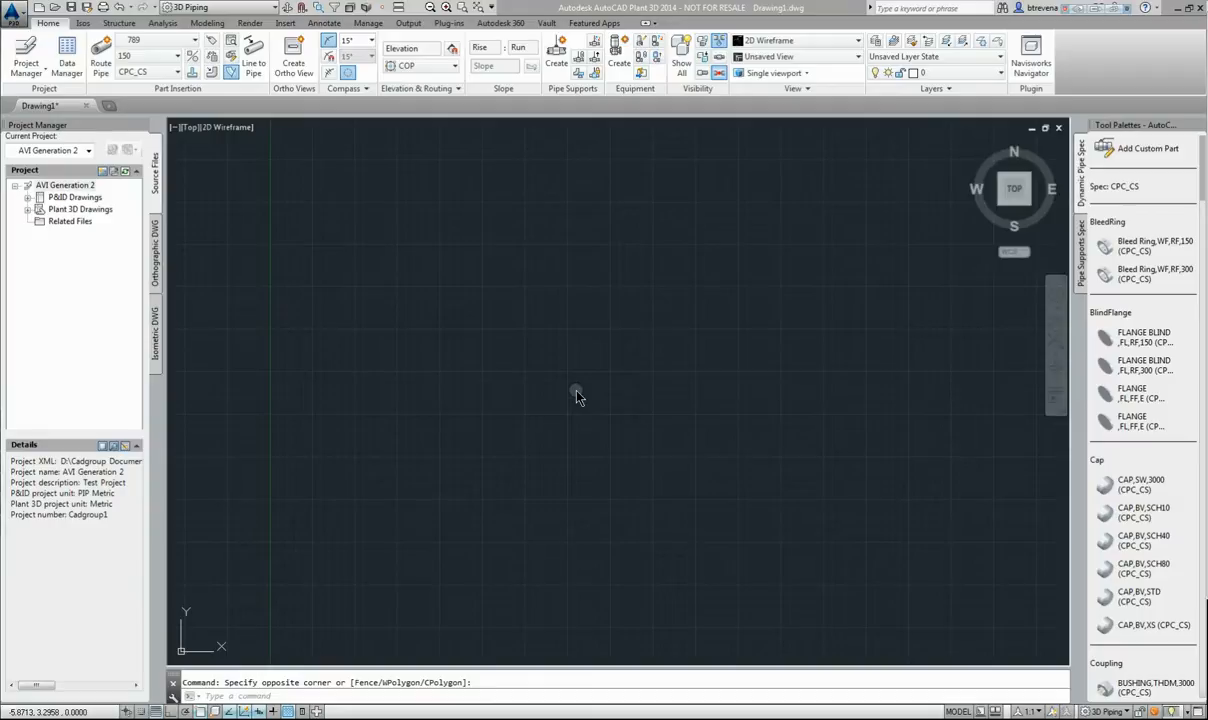
mouse_move(569, 390)
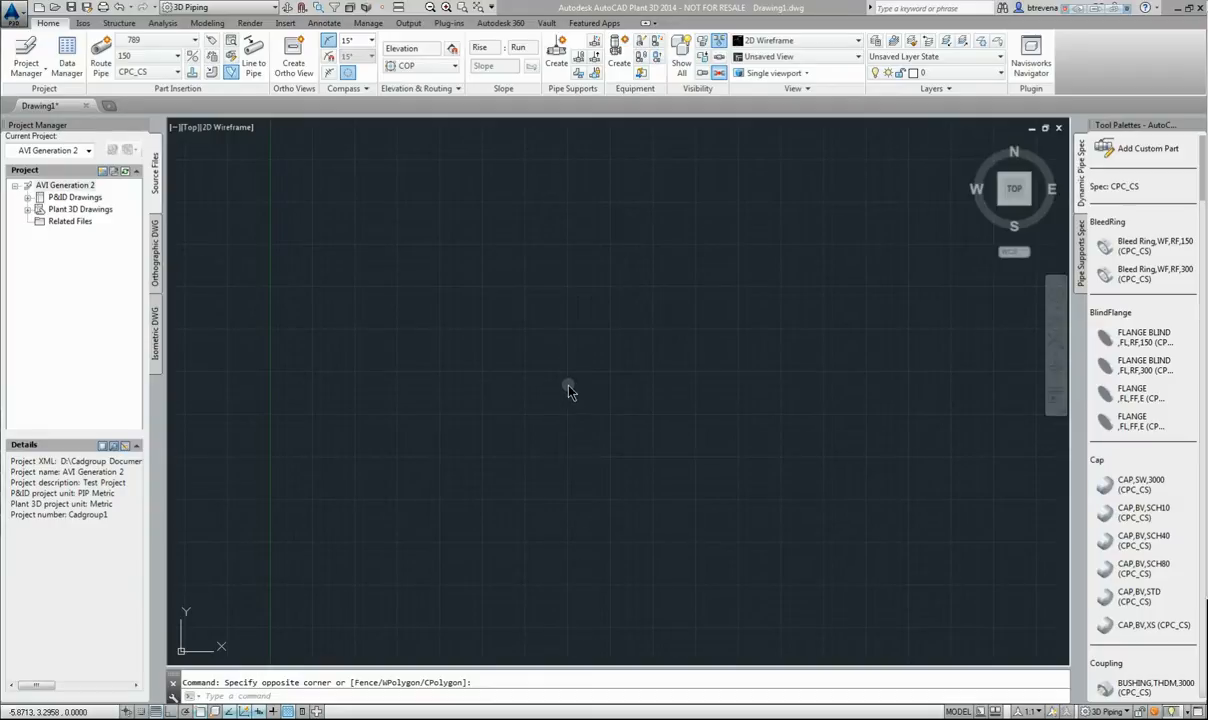
mouse_move(533, 368)
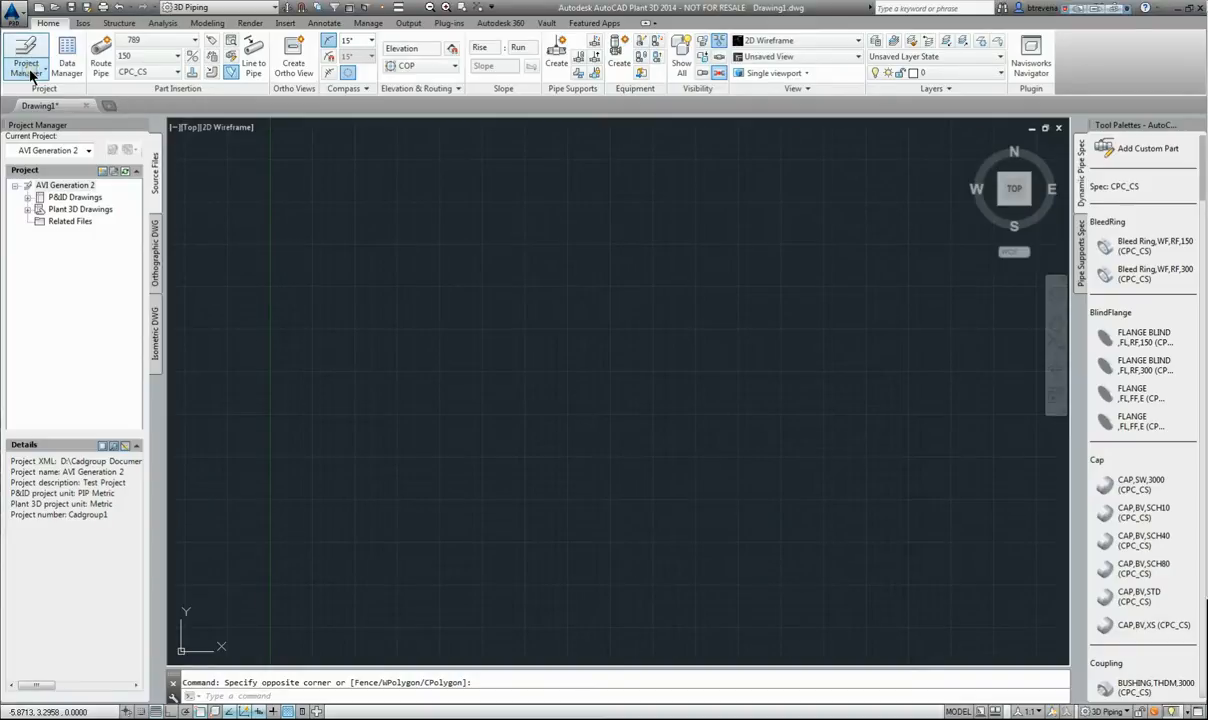
- In Project Setup, open Iso Style Setup and load the Final_A1 isometric style
left_click(26, 55)
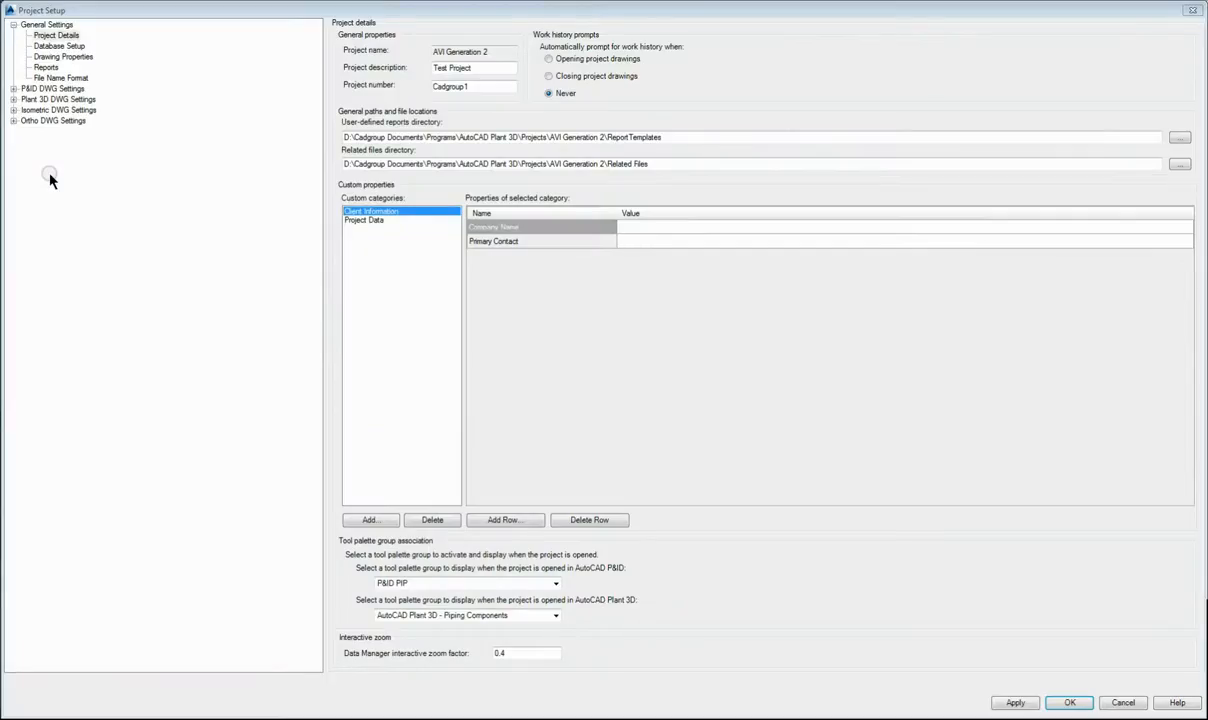
left_click(14, 110)
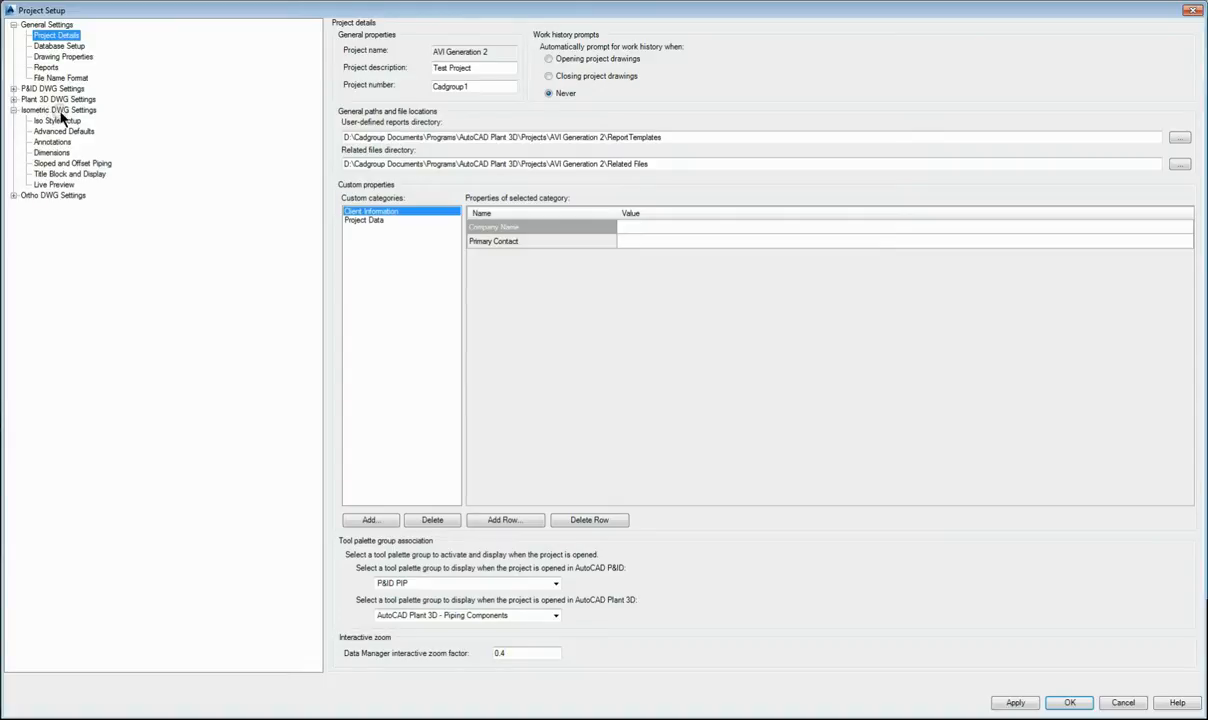
left_click(55, 120)
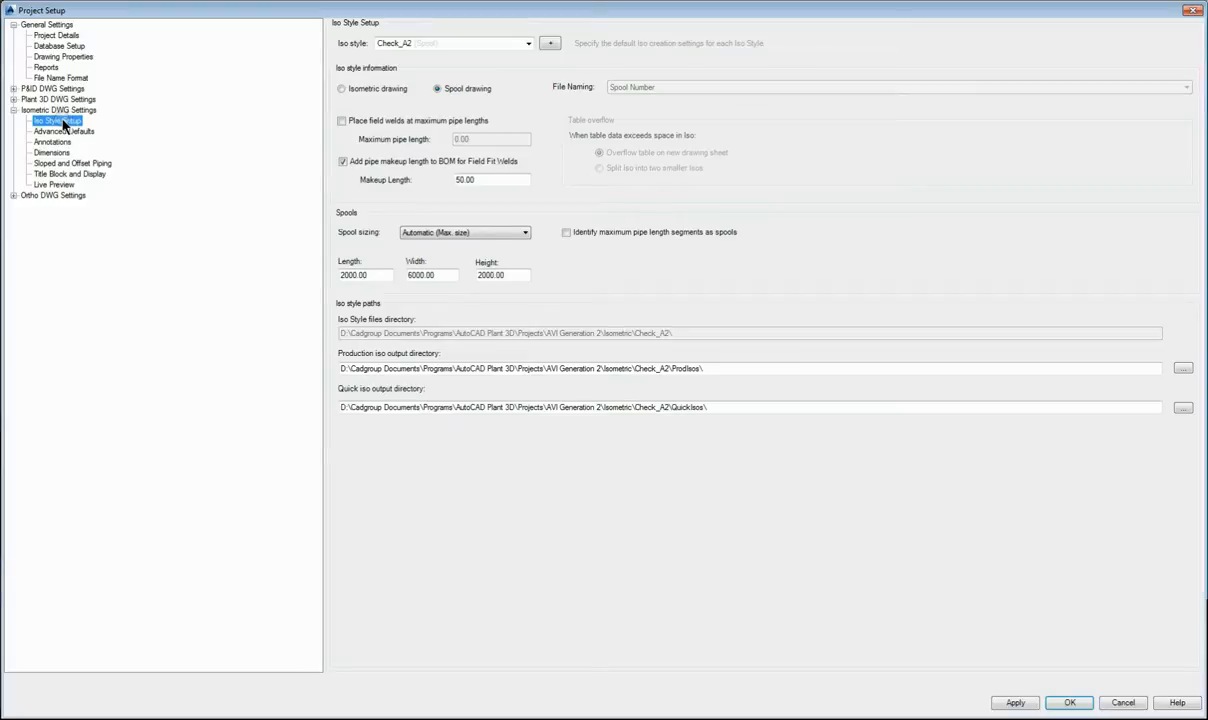
left_click(528, 43)
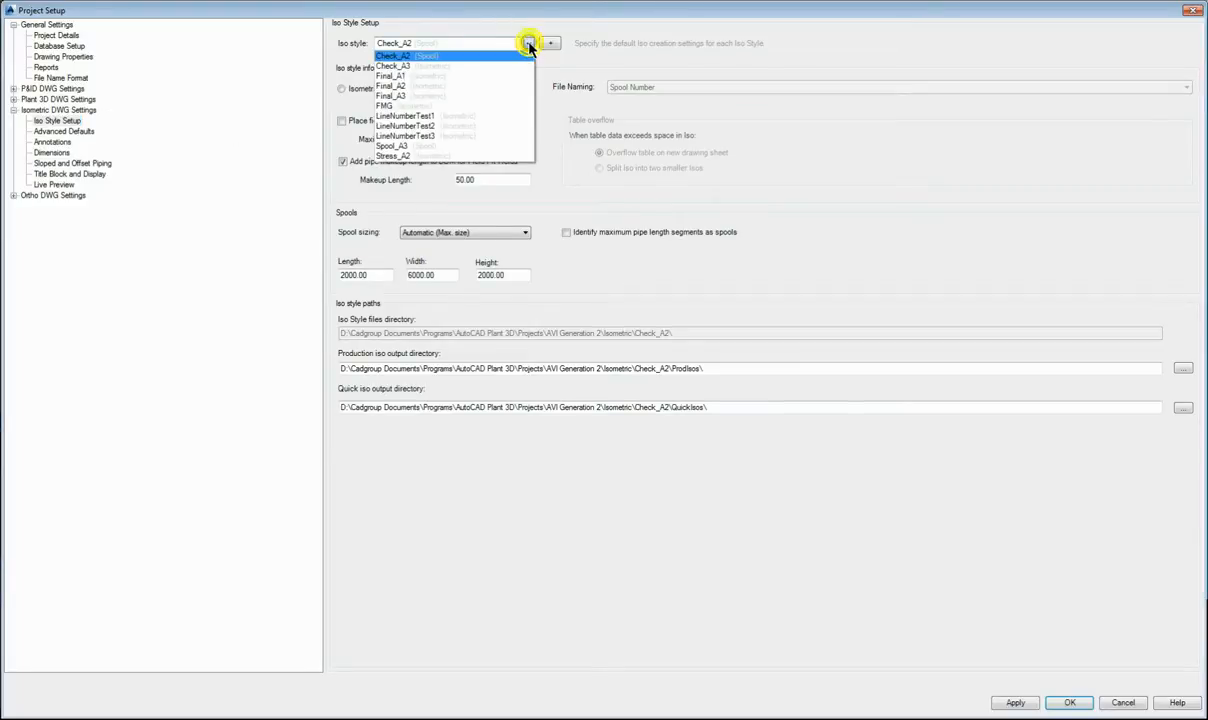
left_click(392, 76)
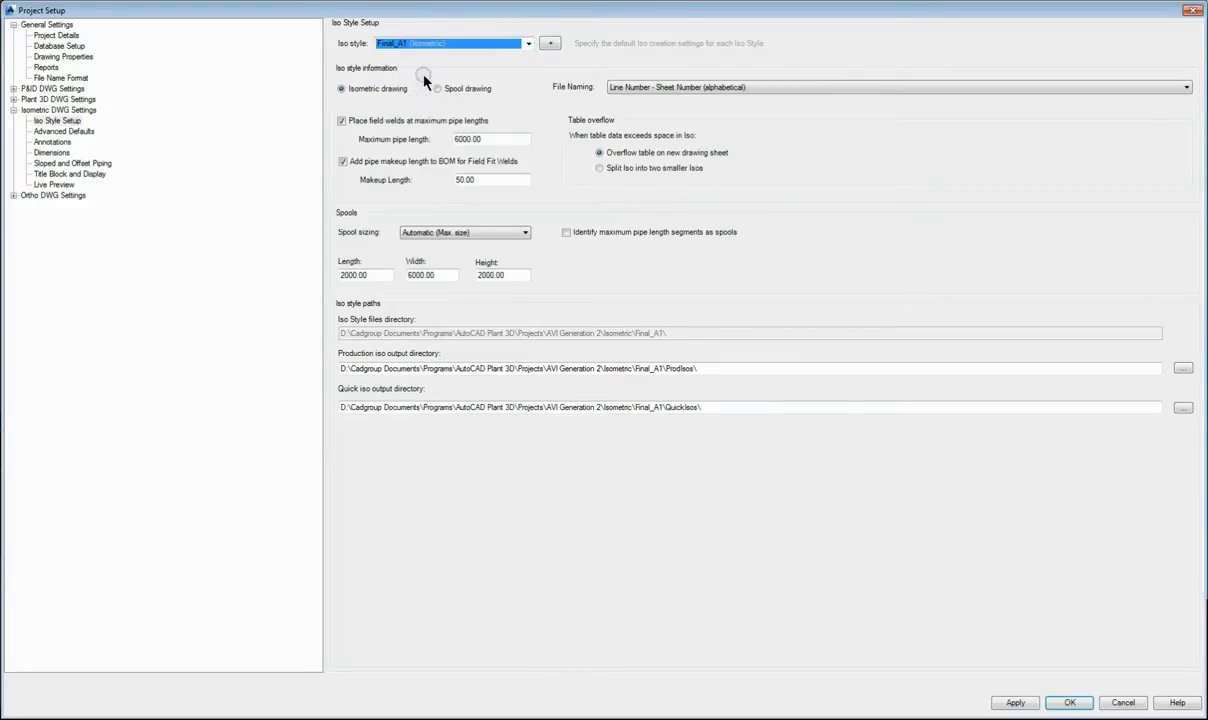
mouse_move(332, 76)
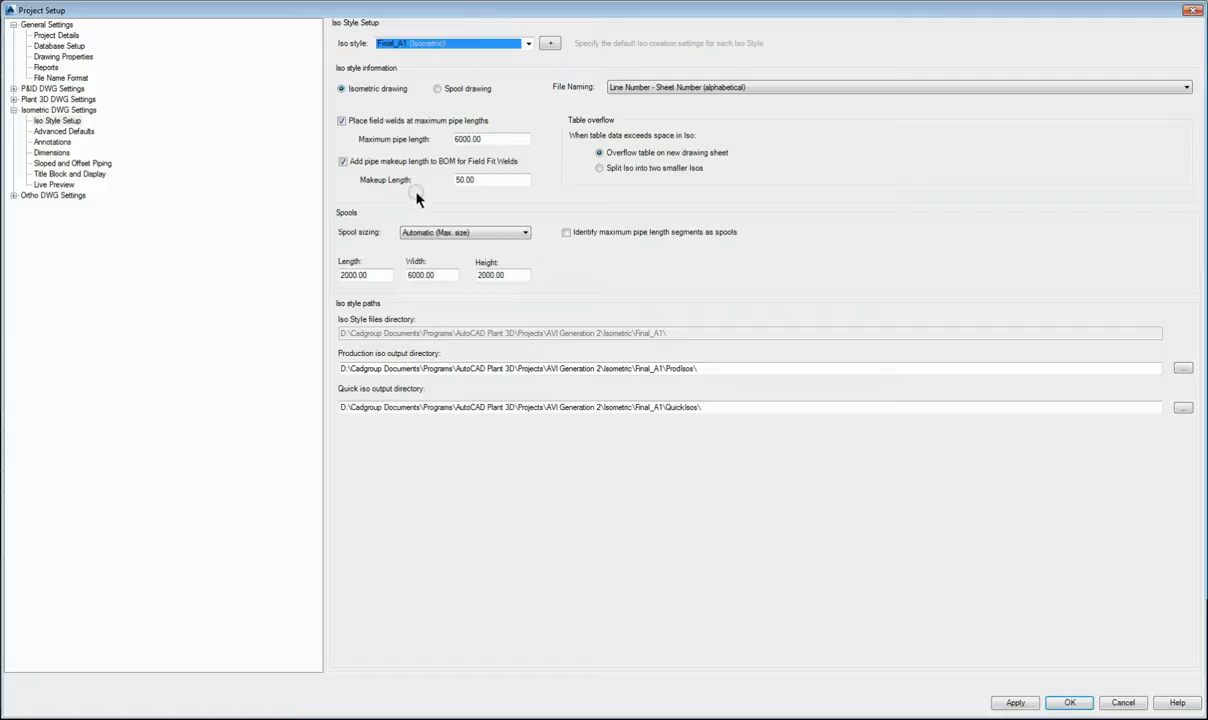
mouse_move(412, 223)
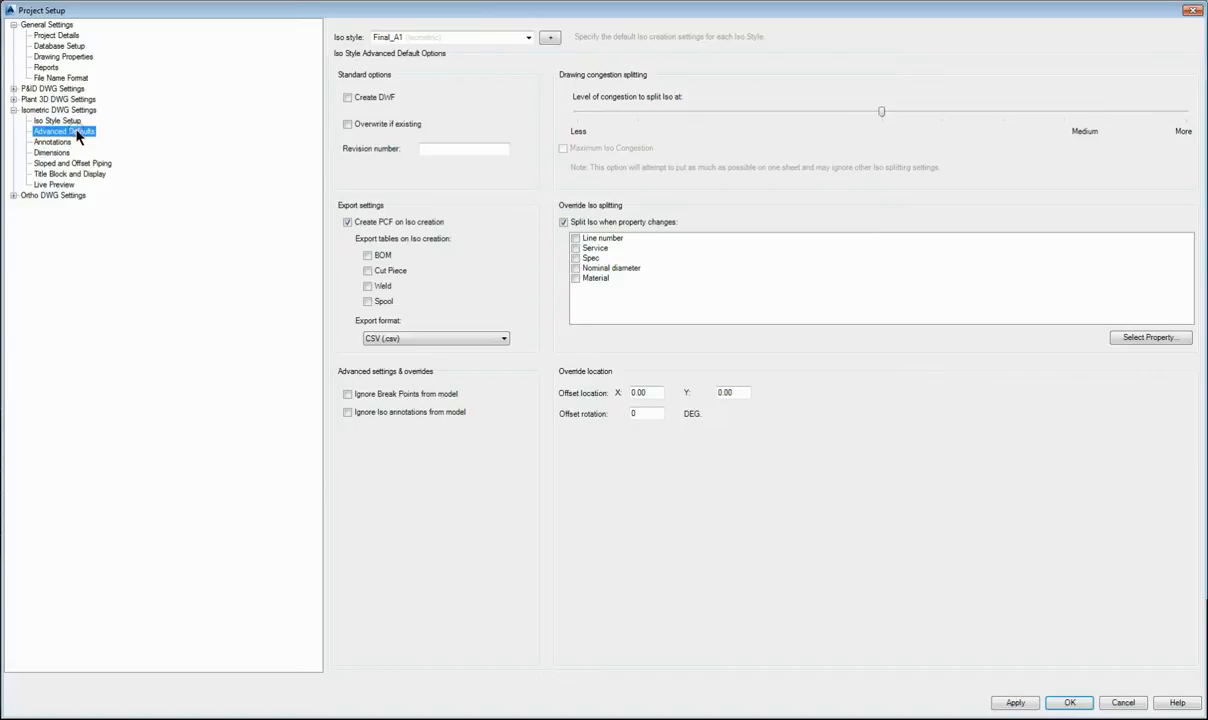
mouse_move(818, 122)
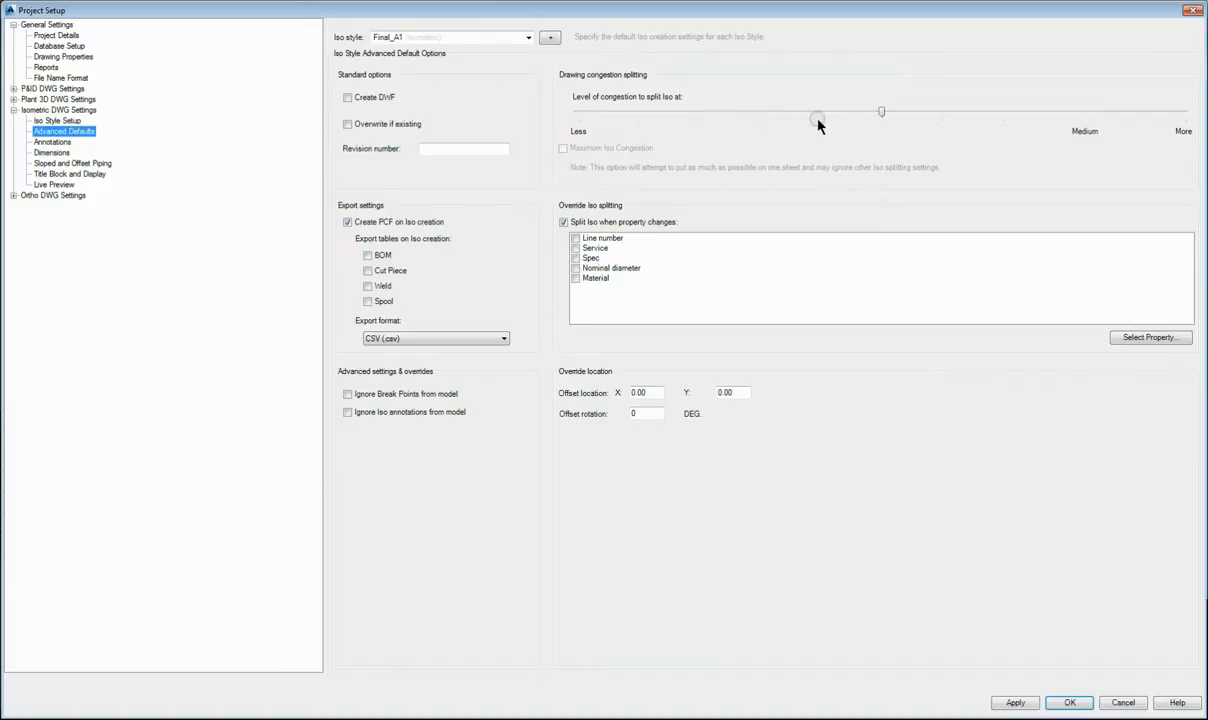
- Move the 'Level of congestion to split Iso at' slider to Medium
left_click_drag(881, 111, 950, 111)
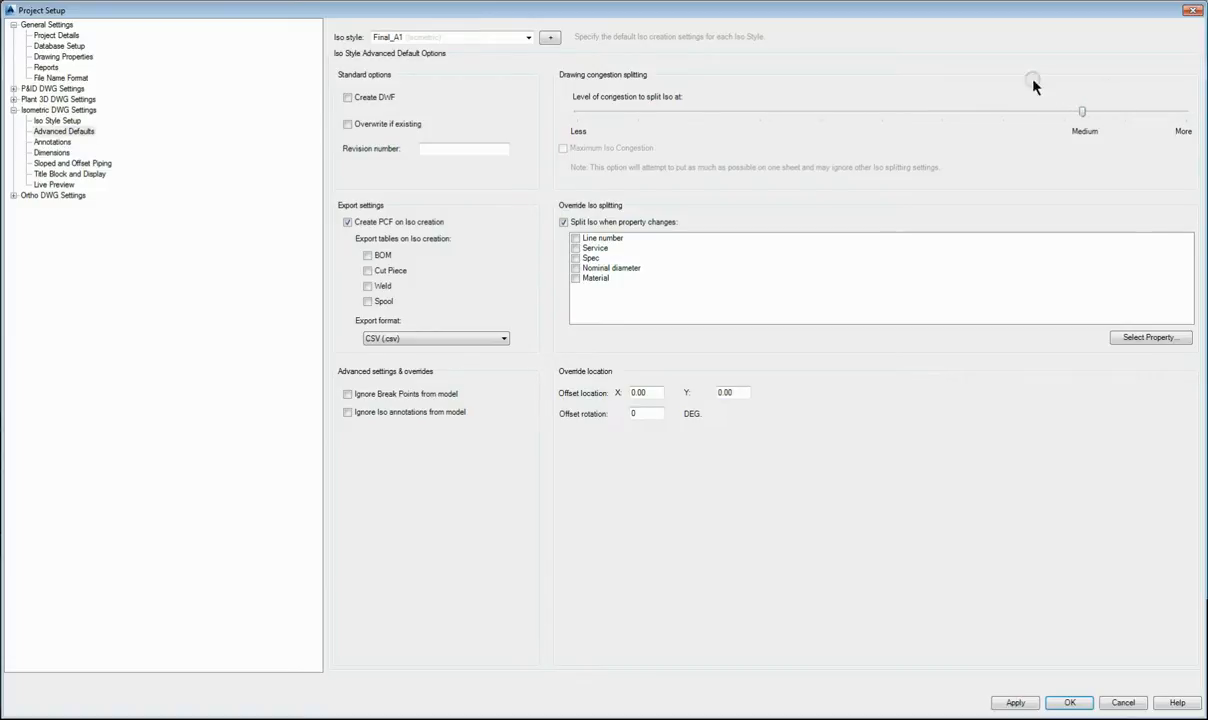
left_click_drag(1082, 111, 1112, 111)
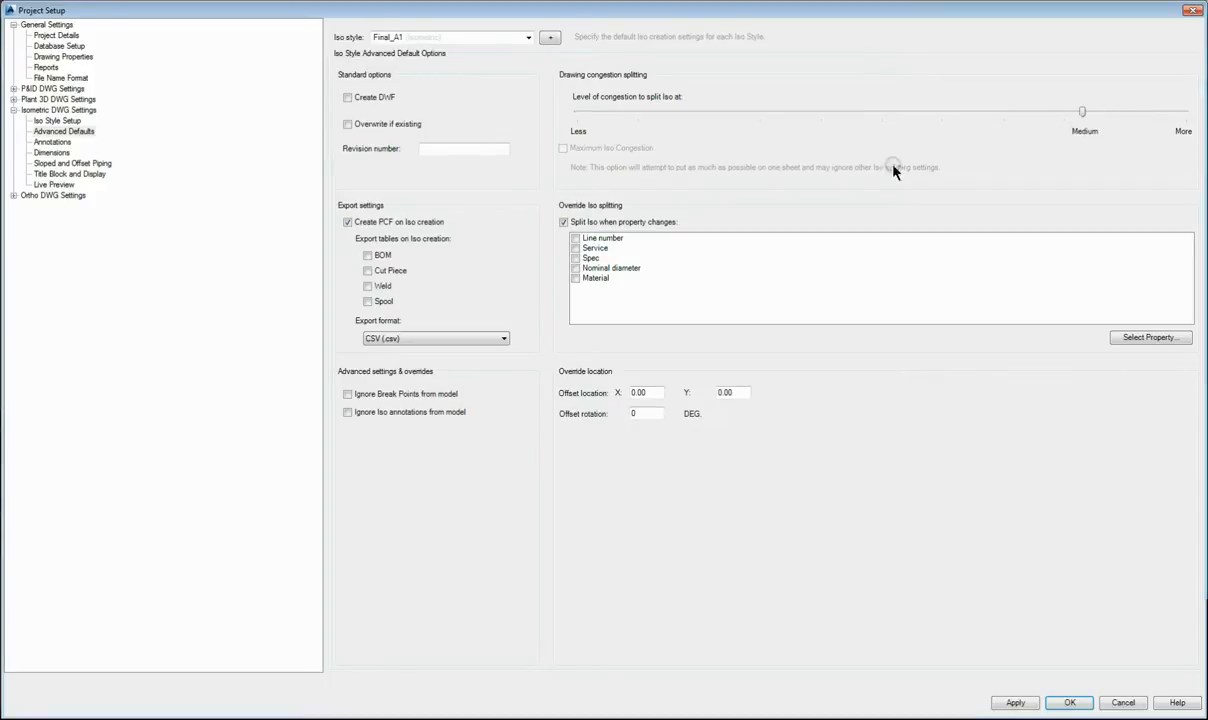
mouse_move(110, 148)
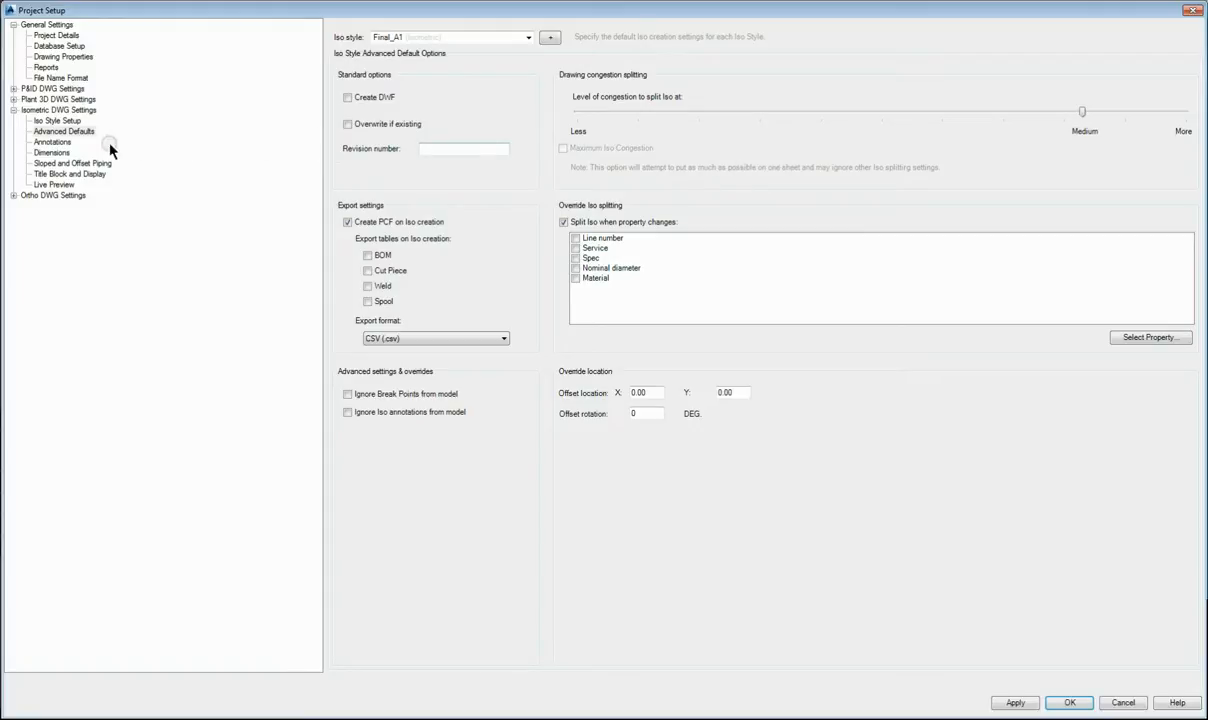
- Go through Dimensions and Sloped and Offset Piping to the Title Block and Display page
left_click(52, 141)
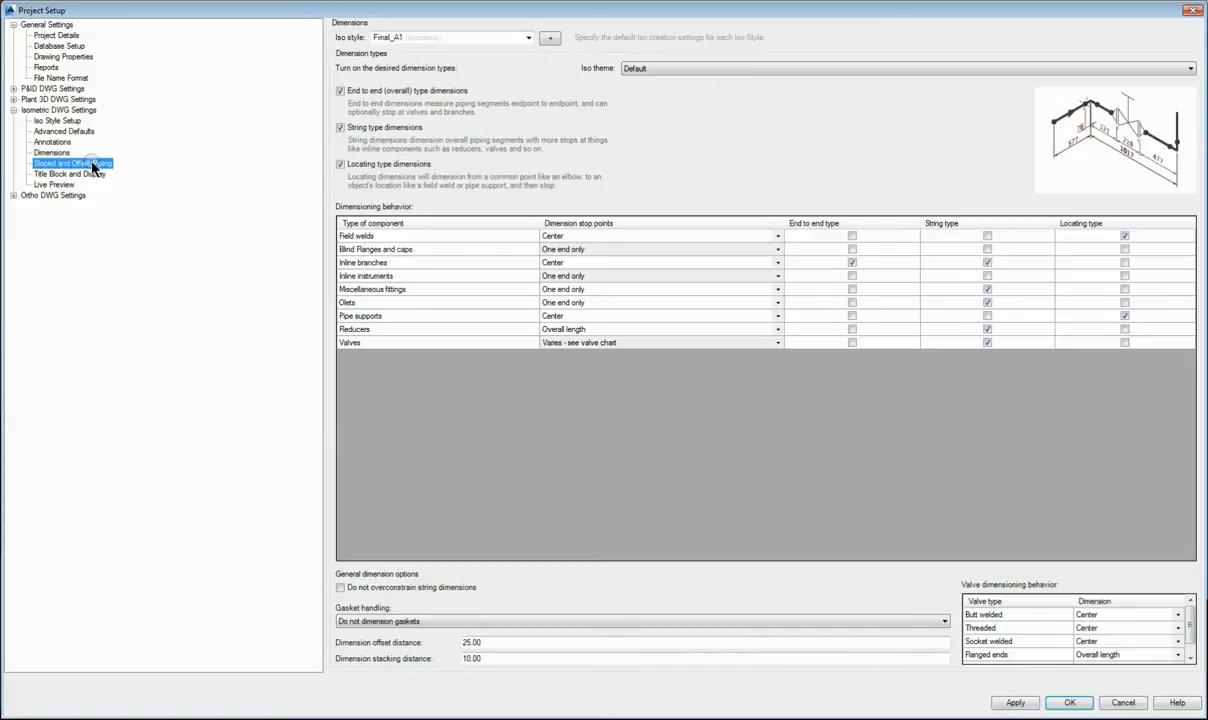
left_click(72, 163)
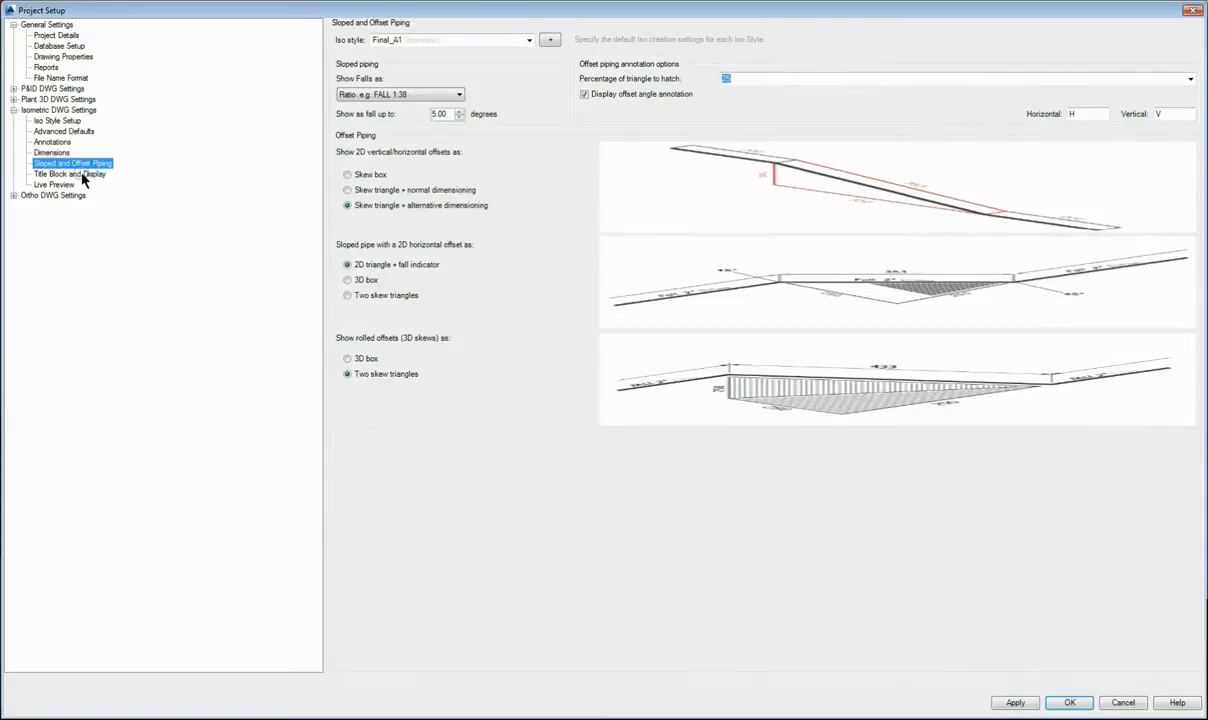
left_click(69, 173)
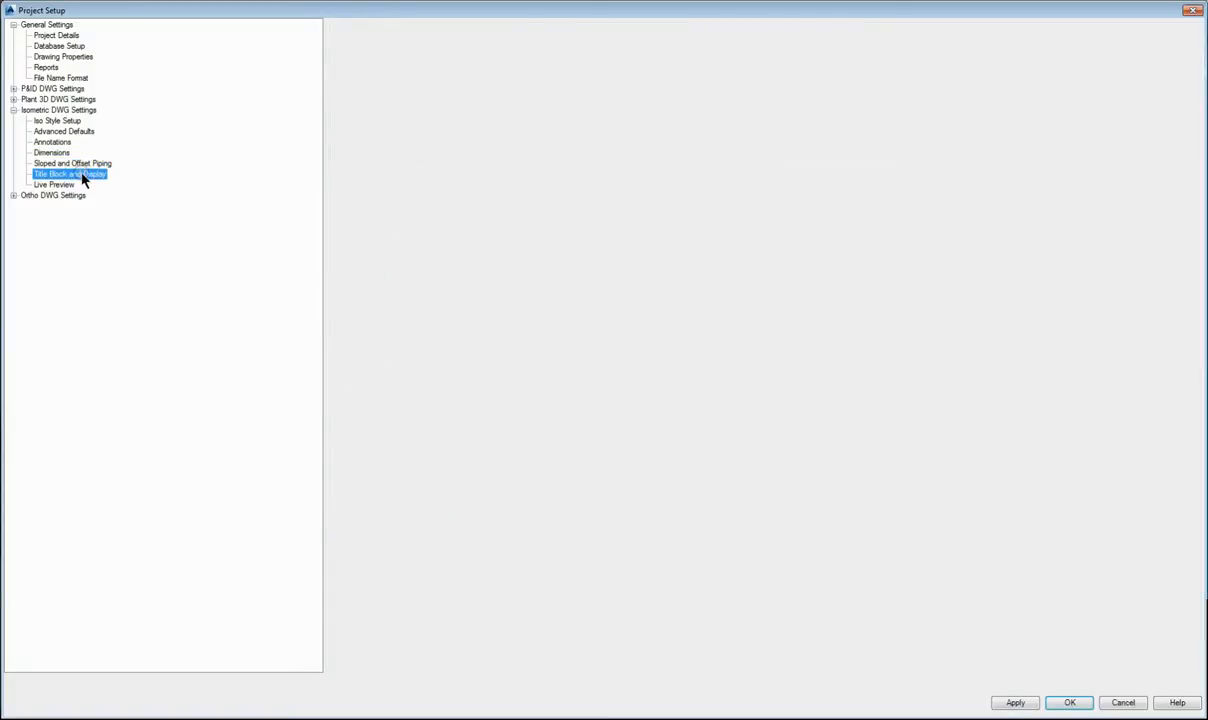
left_click(70, 174)
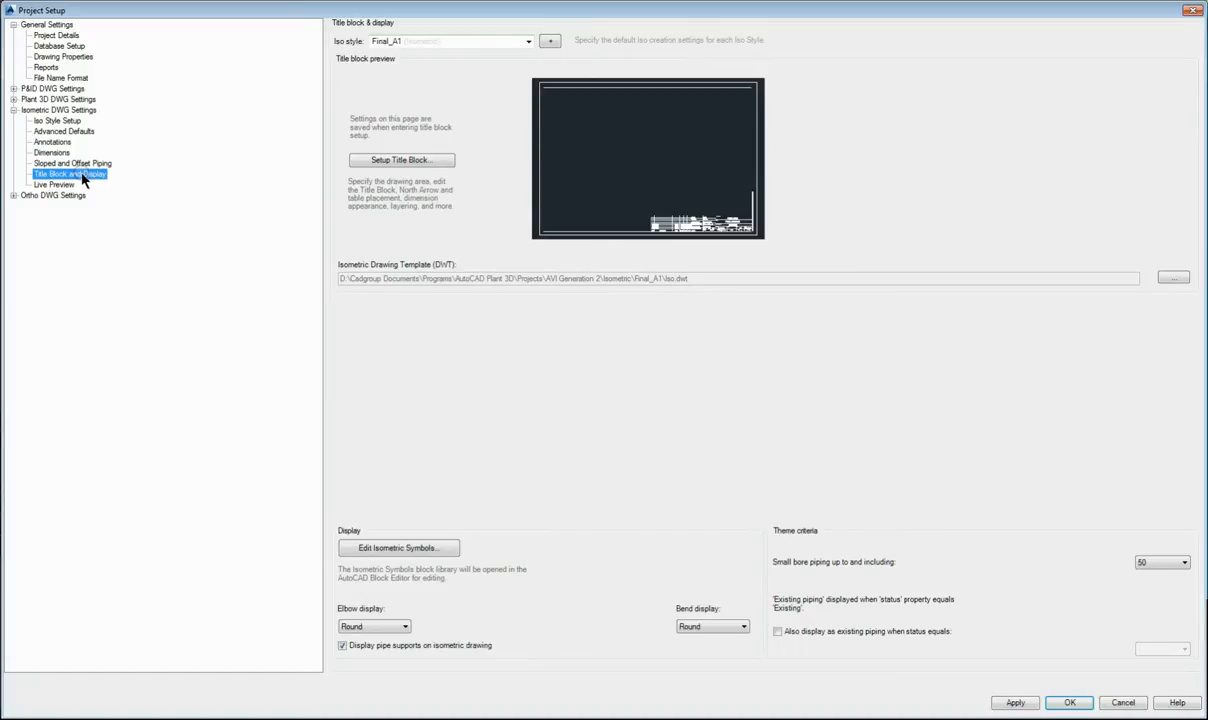
mouse_move(330, 508)
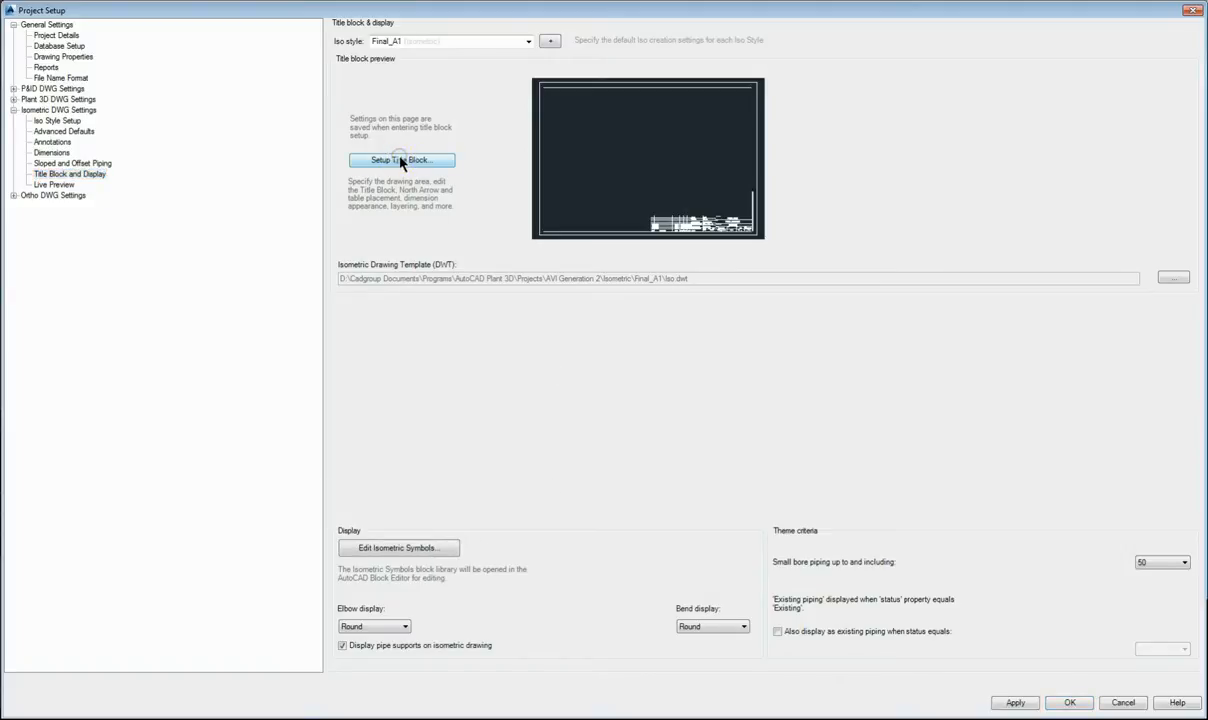
- Launch Setup Title Block to open the Final_A1 iso.dwt template
left_click(402, 160)
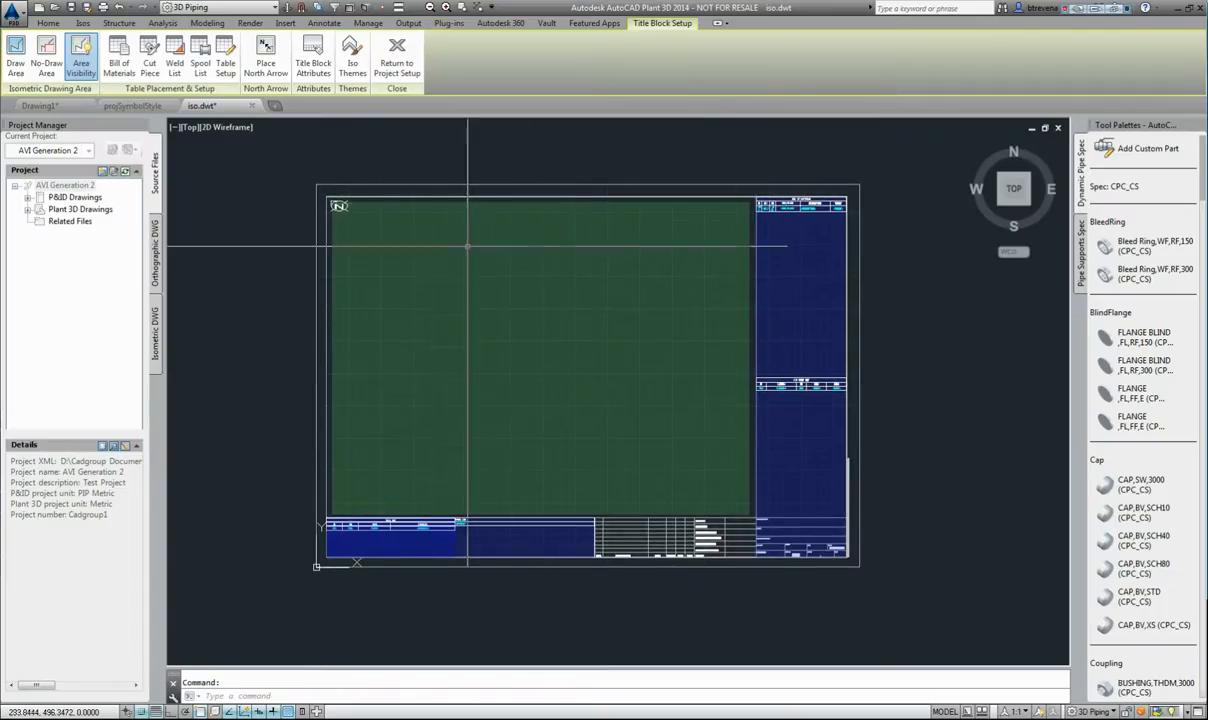
mouse_move(730, 503)
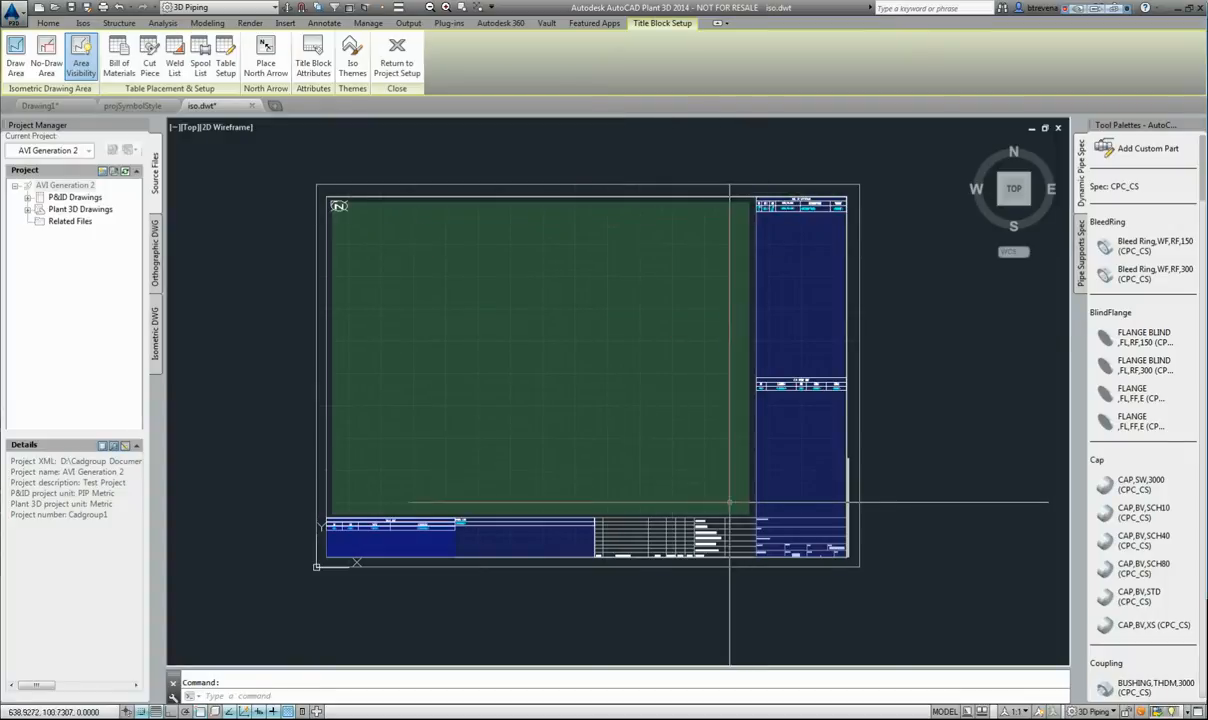
mouse_move(358, 490)
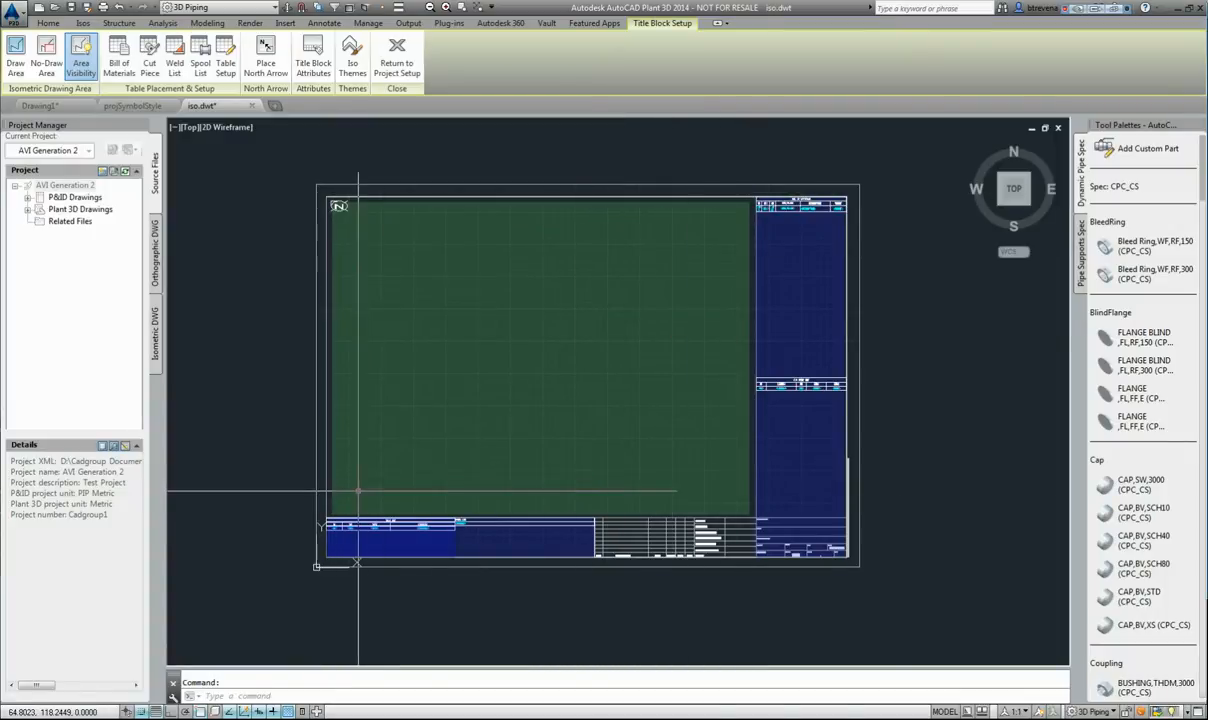
mouse_move(570, 440)
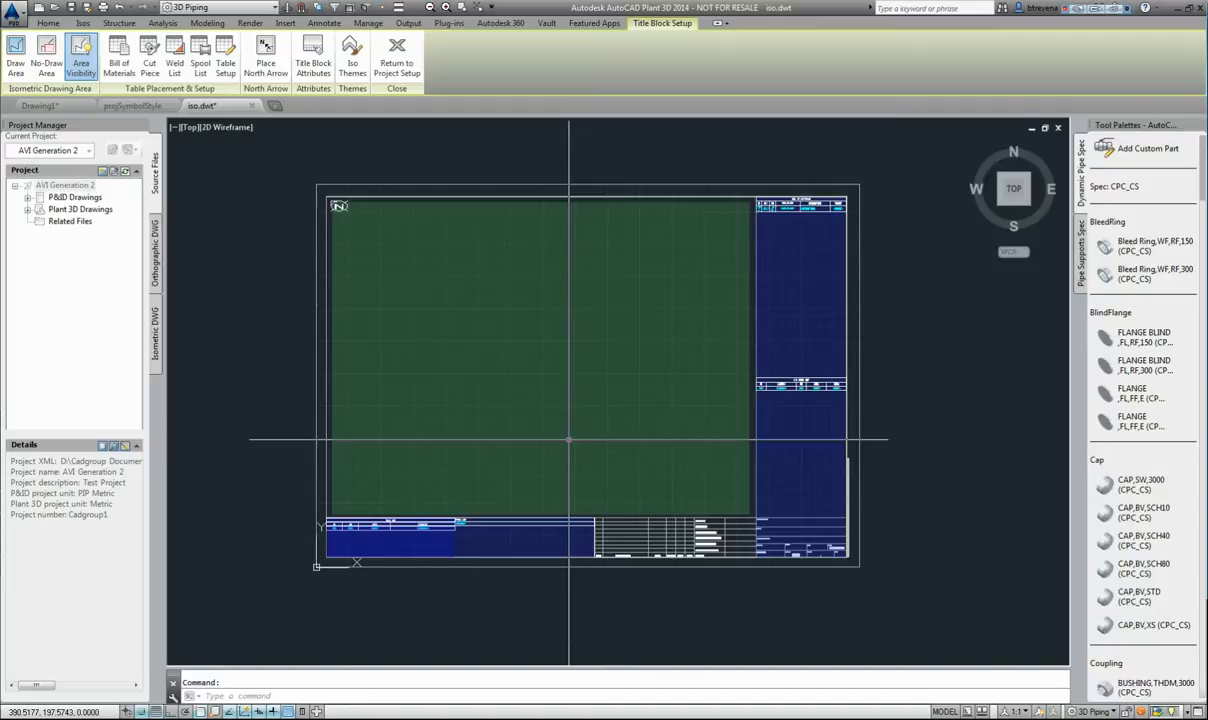
mouse_move(687, 192)
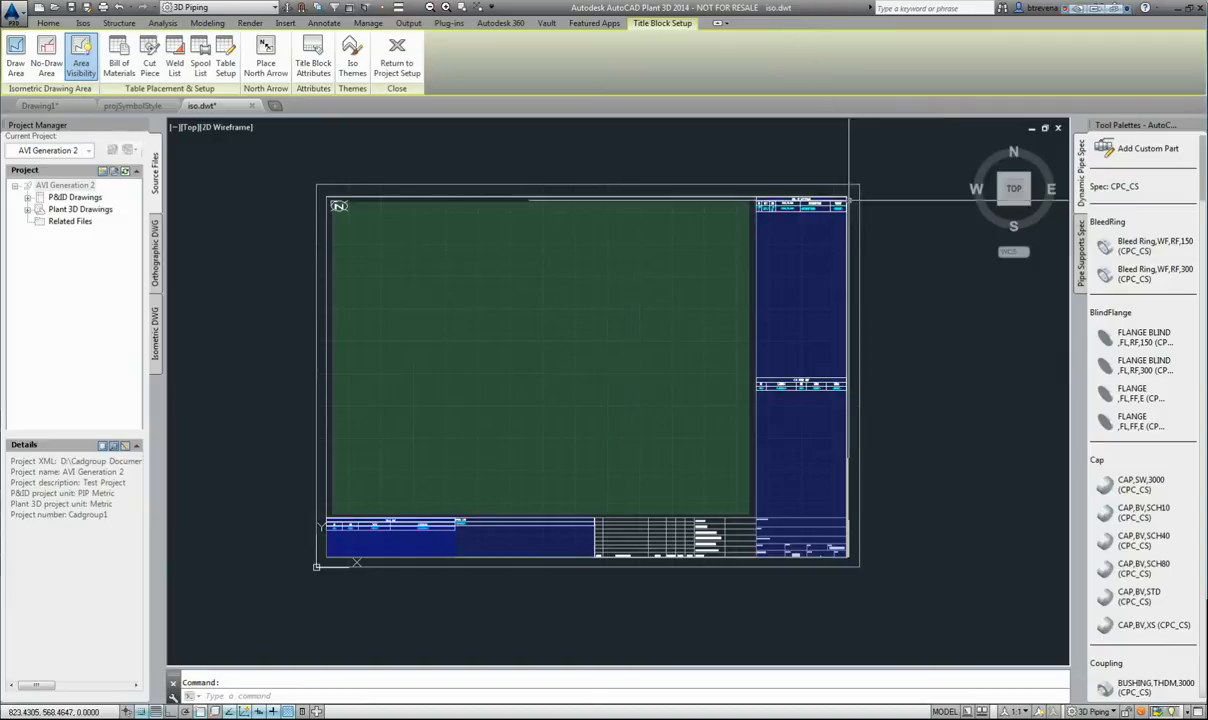
mouse_move(855, 220)
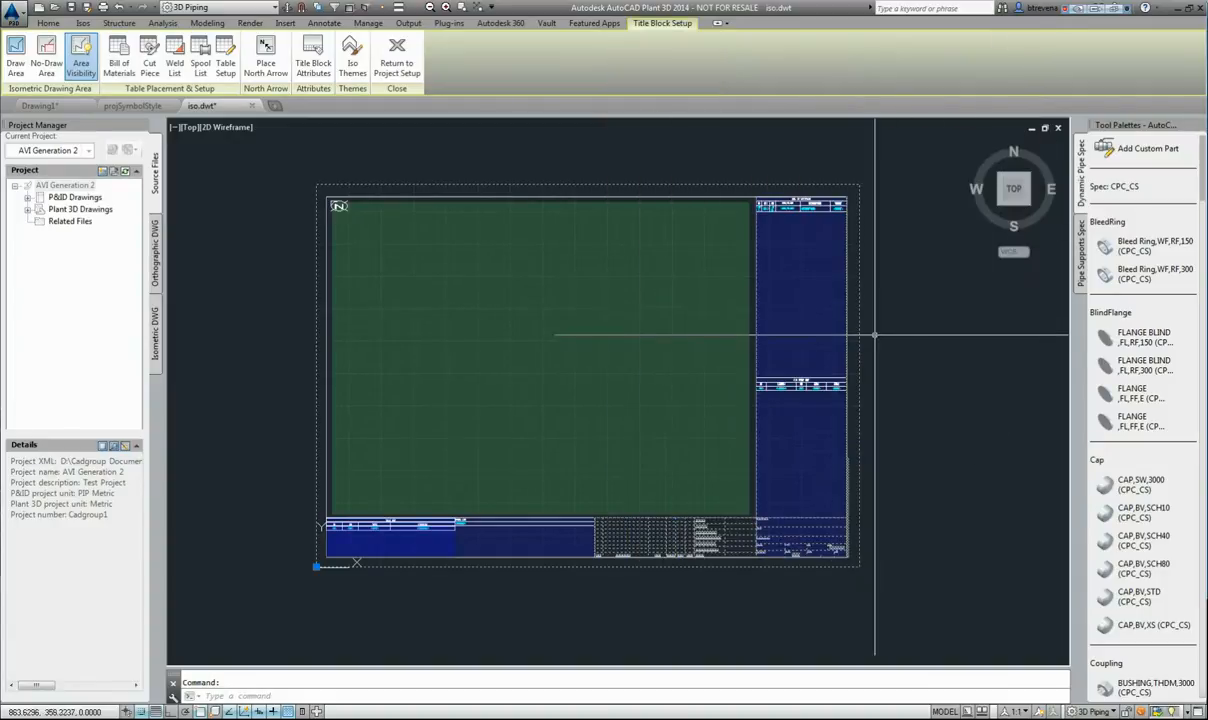
- Edit the title block in place and confirm the Reference Edit dialog
right_click(838, 333)
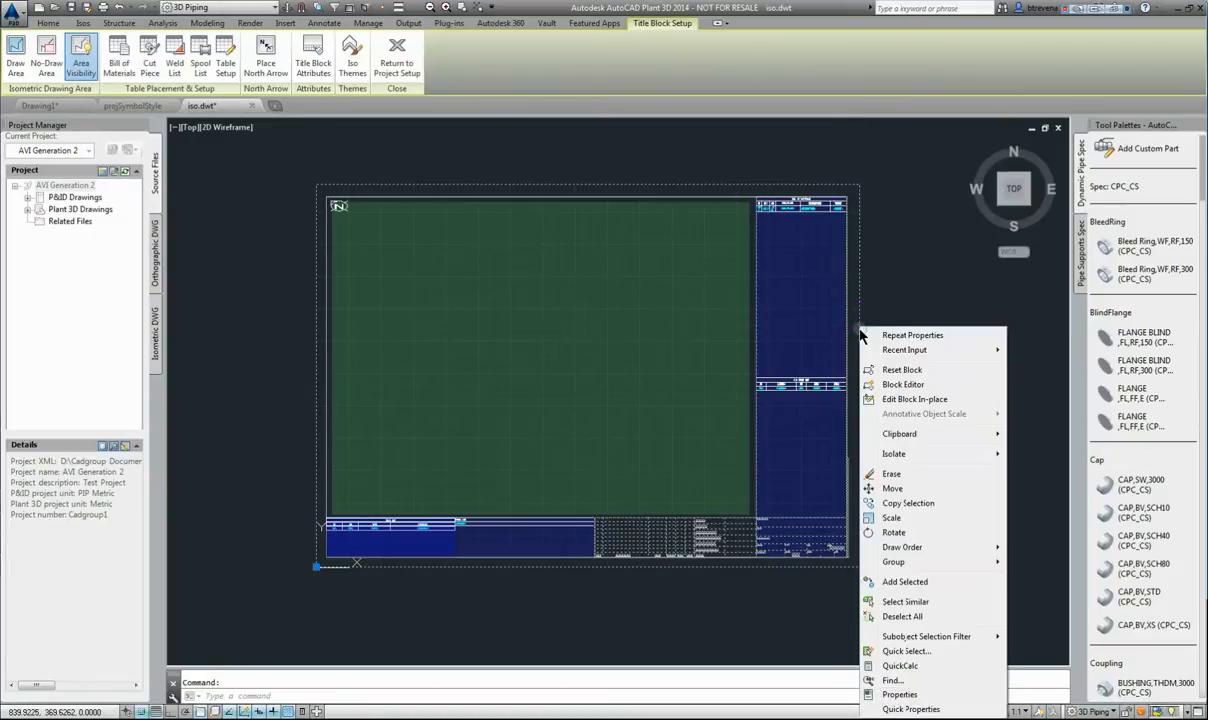
mouse_move(903, 384)
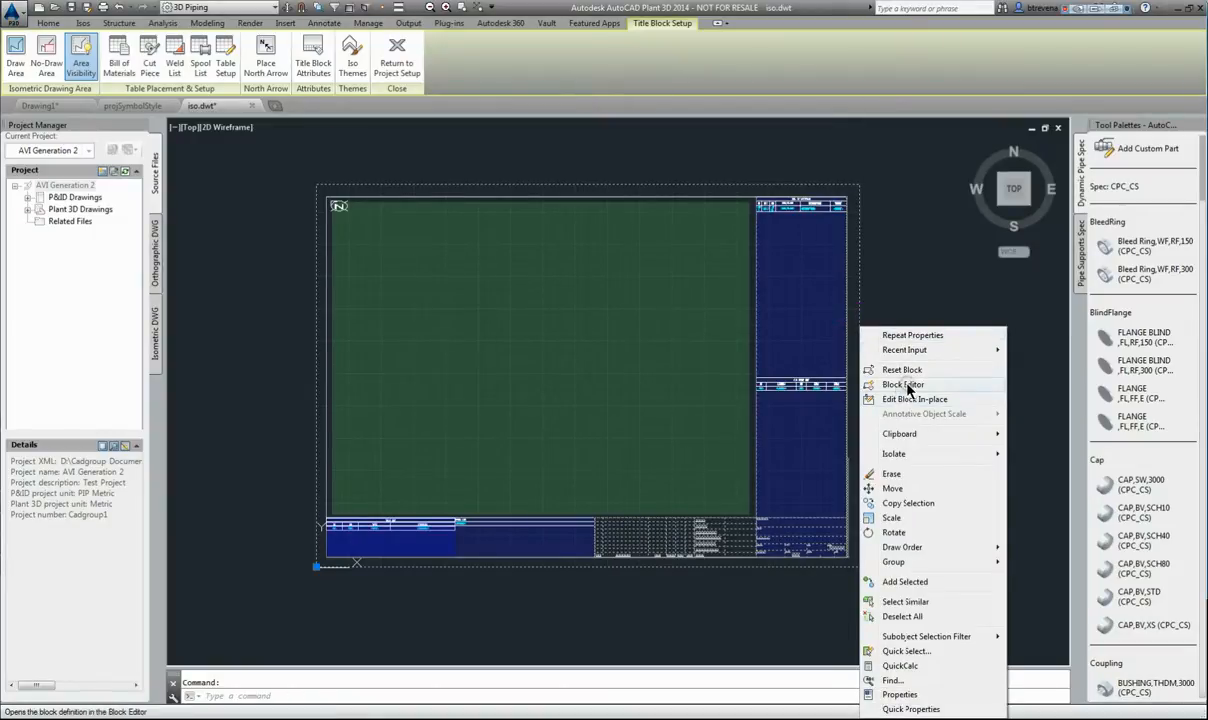
left_click(914, 399)
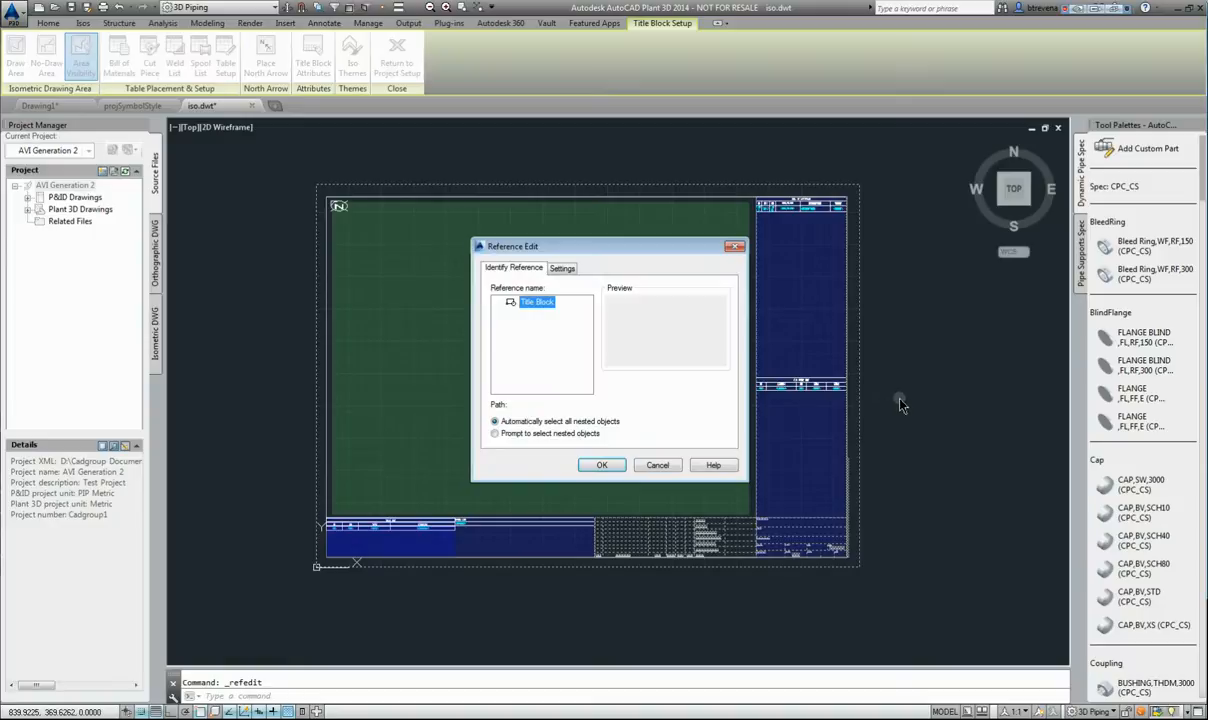
left_click(601, 464)
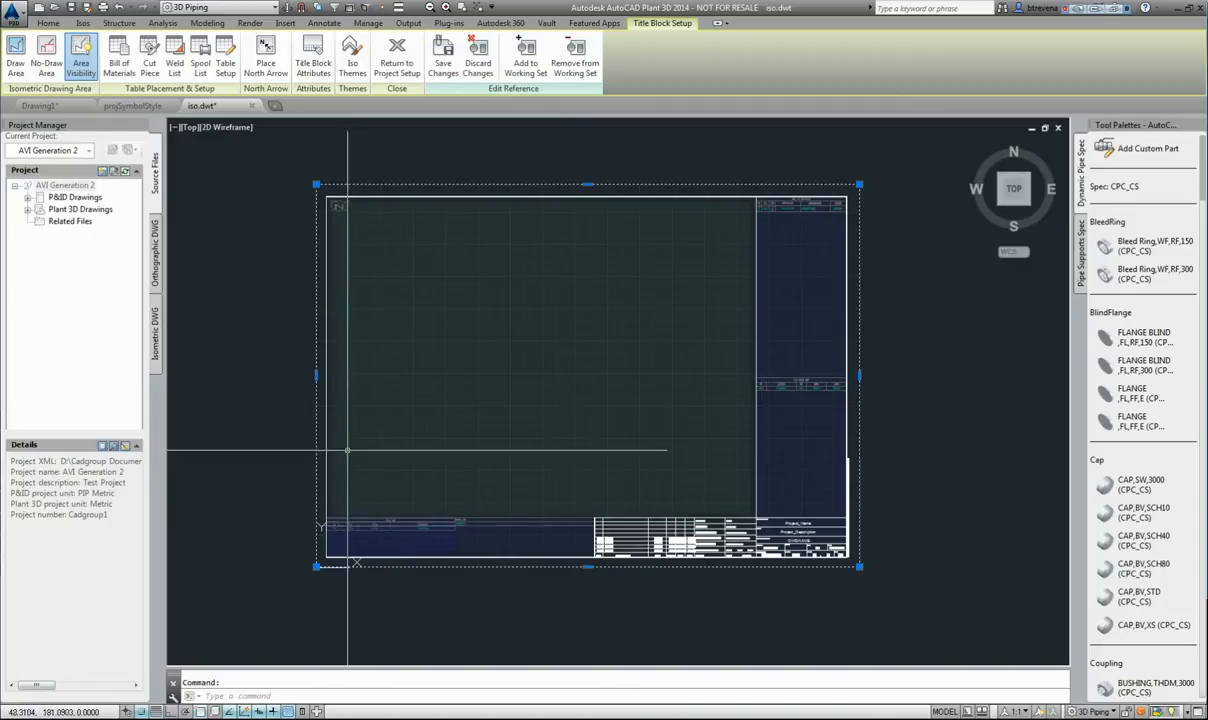
mouse_move(473, 530)
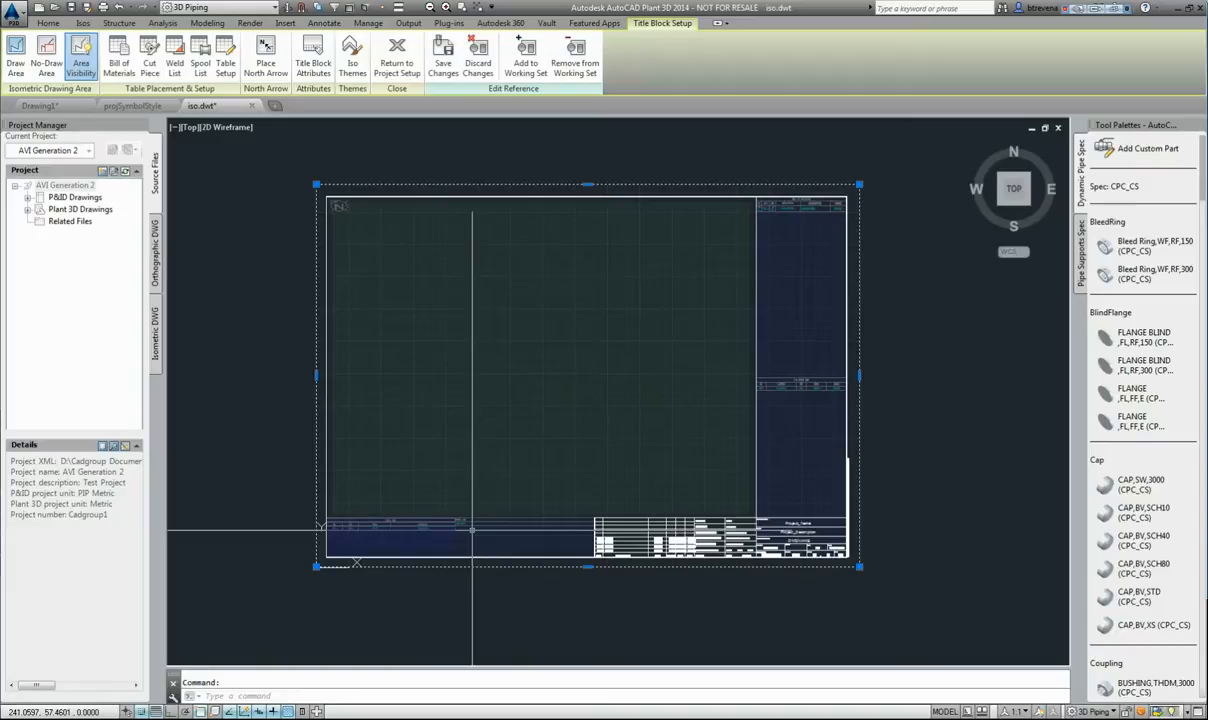
mouse_move(475, 530)
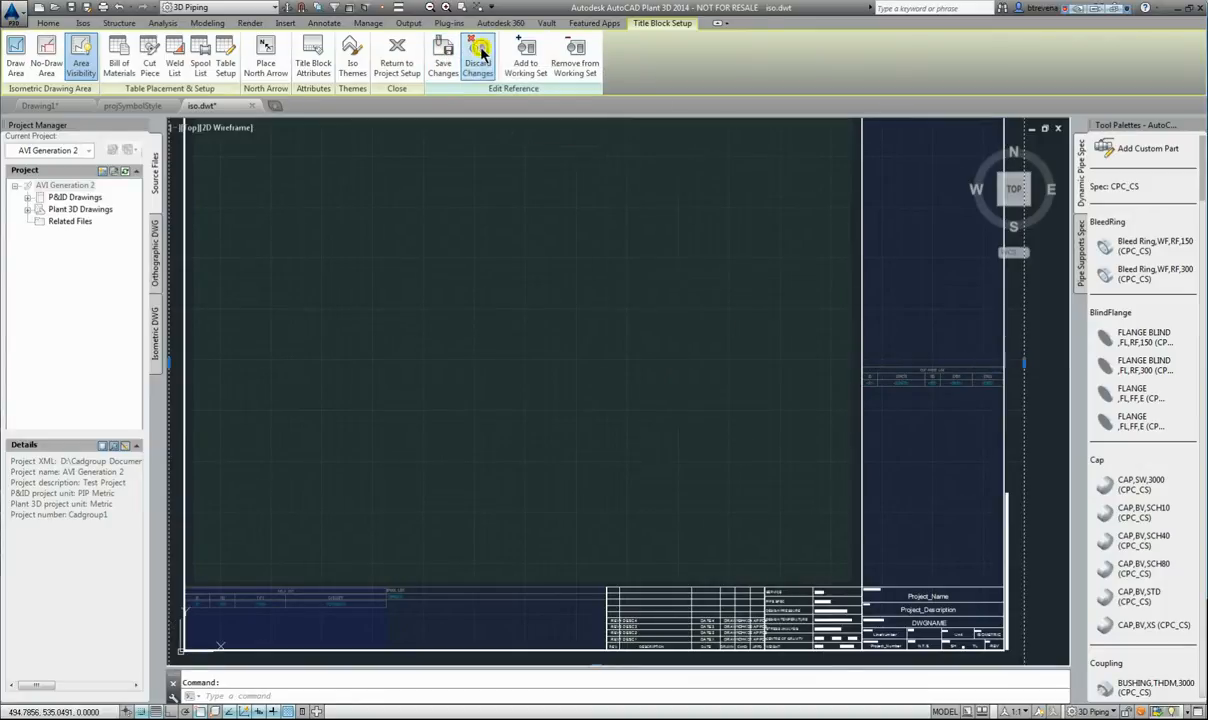
left_click(478, 52)
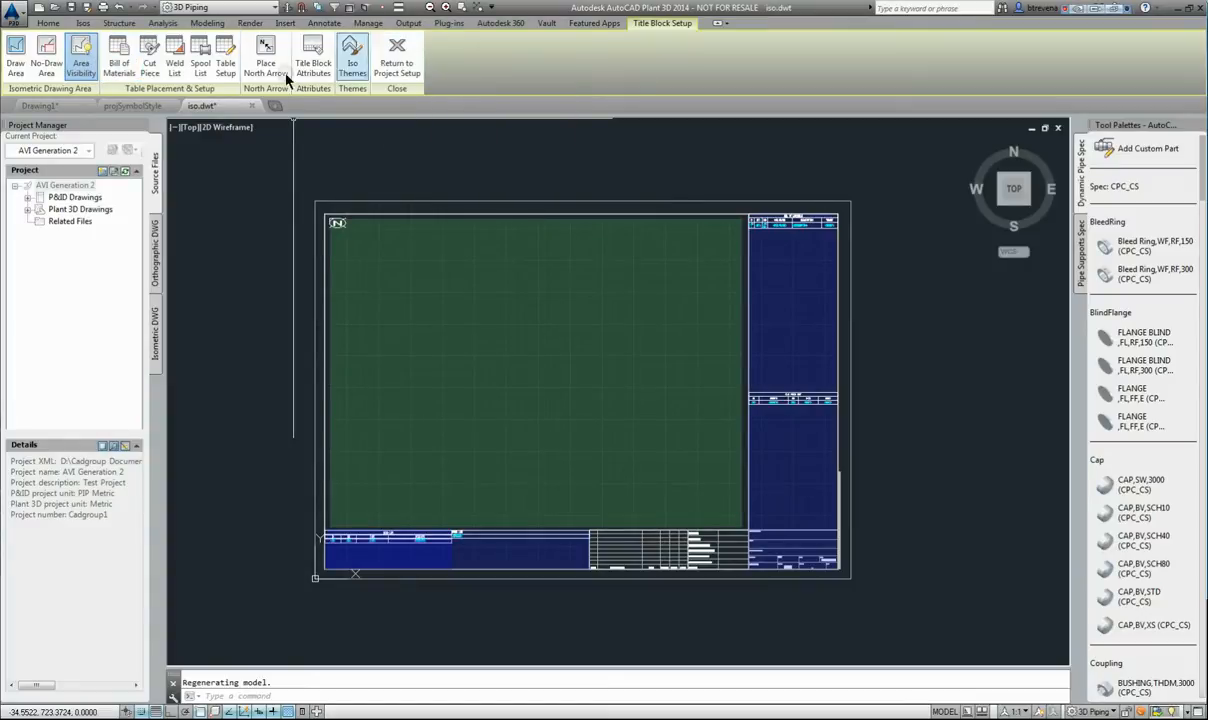
mouse_move(16, 50)
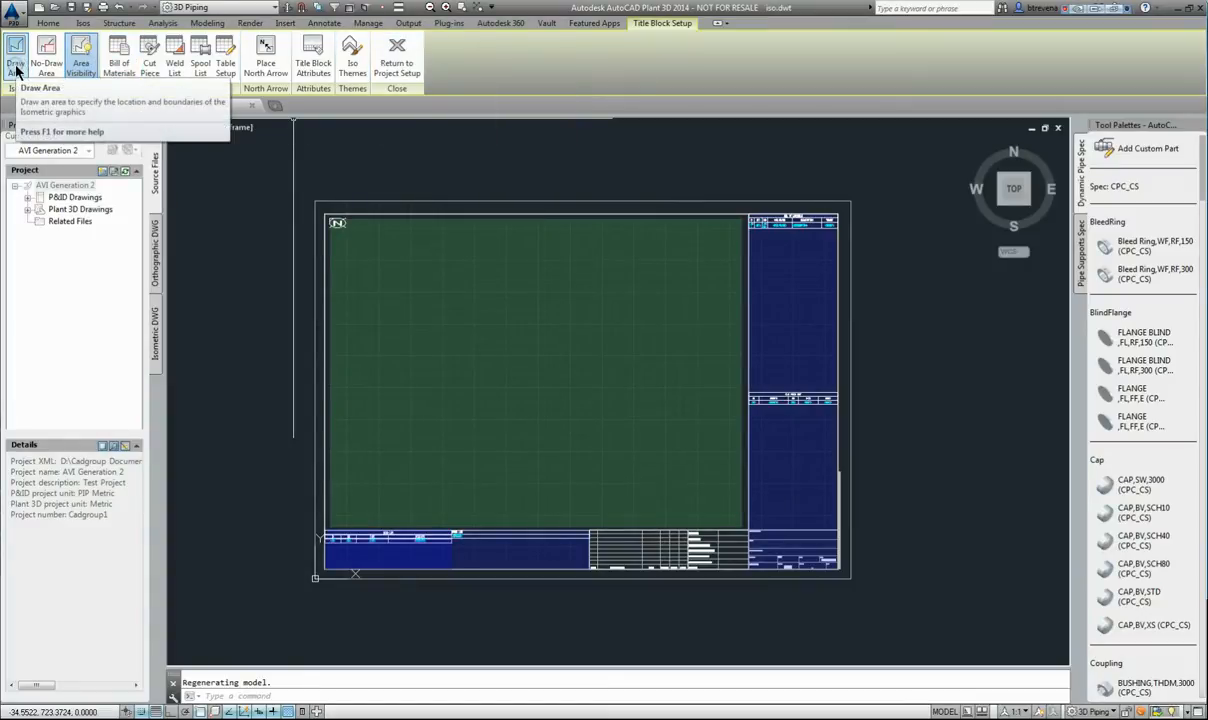
mouse_move(46, 52)
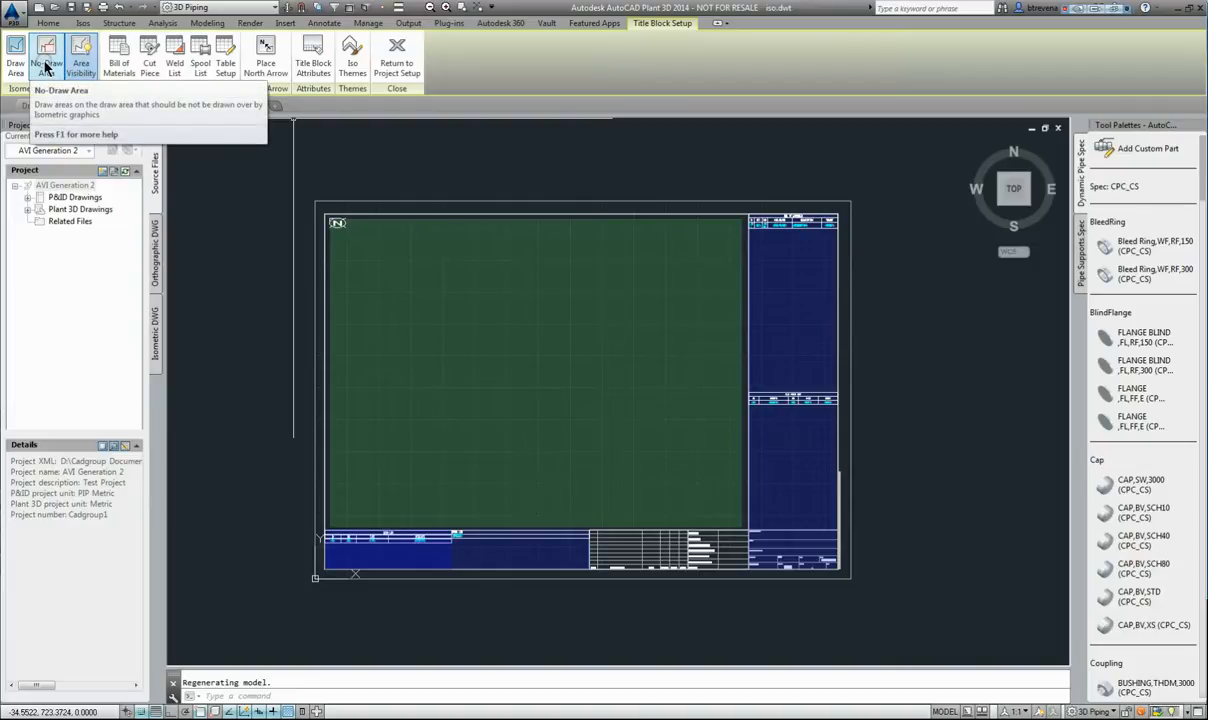
mouse_move(16, 50)
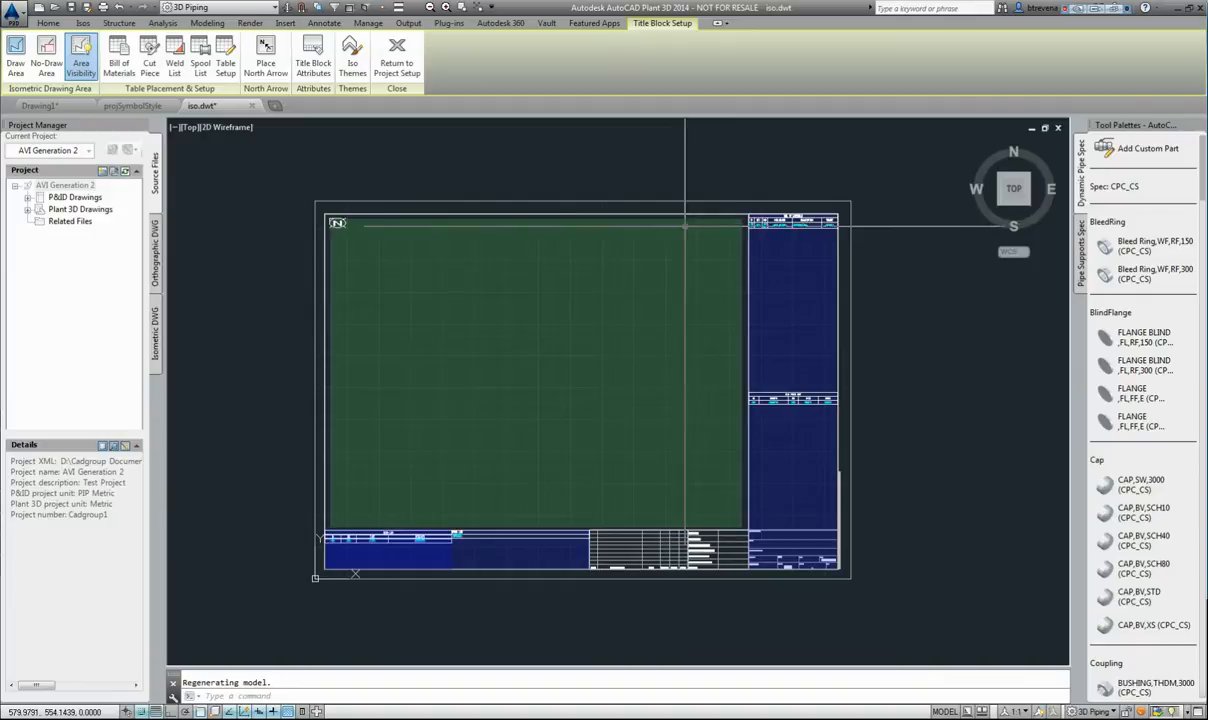
- Start a No-Draw Area on the title block template and place its first corner
left_click(46, 55)
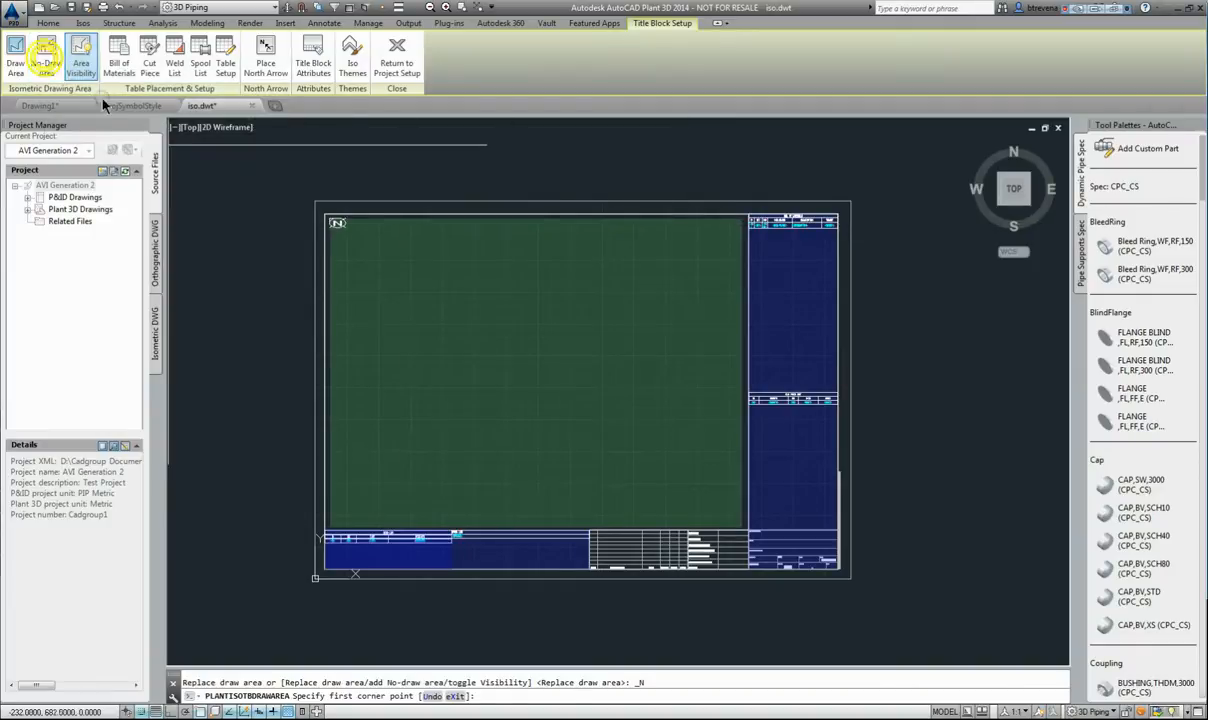
left_click(353, 222)
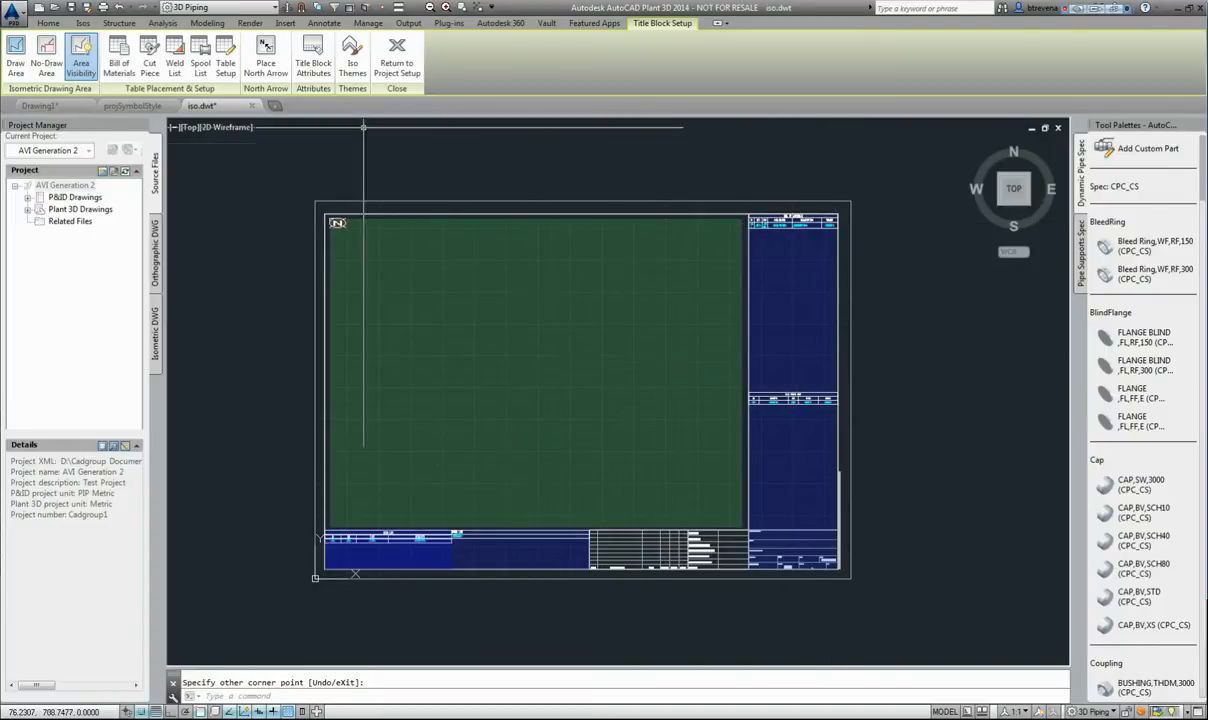
mouse_move(737, 400)
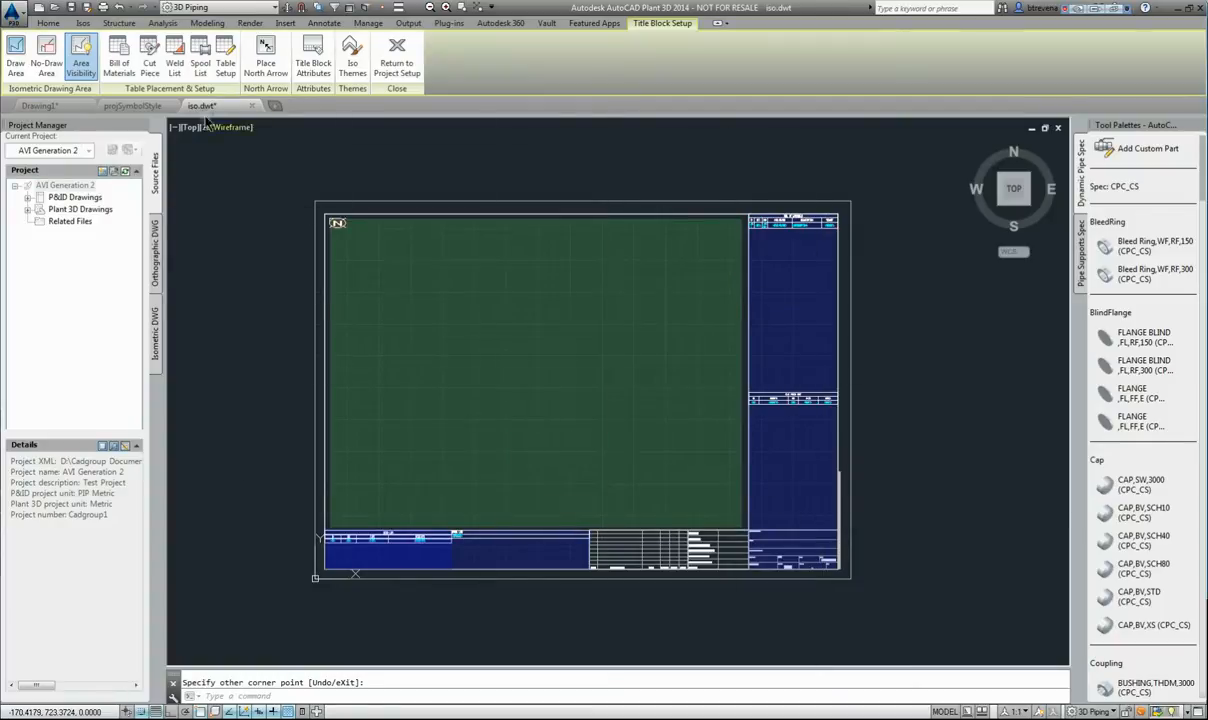
mouse_move(174, 50)
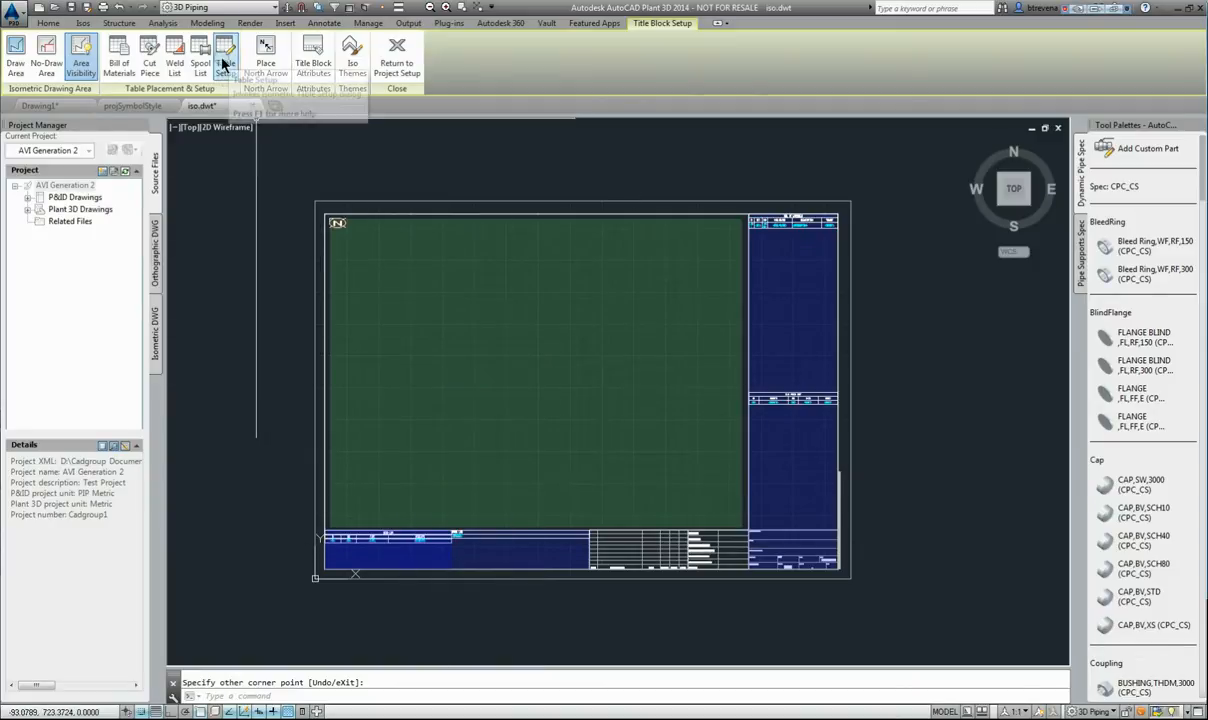
- In Table Setup, keep the Bill of Materials type and add an Item Code column
left_click(225, 57)
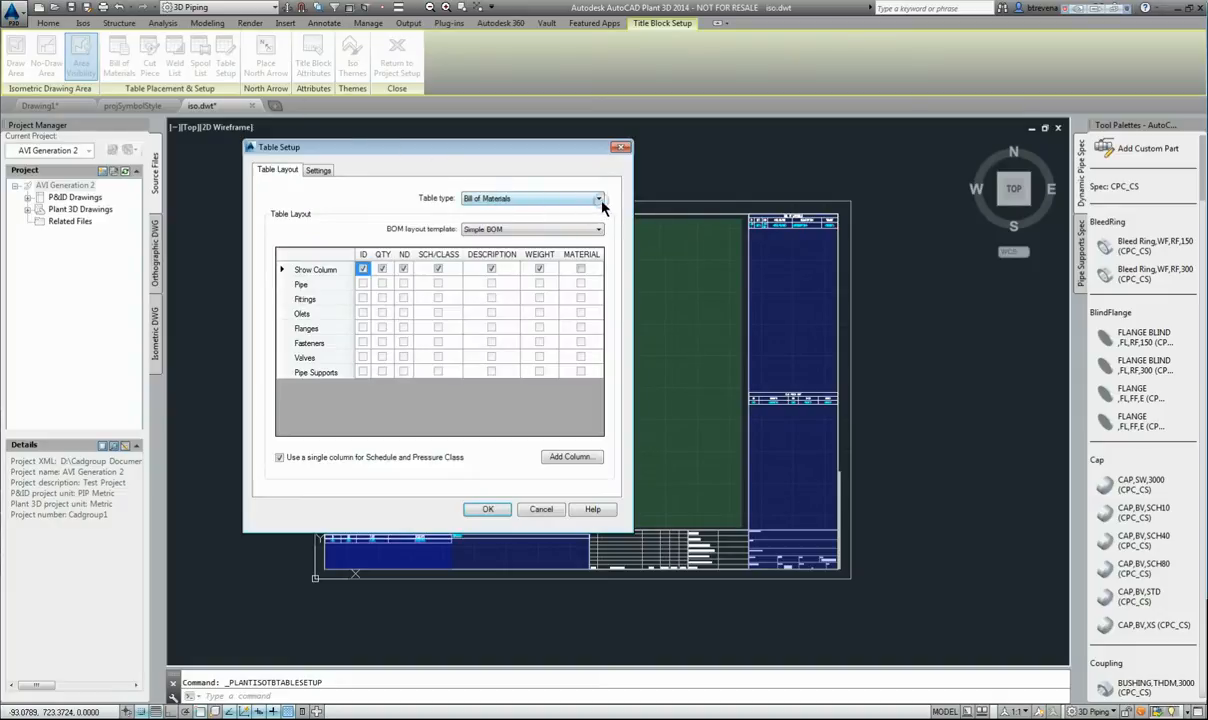
left_click(597, 198)
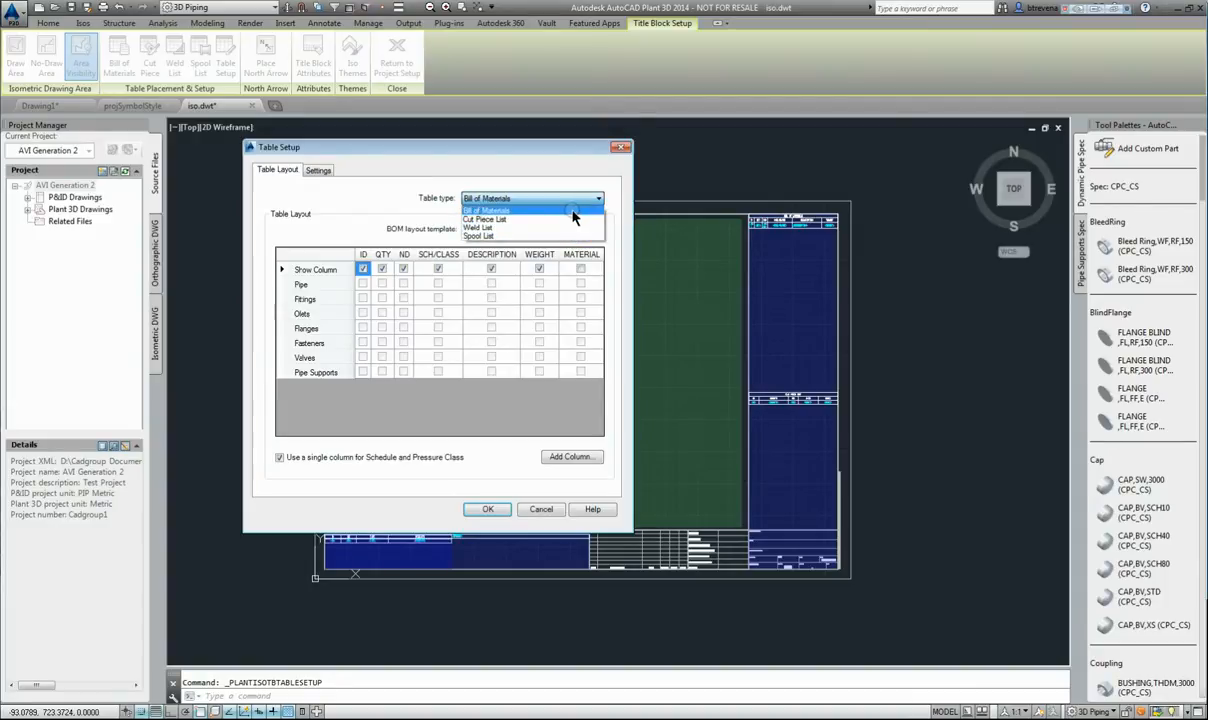
left_click(487, 209)
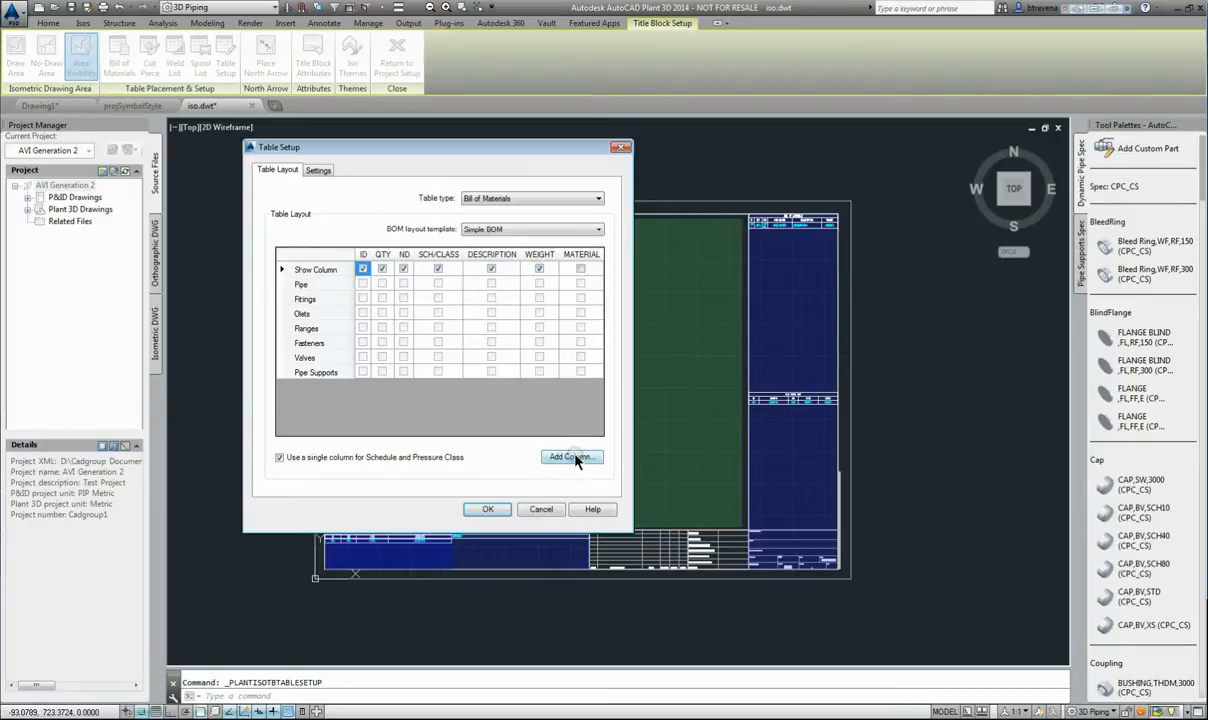
left_click(571, 457)
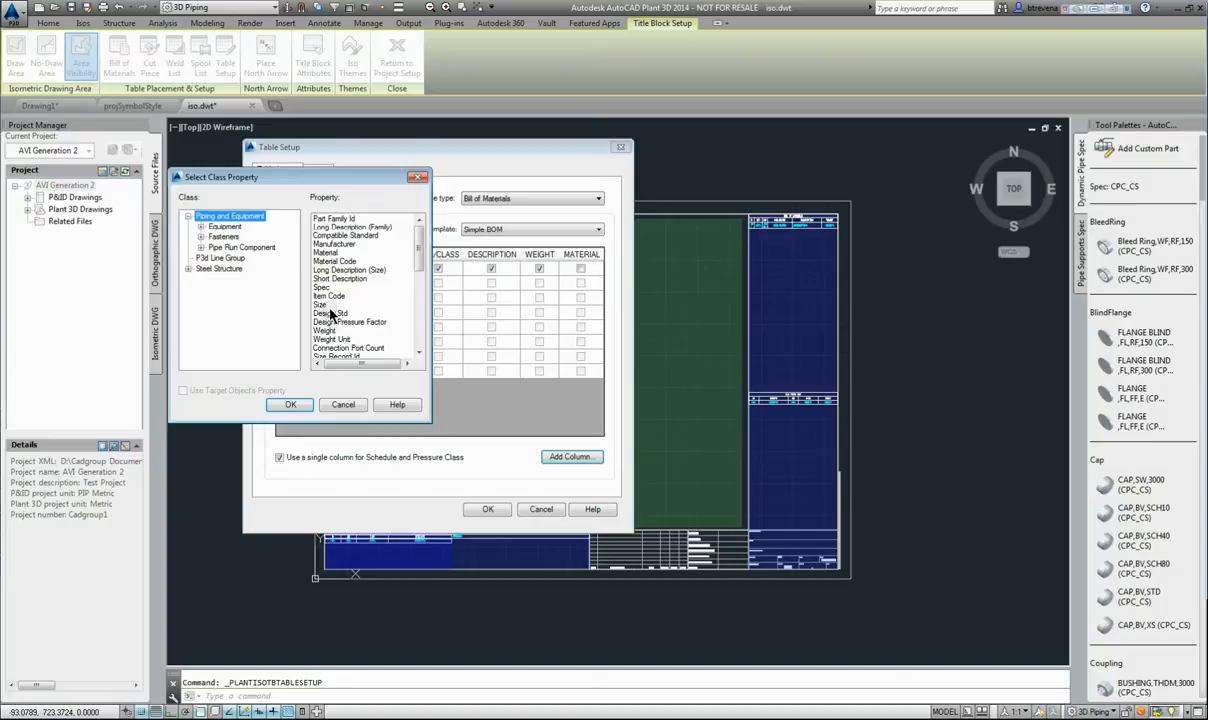
left_click(329, 296)
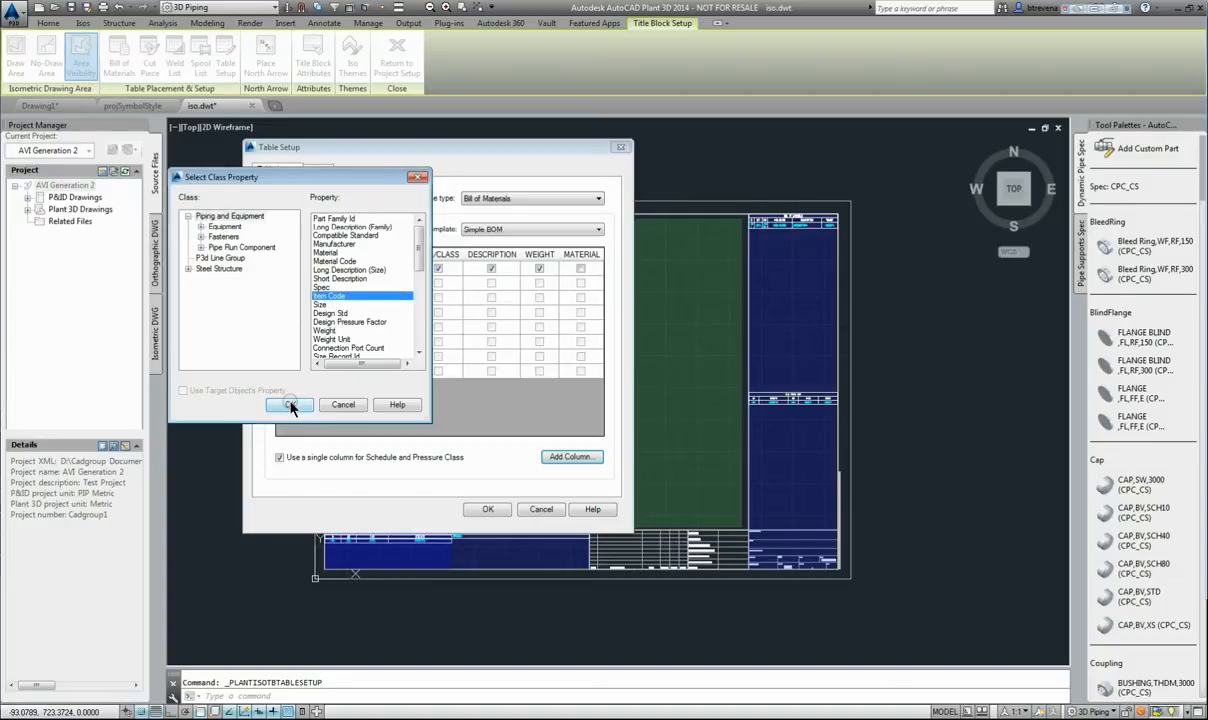
left_click(290, 404)
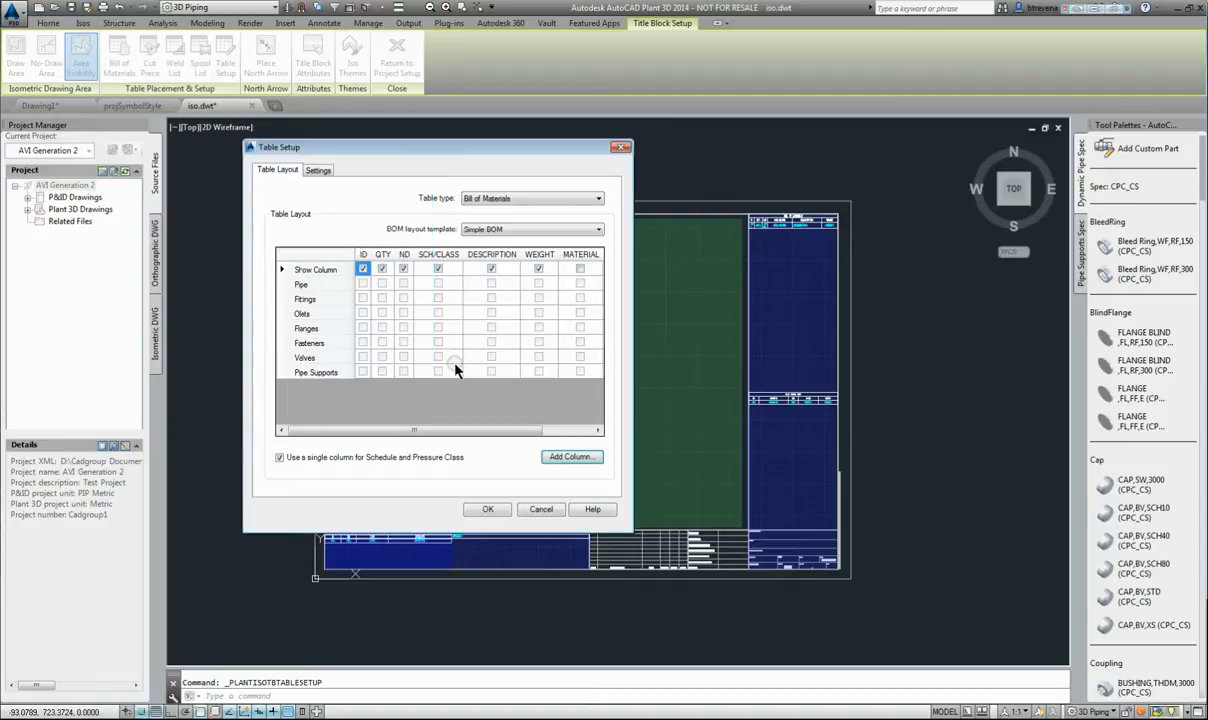
mouse_move(615, 327)
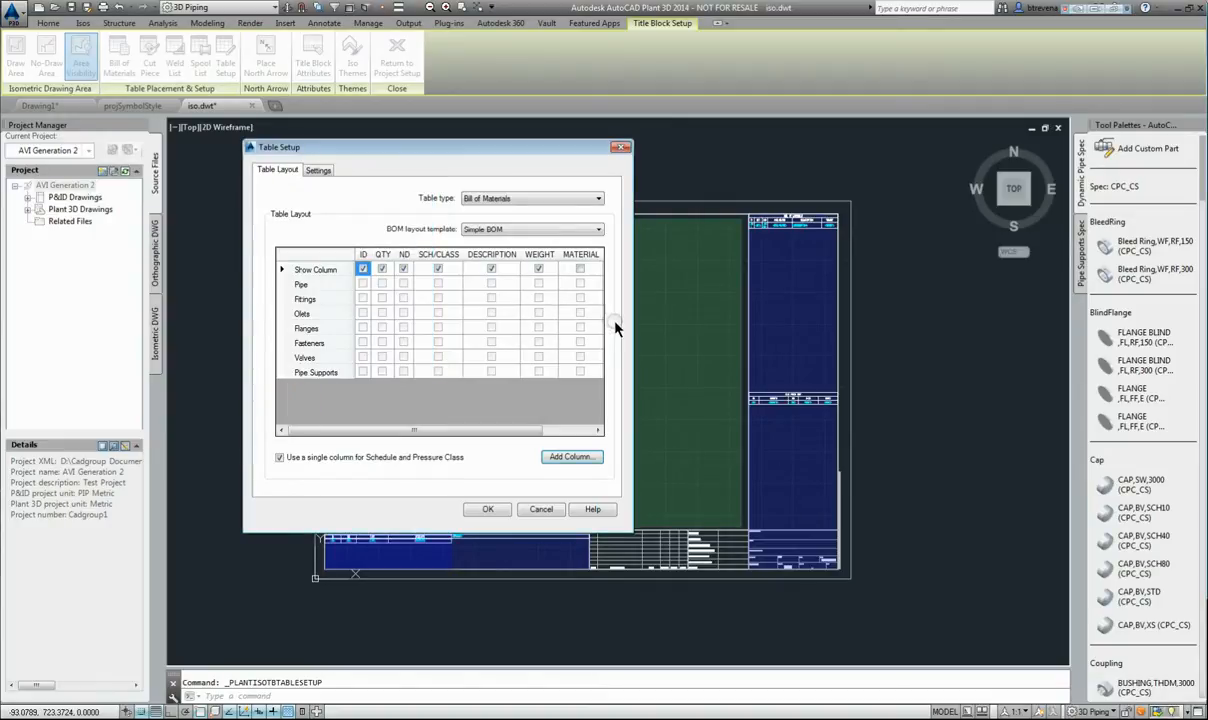
mouse_move(634, 332)
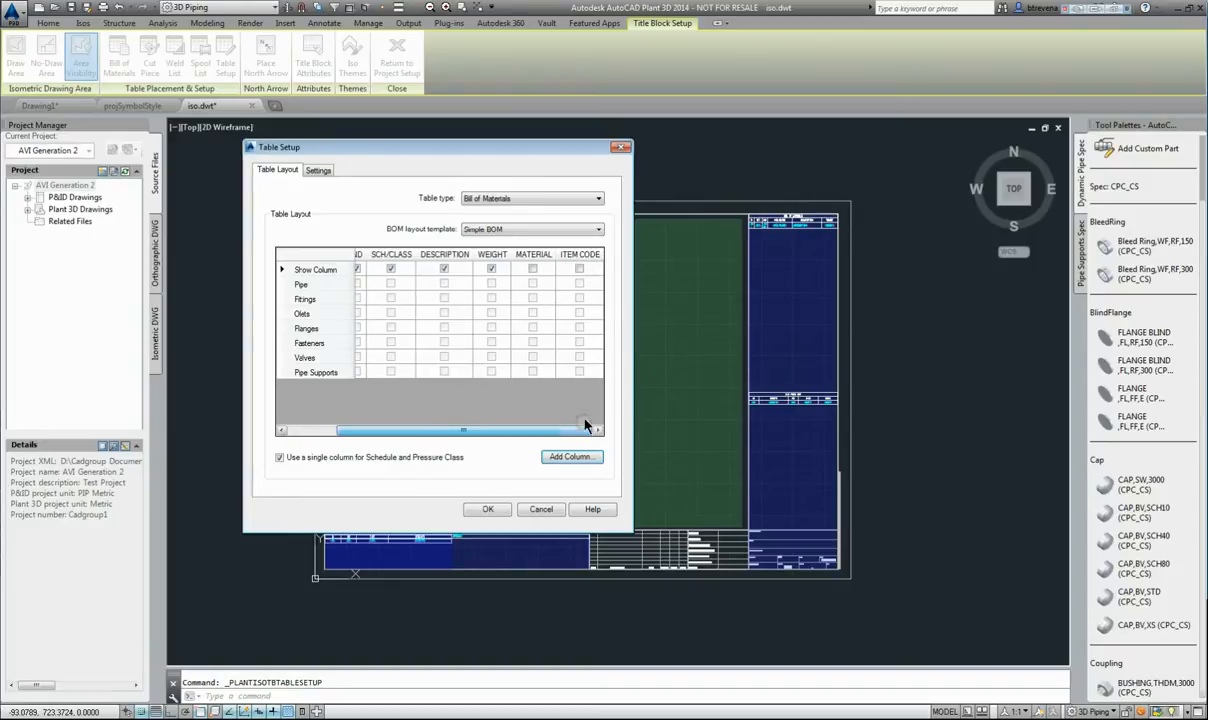
left_click(579, 268)
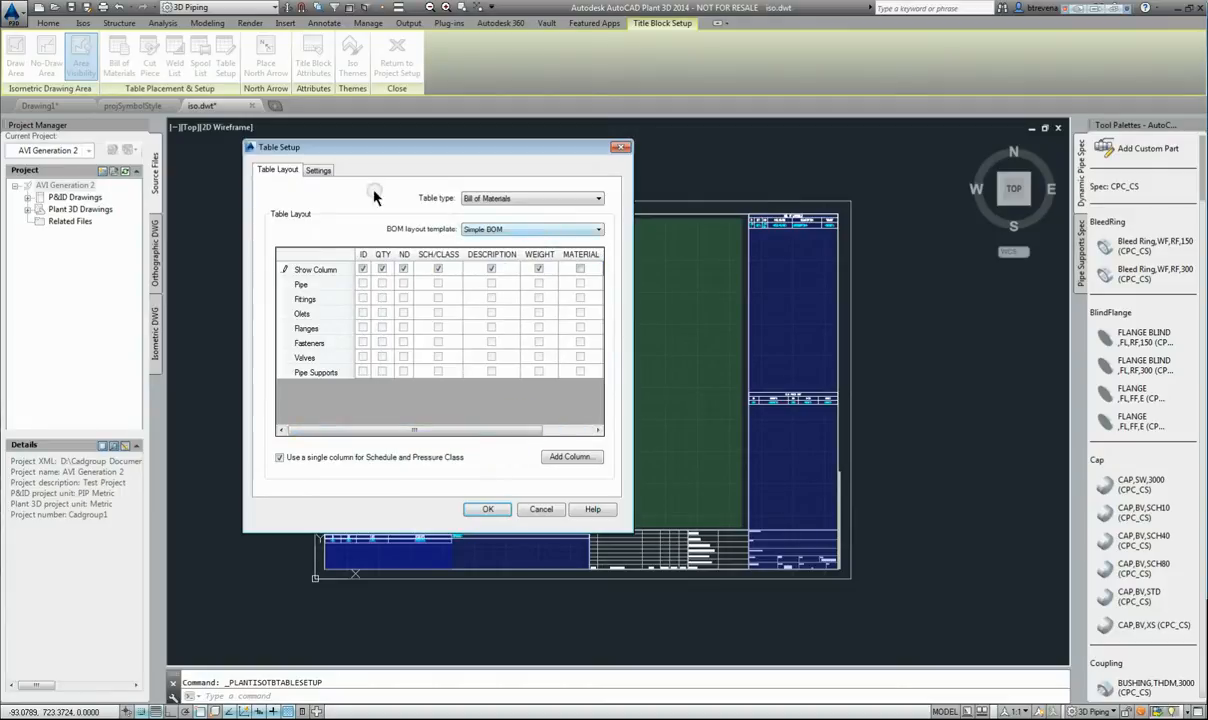
- Tick separate Fabrication and Erection table sections, then cancel Table Setup without saving
left_click(318, 169)
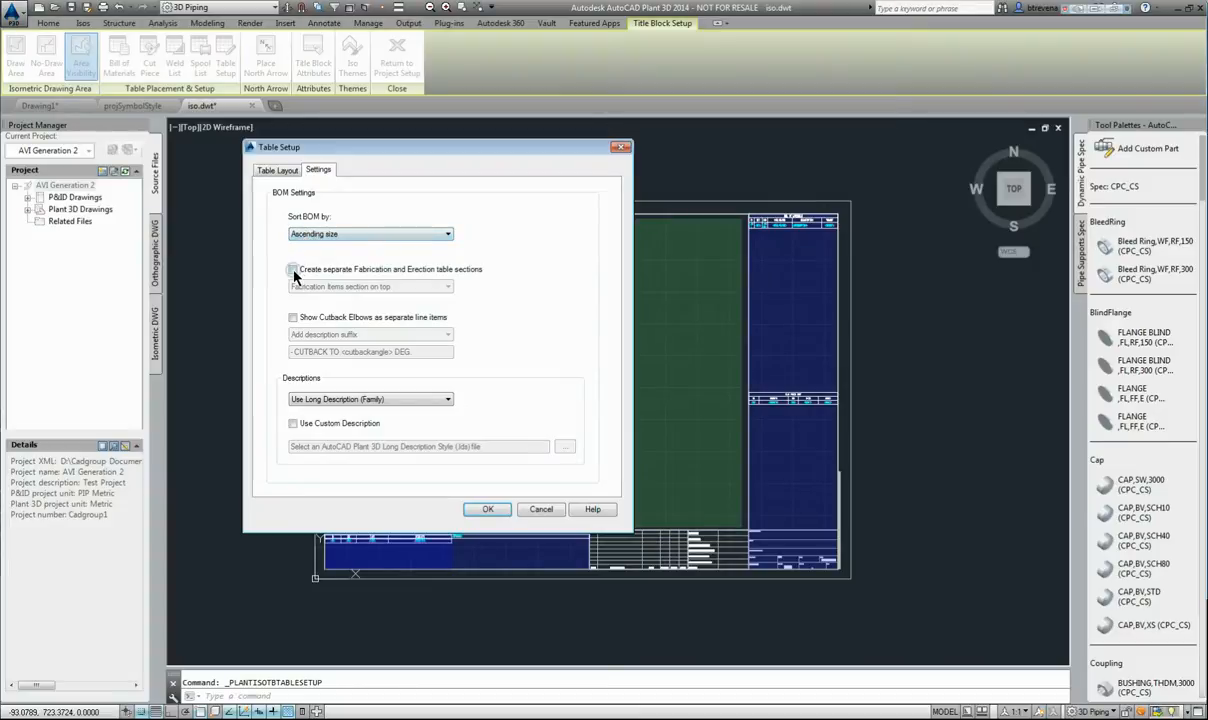
left_click(293, 269)
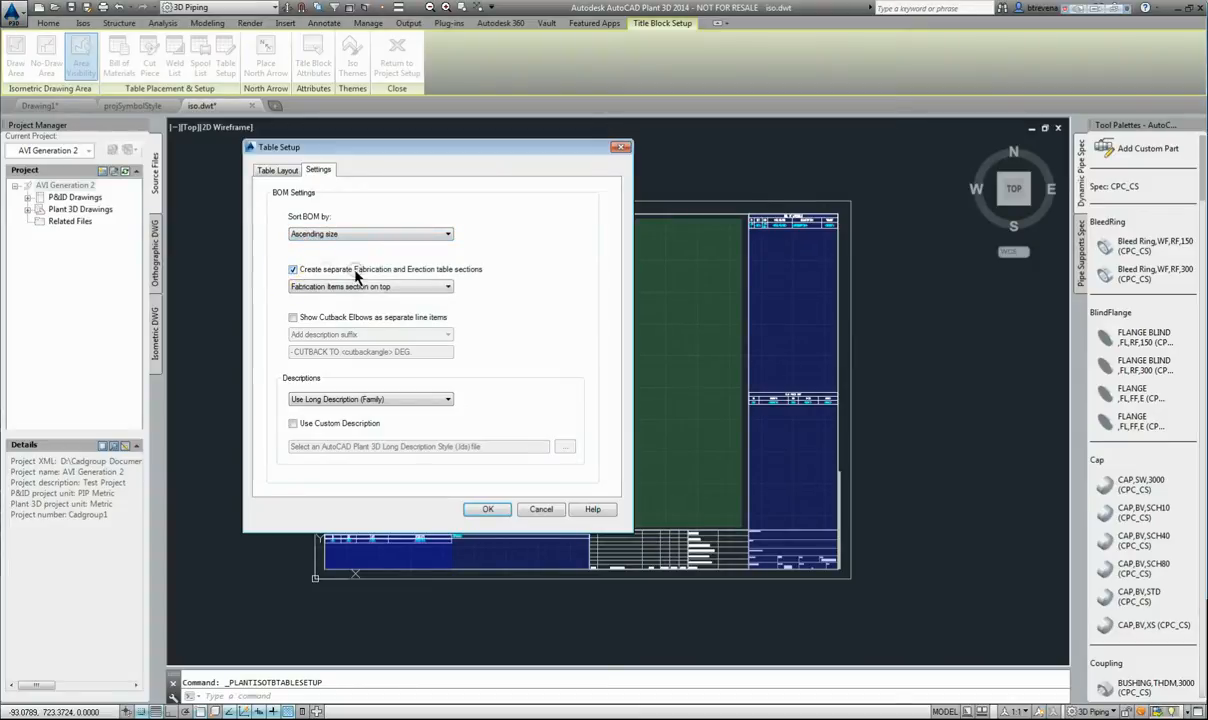
mouse_move(480, 276)
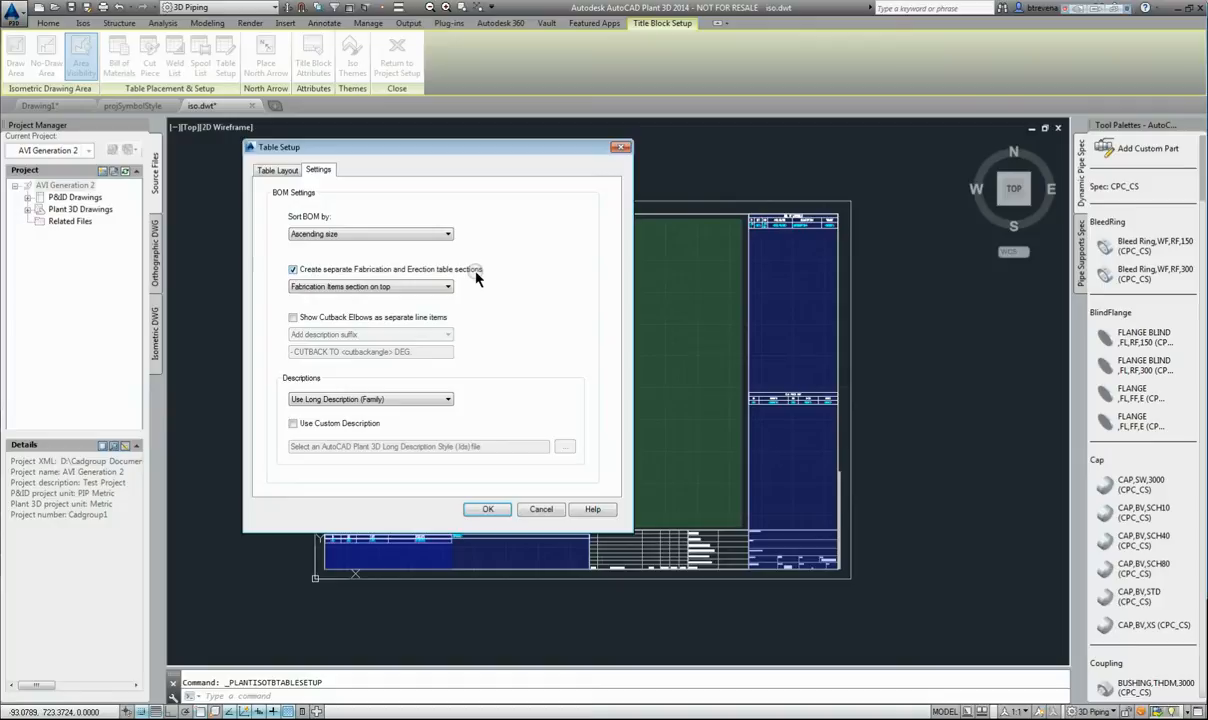
mouse_move(438, 350)
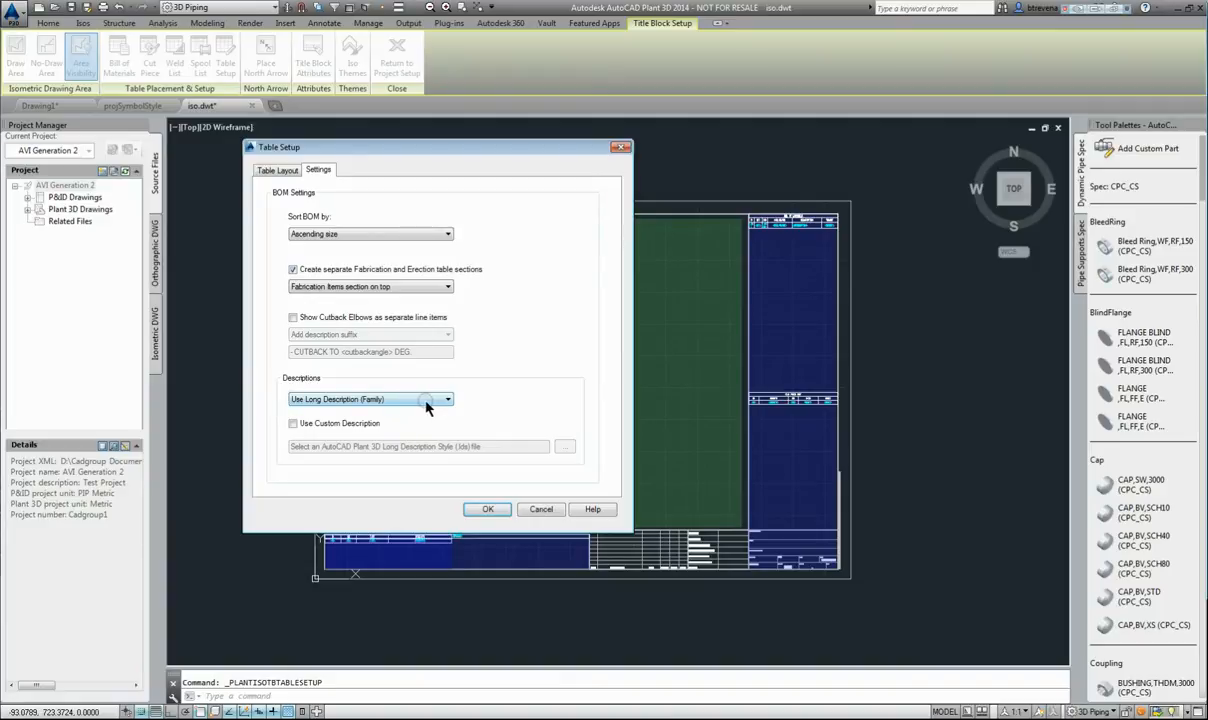
mouse_move(343, 400)
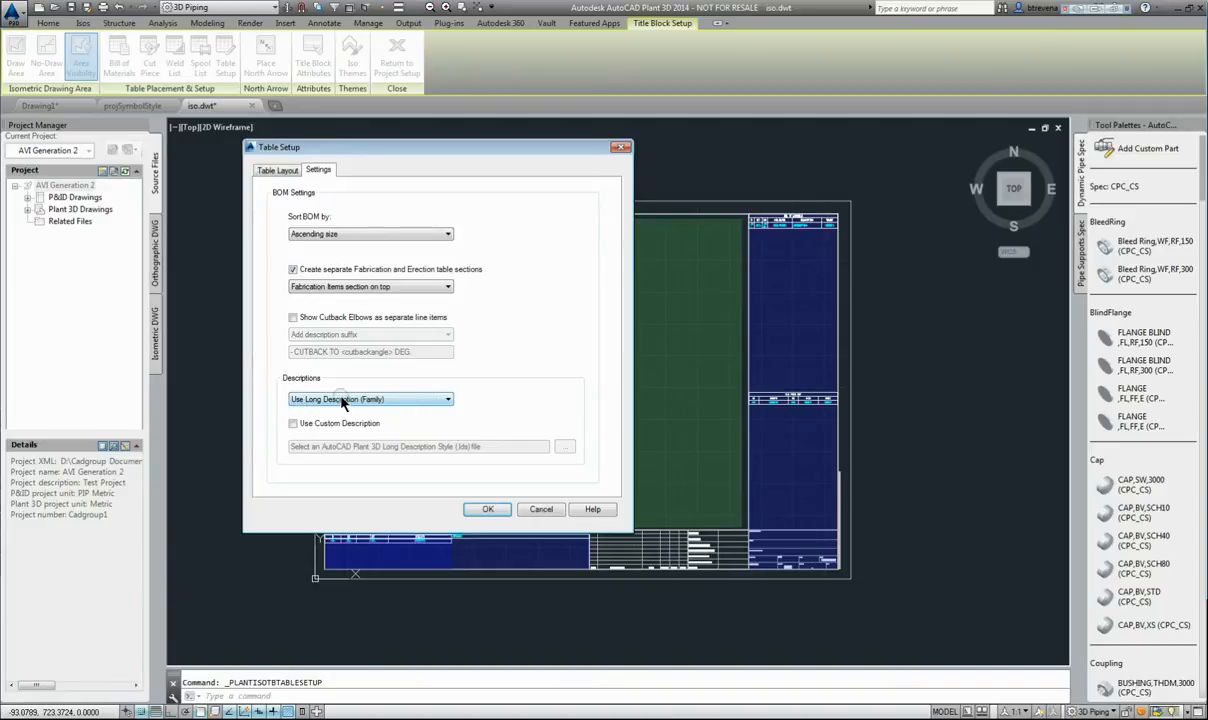
mouse_move(378, 400)
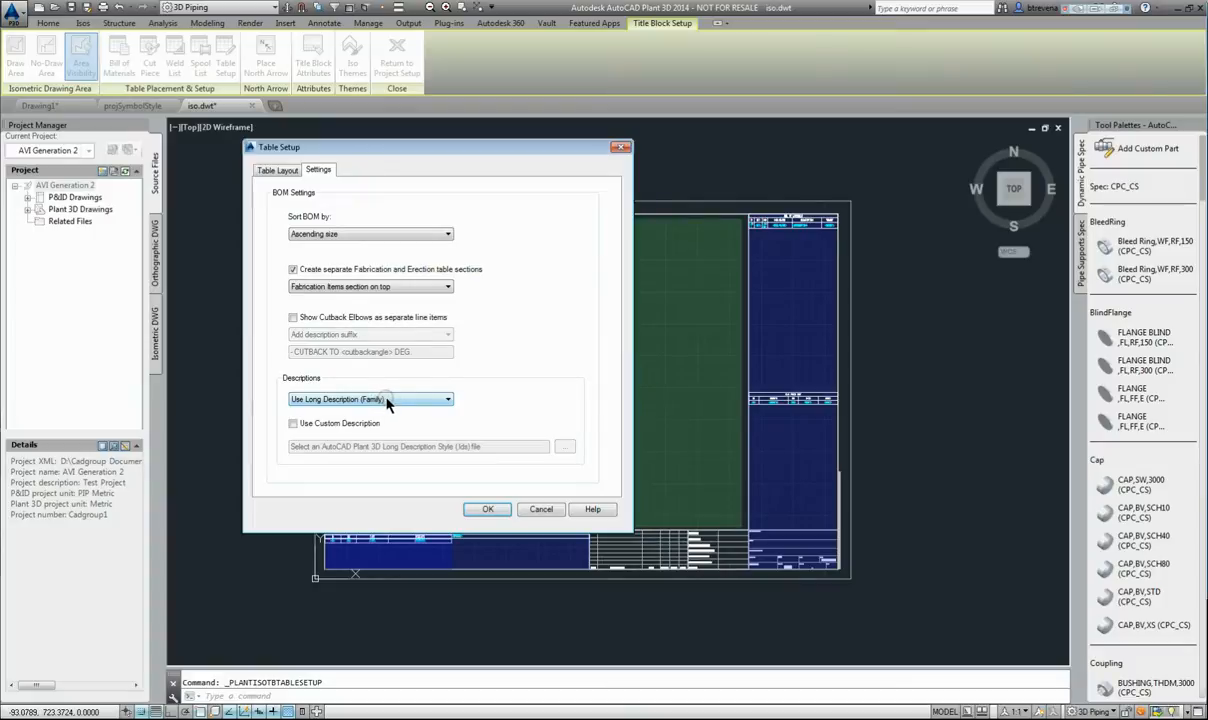
mouse_move(405, 402)
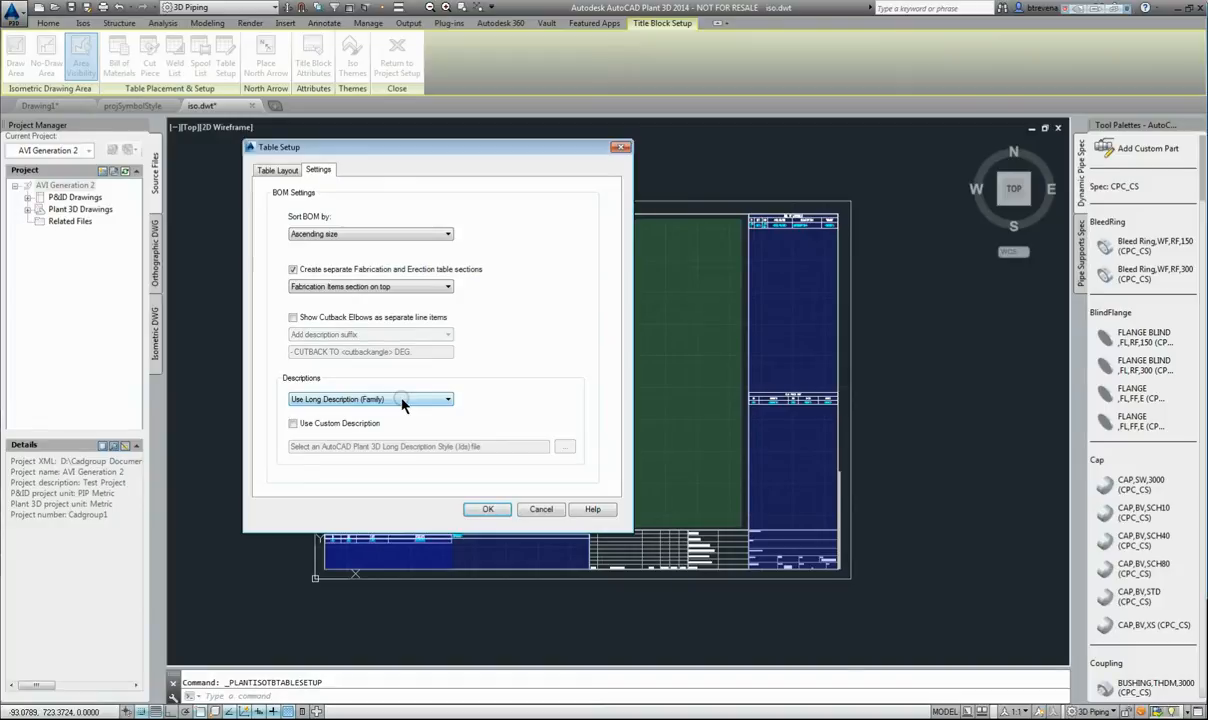
left_click(277, 169)
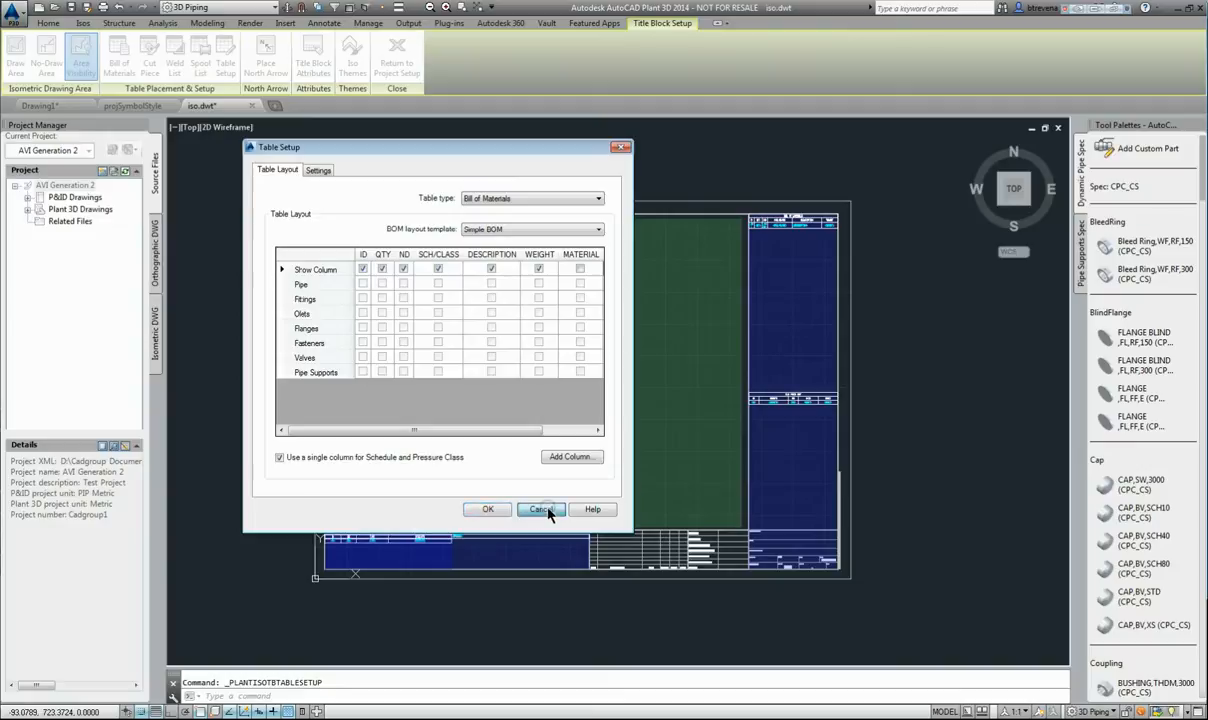
left_click(541, 509)
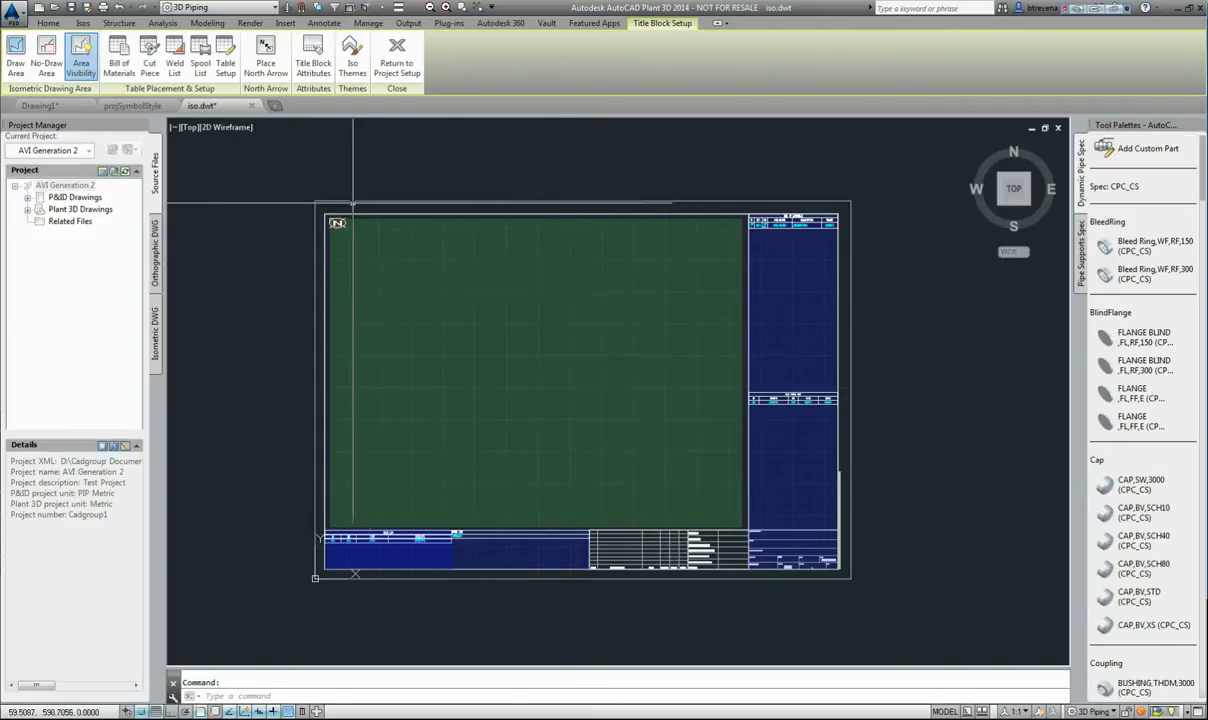
mouse_move(266, 50)
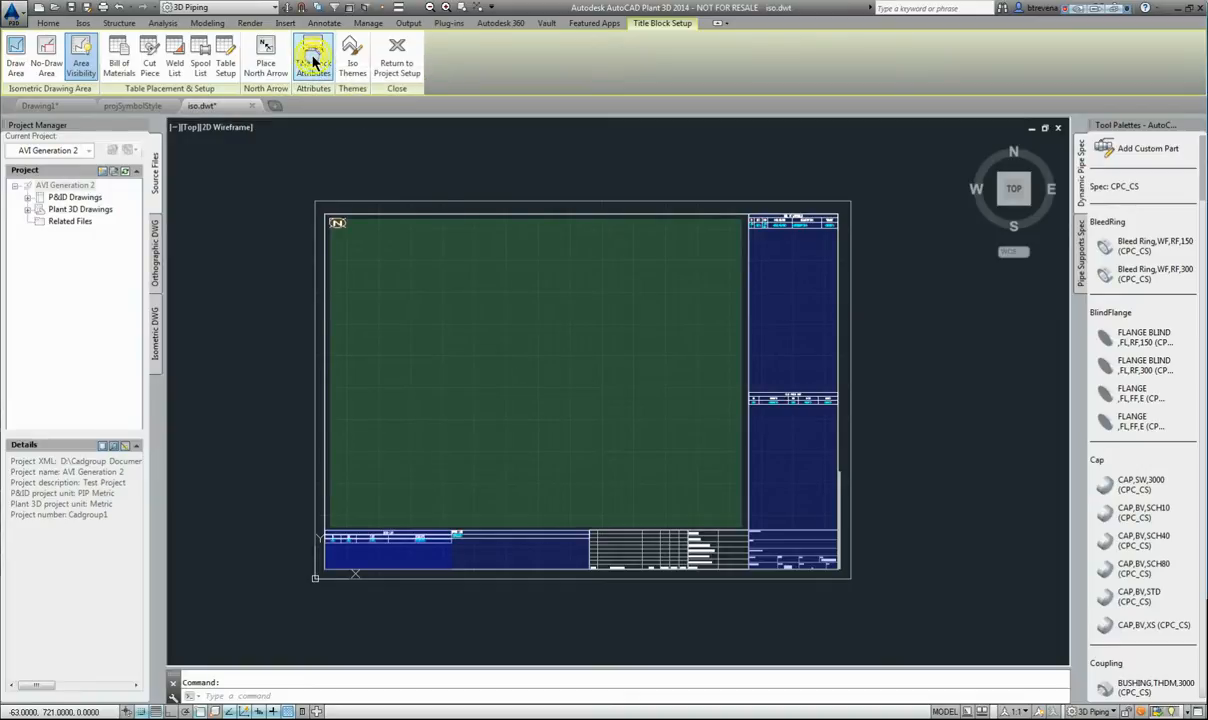
- Open Insert Title Block Attributes and switch the category from Line Group Properties to LDT Attributes
left_click(313, 55)
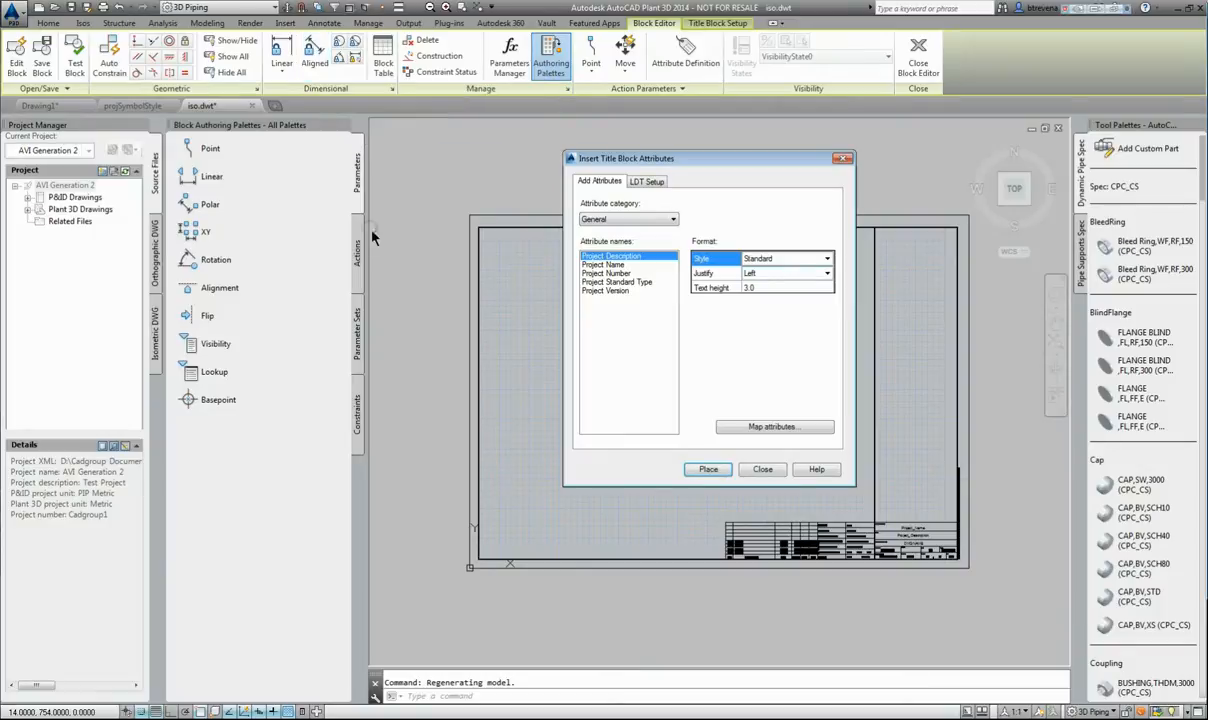
mouse_move(847, 530)
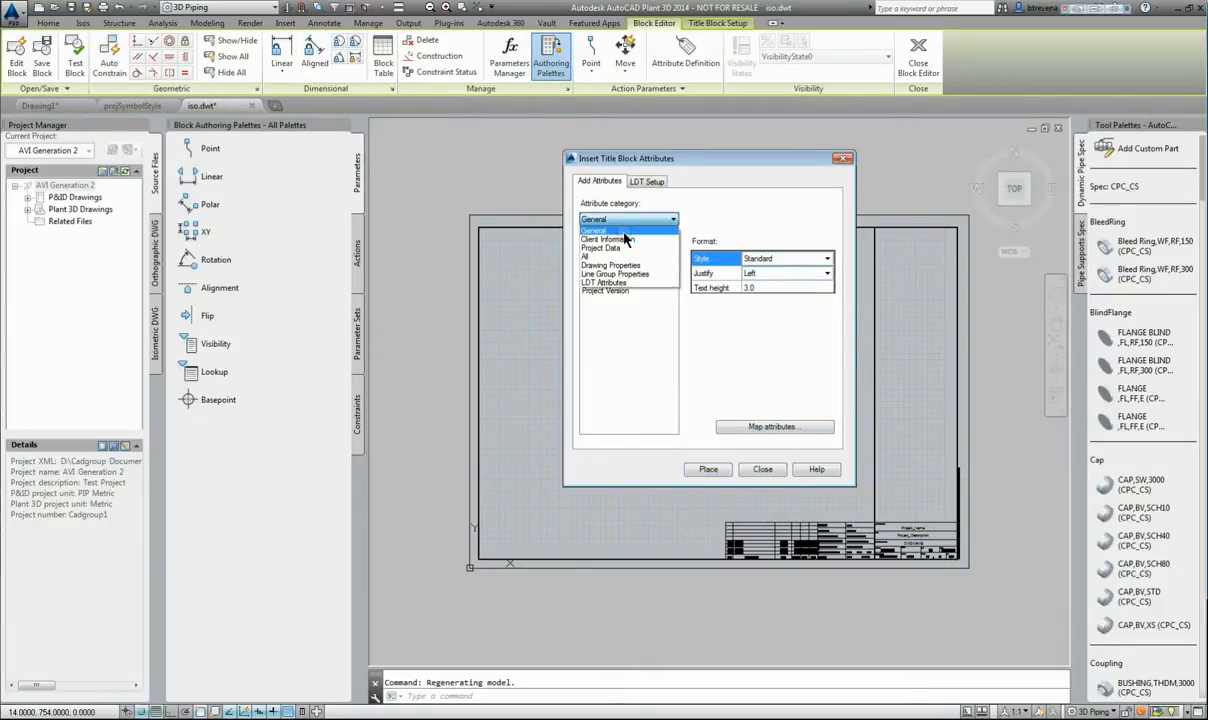
mouse_move(615, 248)
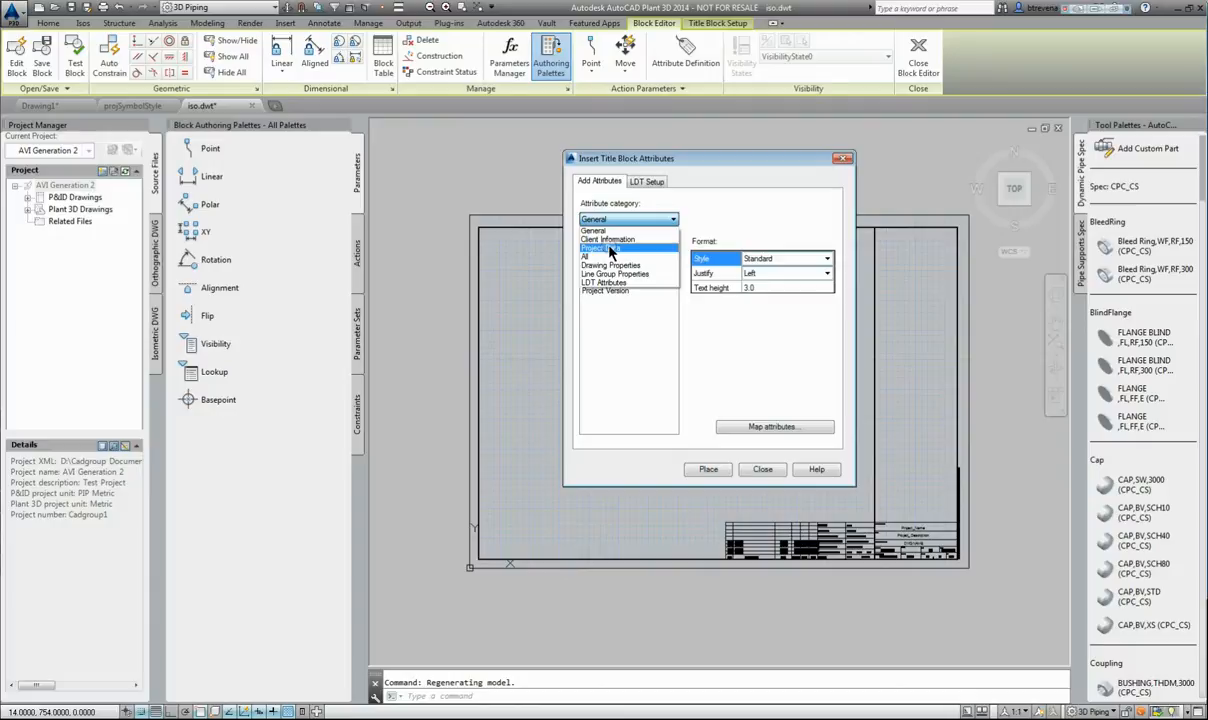
mouse_move(625, 273)
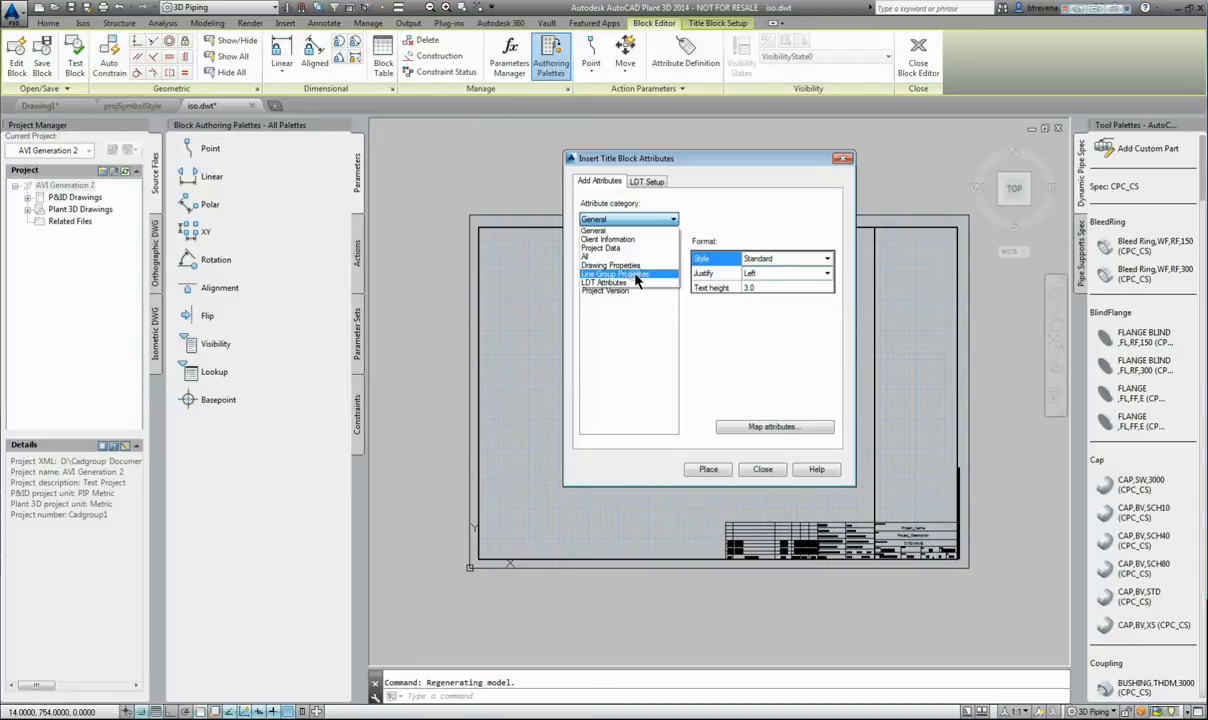
left_click(615, 274)
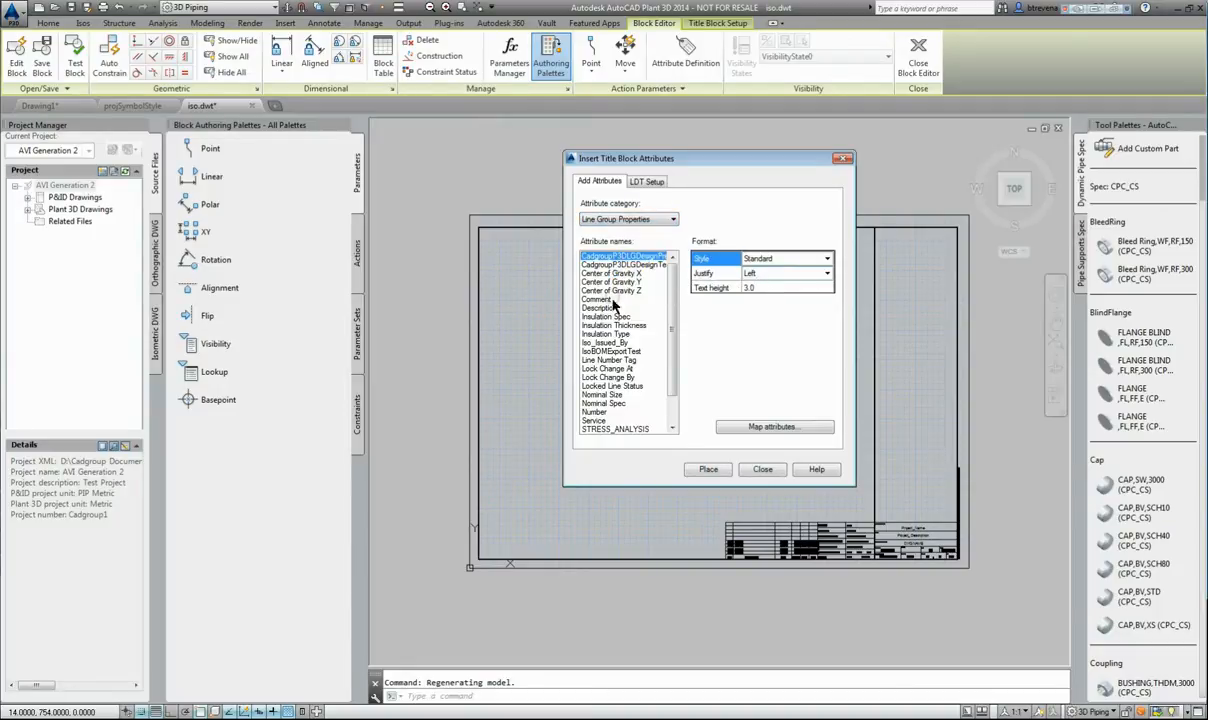
mouse_move(603, 432)
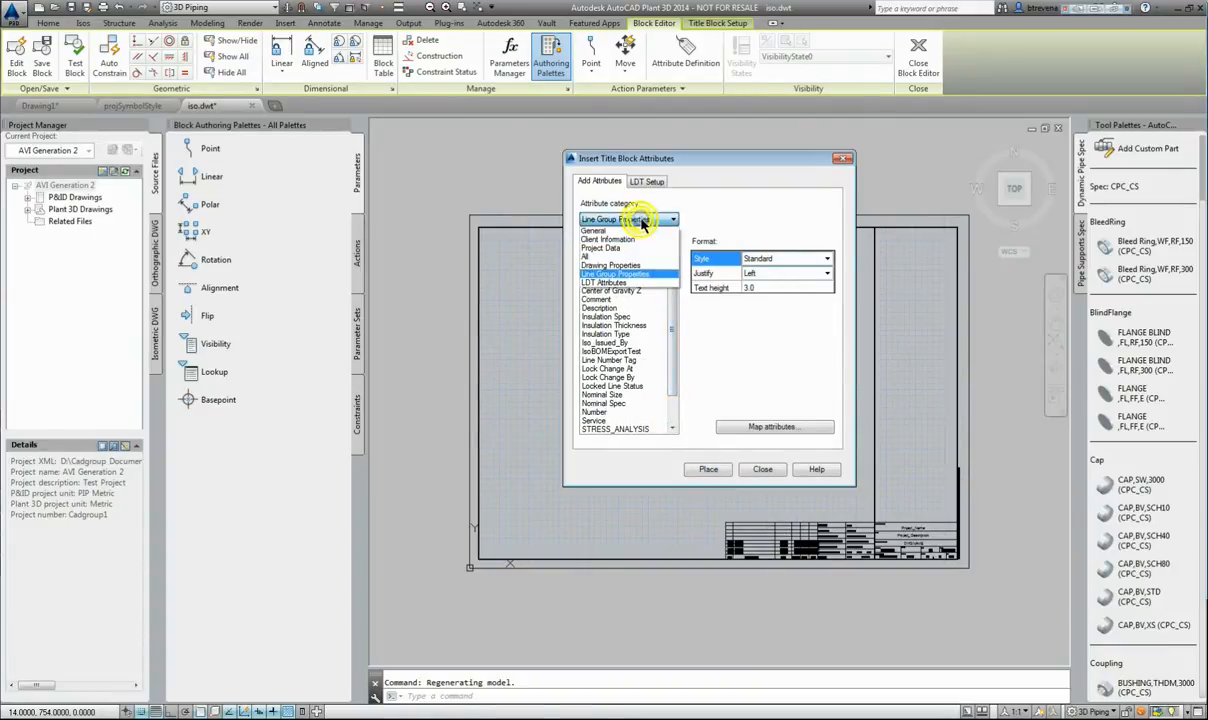
left_click(603, 281)
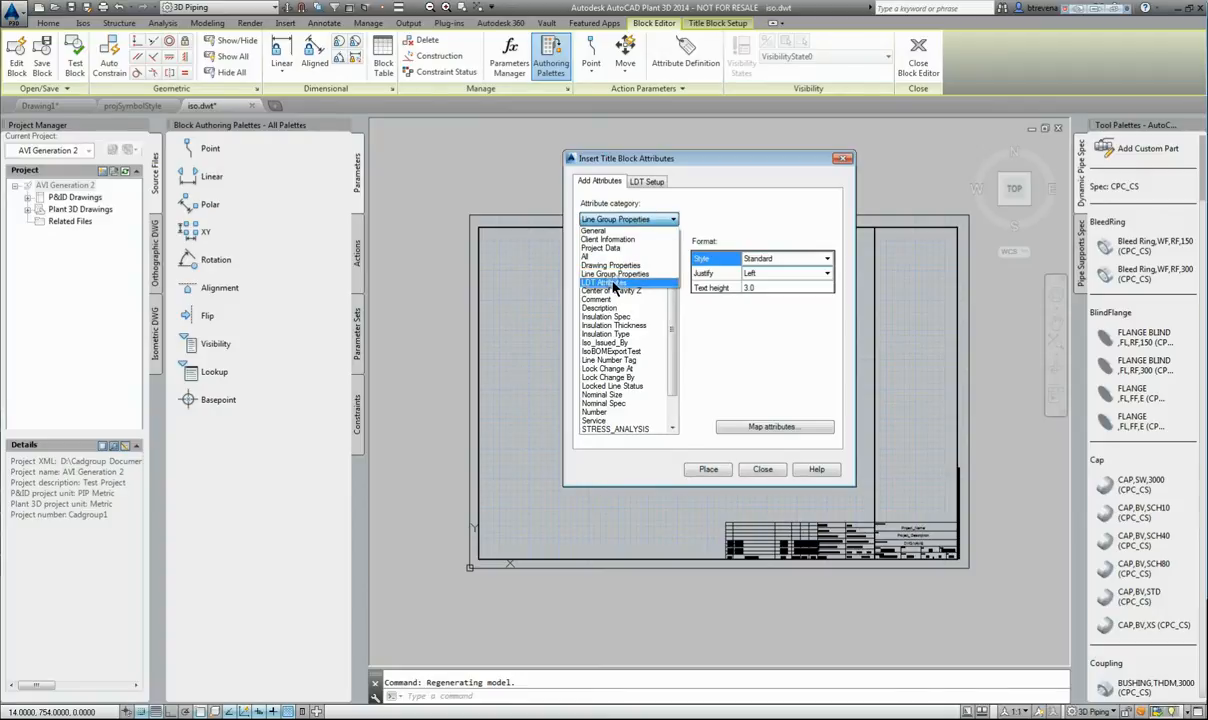
left_click(600, 282)
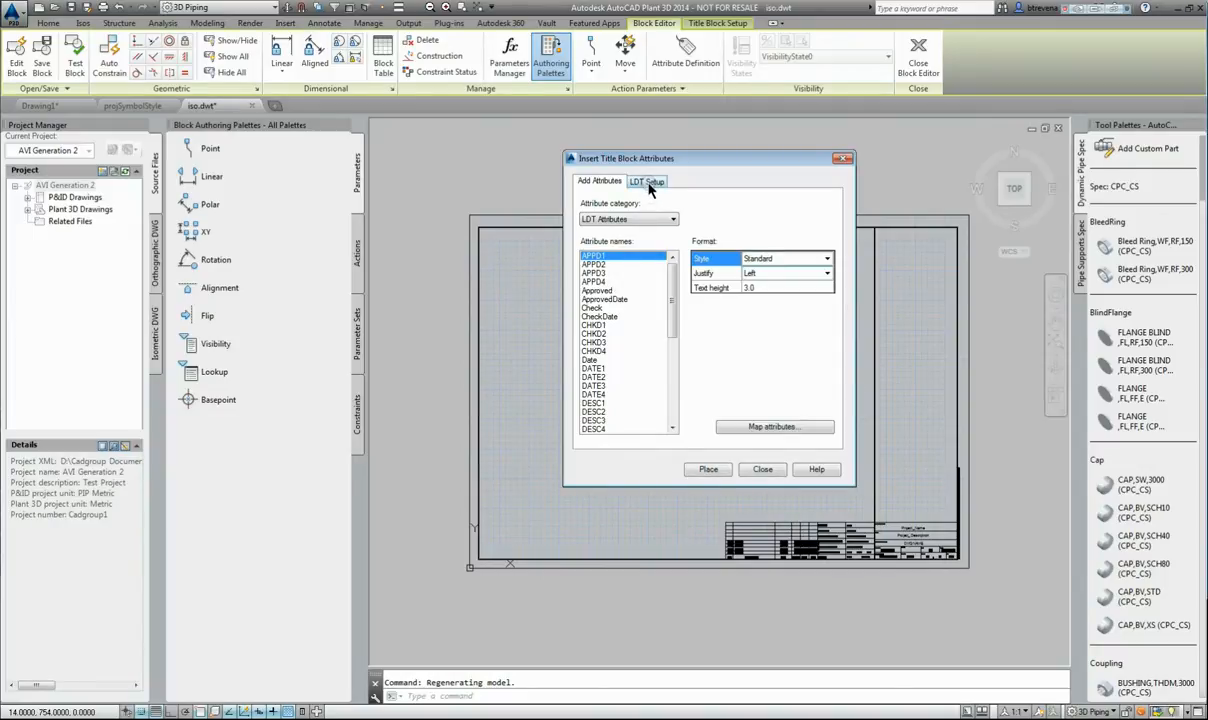
mouse_move(647, 181)
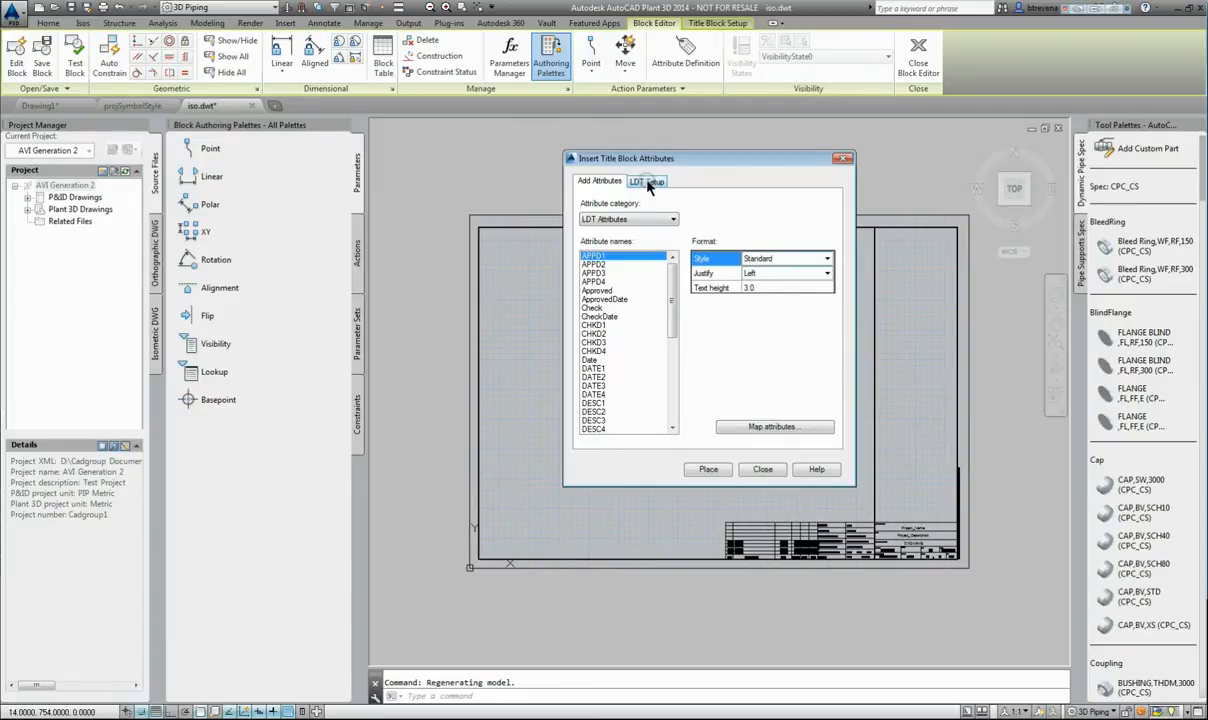
- On LDT Setup, choose LDT.xls as the file and check that Sheet1 is the worksheet
left_click(647, 181)
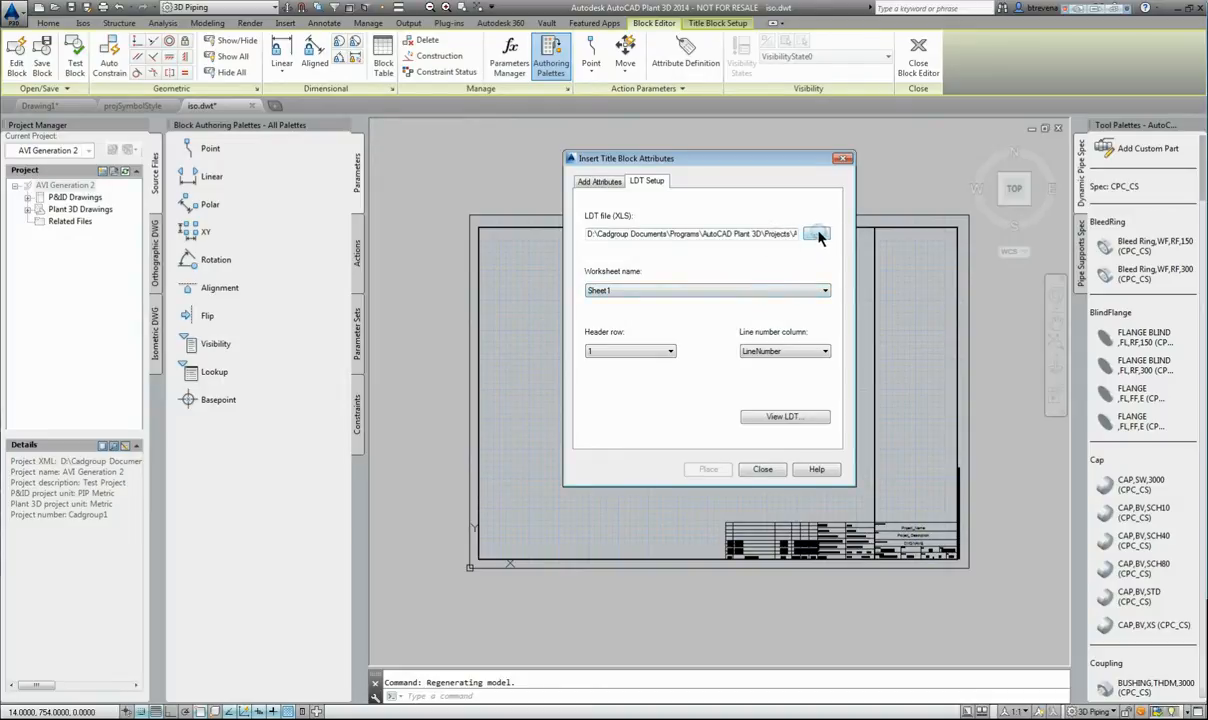
left_click(816, 233)
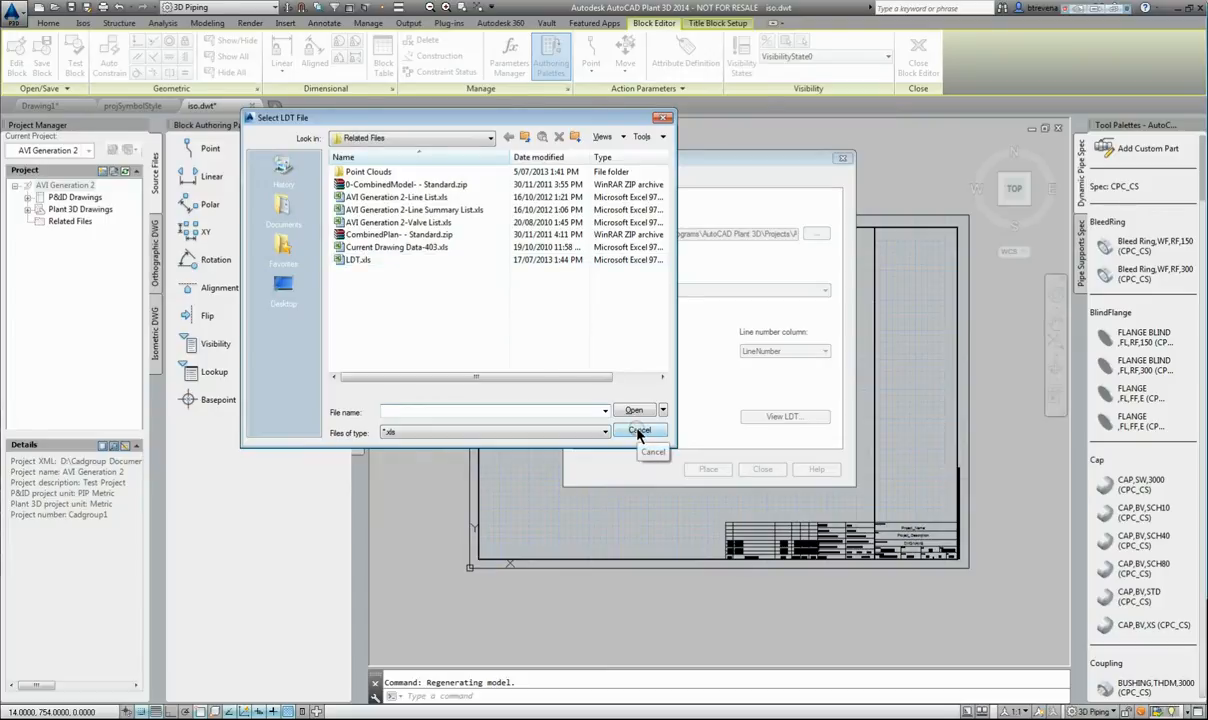
left_click(358, 259)
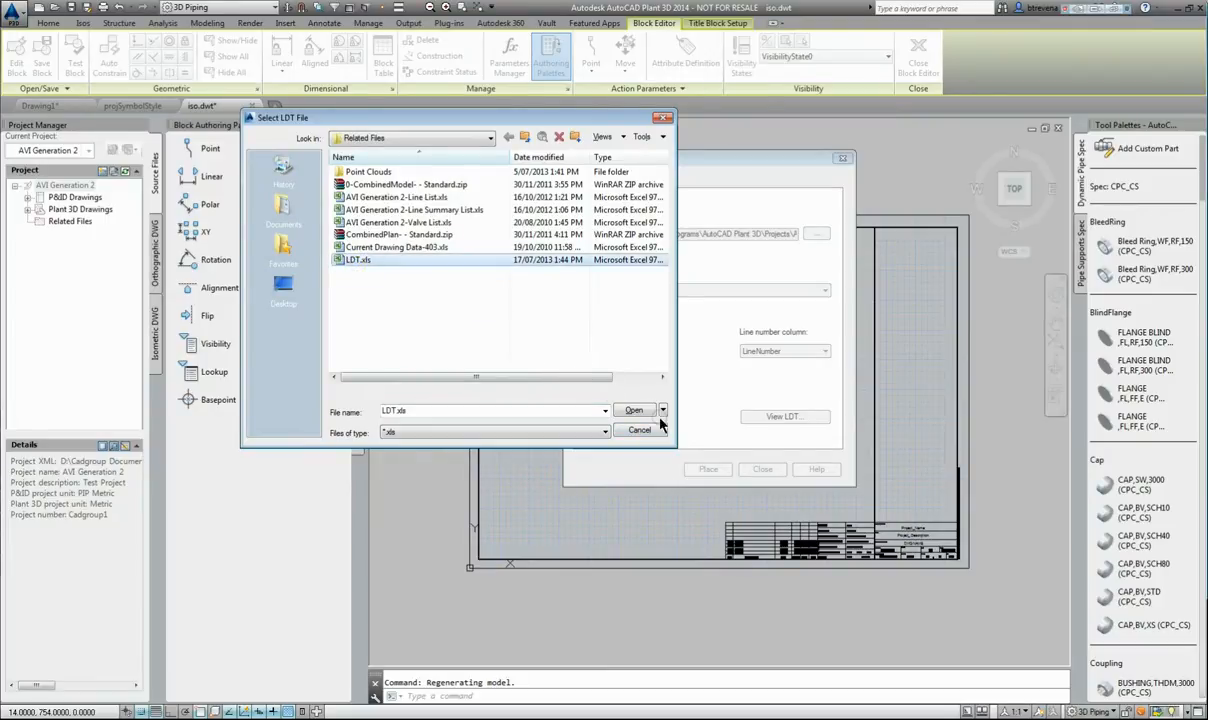
left_click(634, 410)
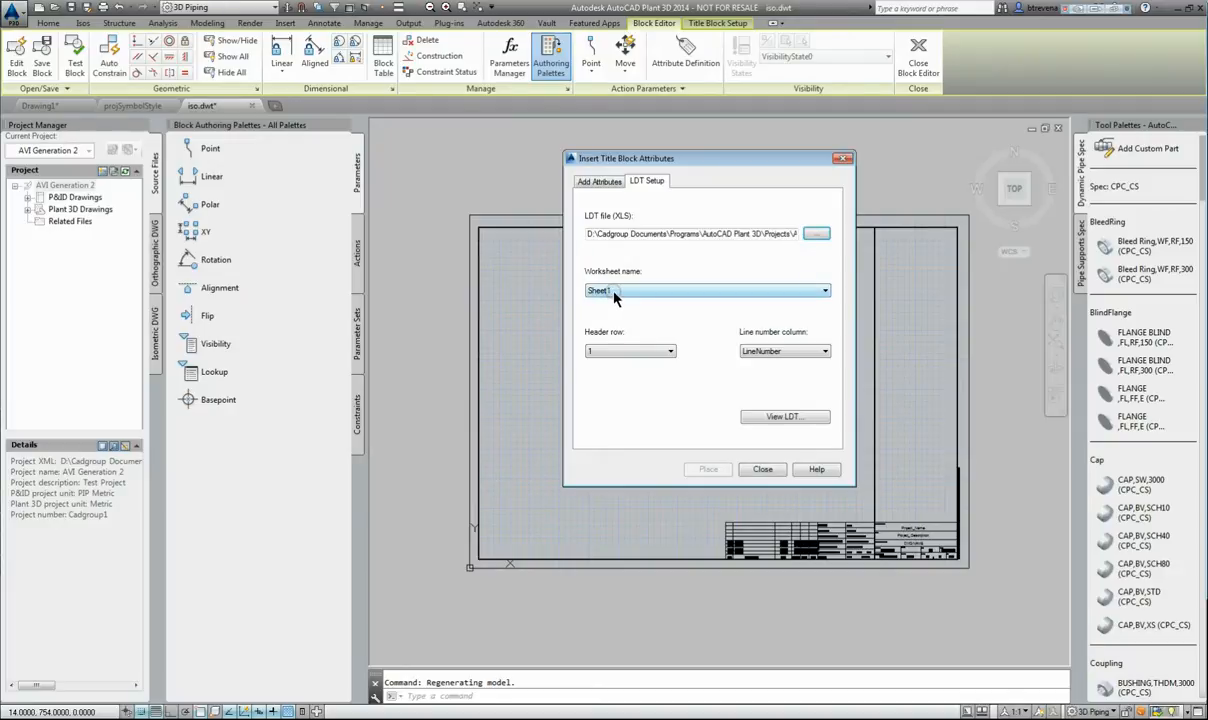
left_click(628, 351)
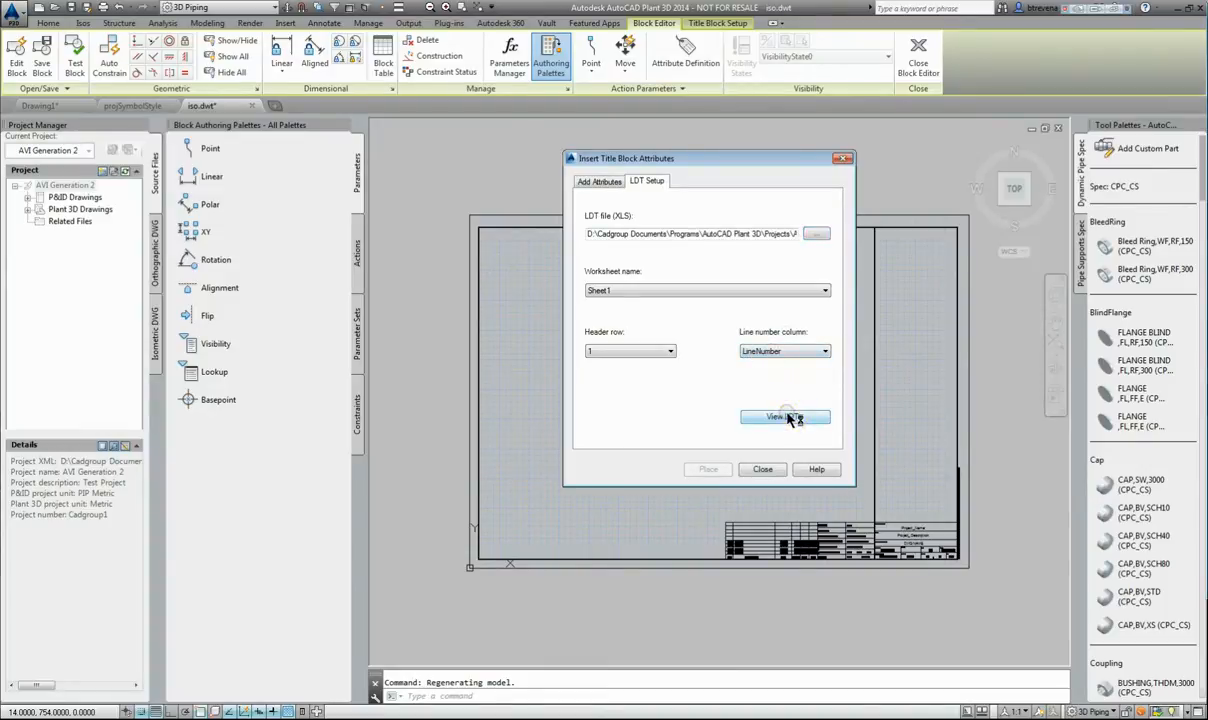
left_click(785, 416)
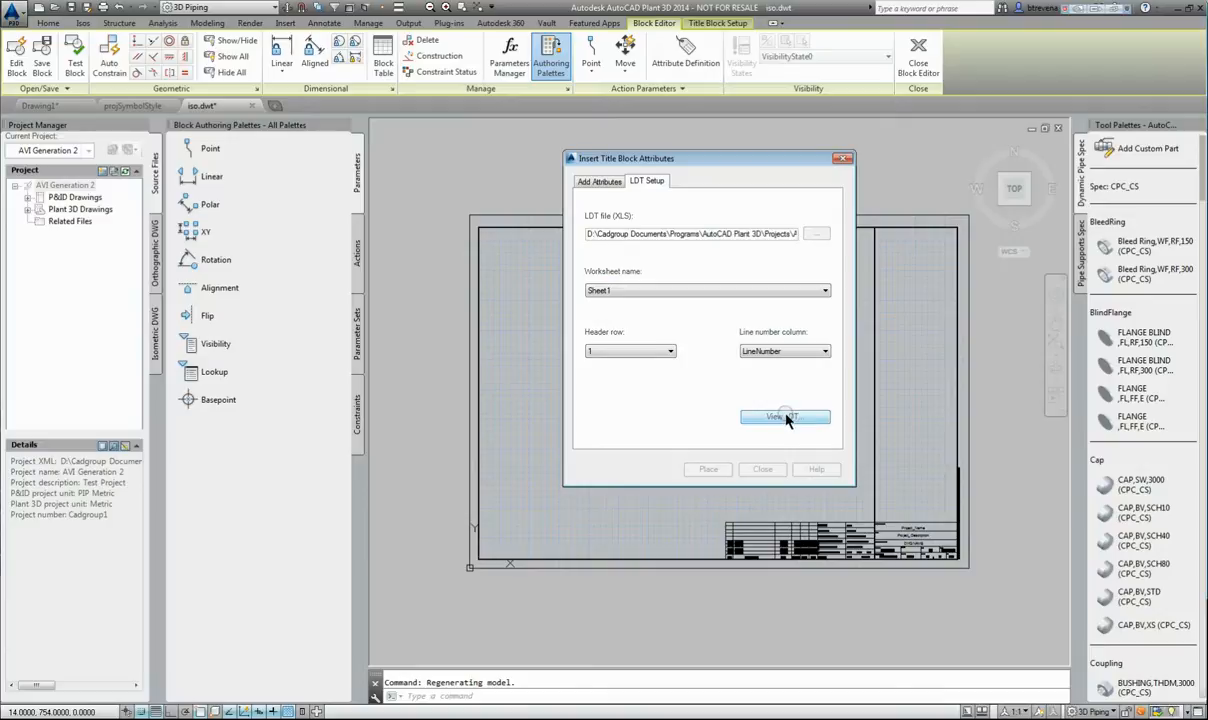
left_click(784, 417)
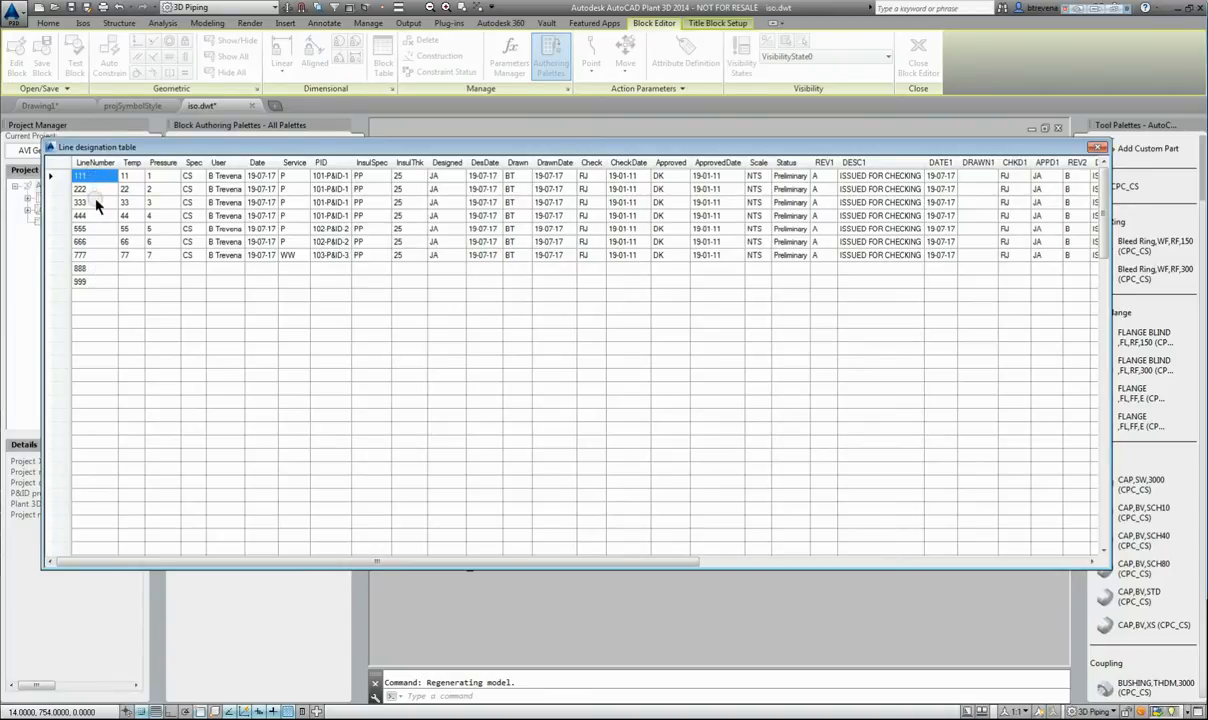
mouse_move(97, 245)
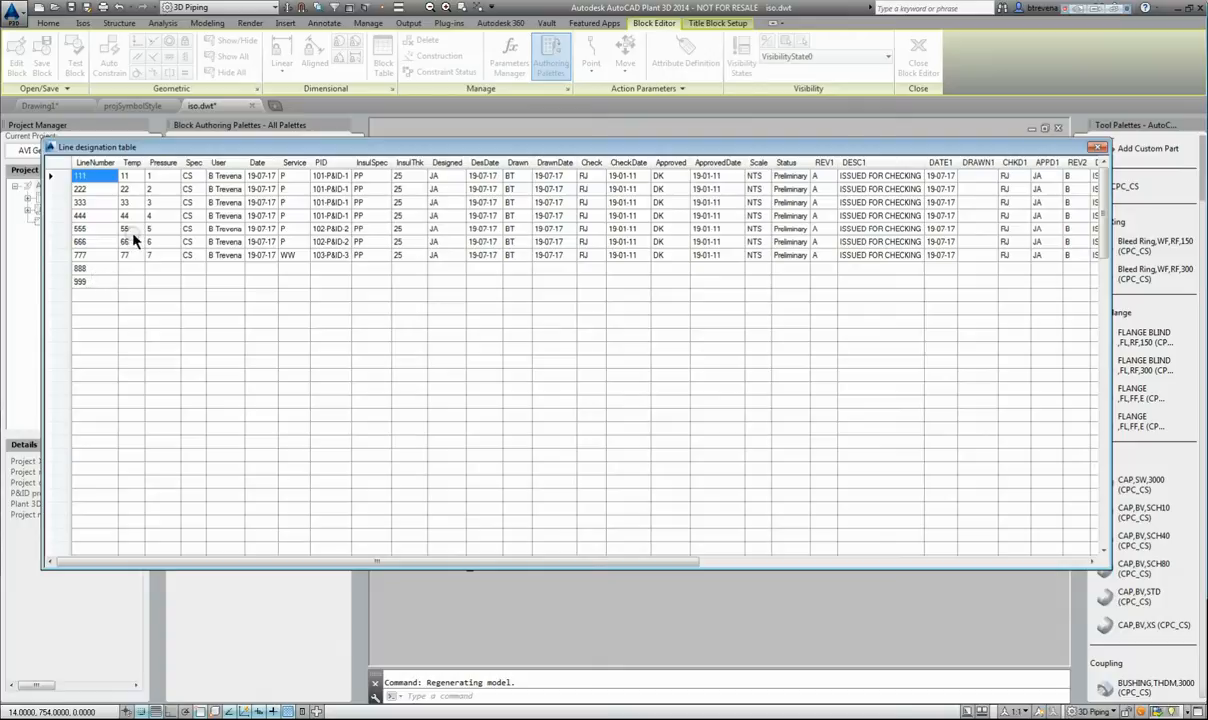
mouse_move(208, 167)
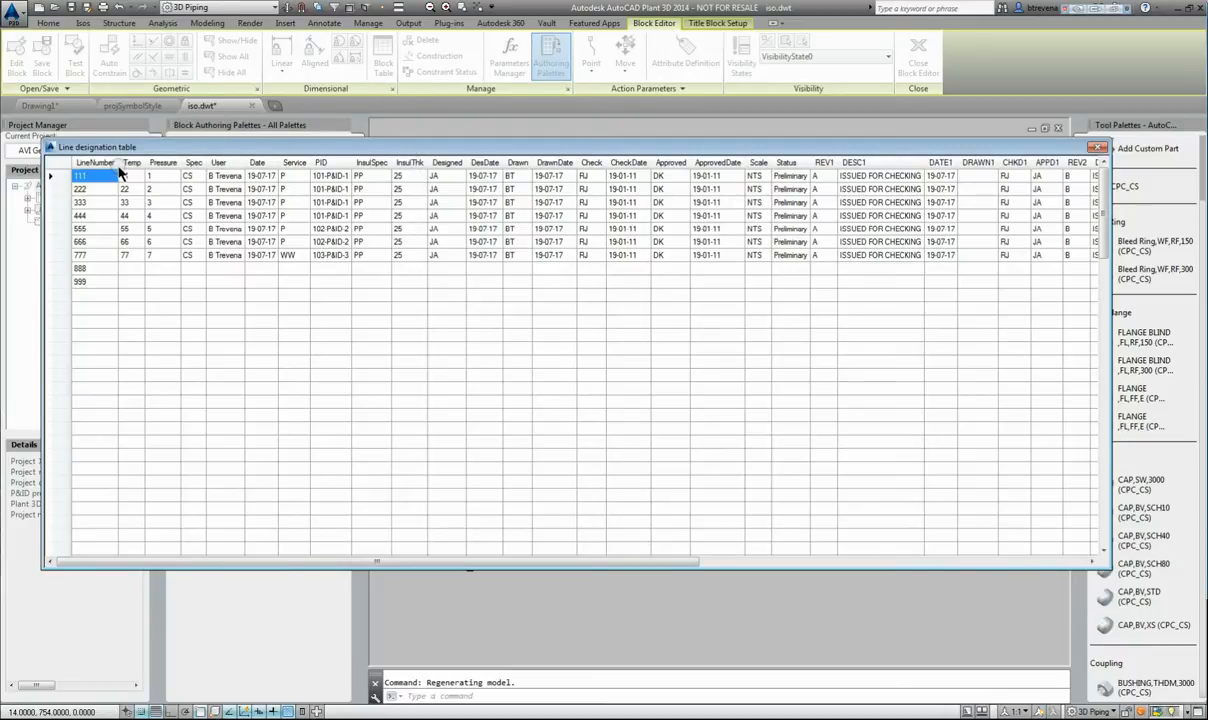
left_click(80, 202)
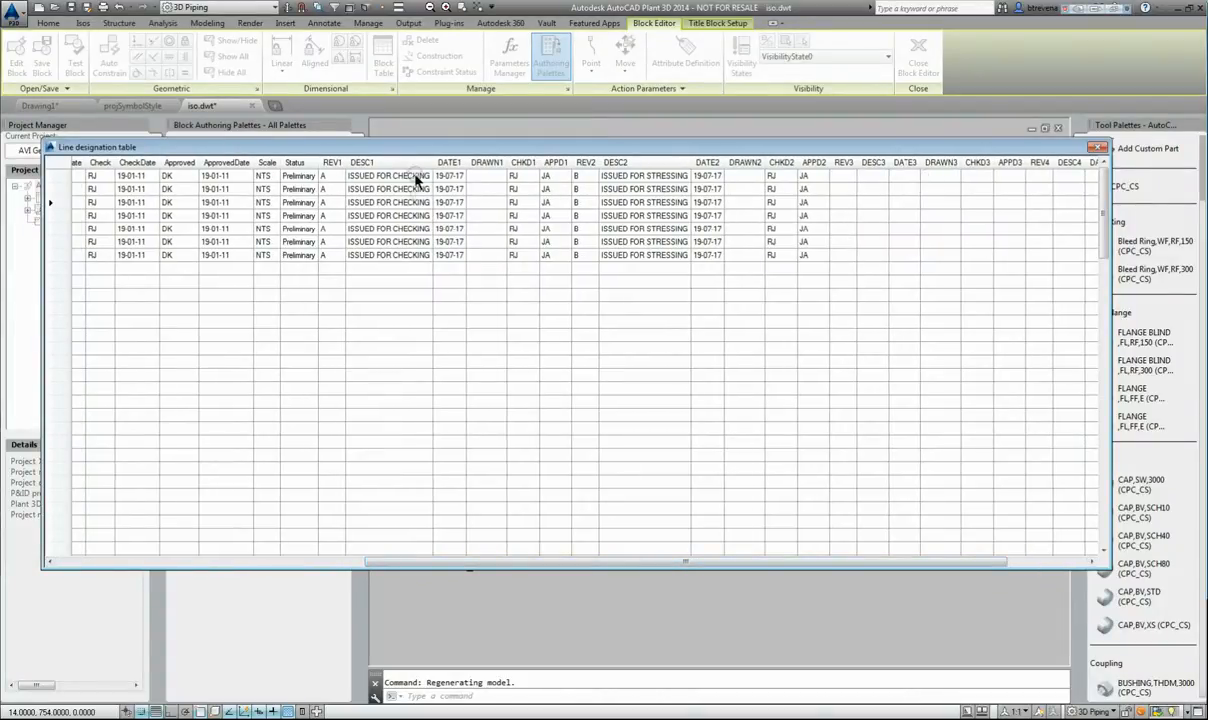
mouse_move(812, 277)
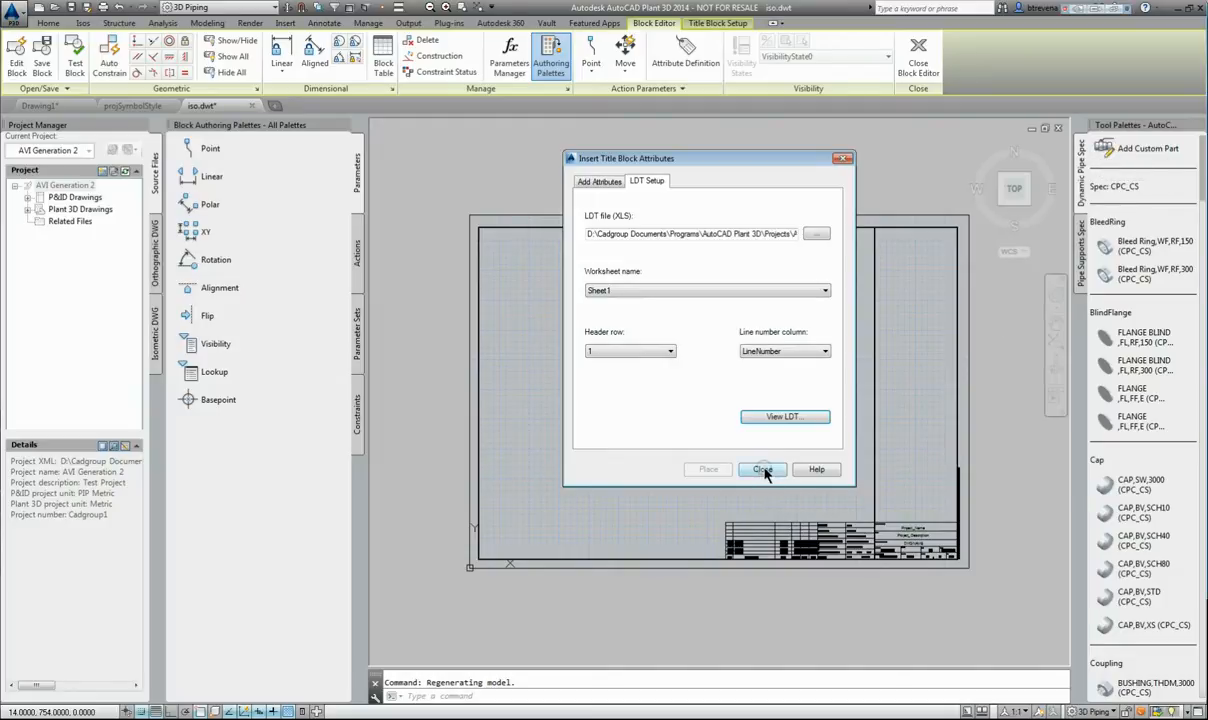
- Reopen Title Block Attributes and switch to the LDT Attributes category
left_click(761, 469)
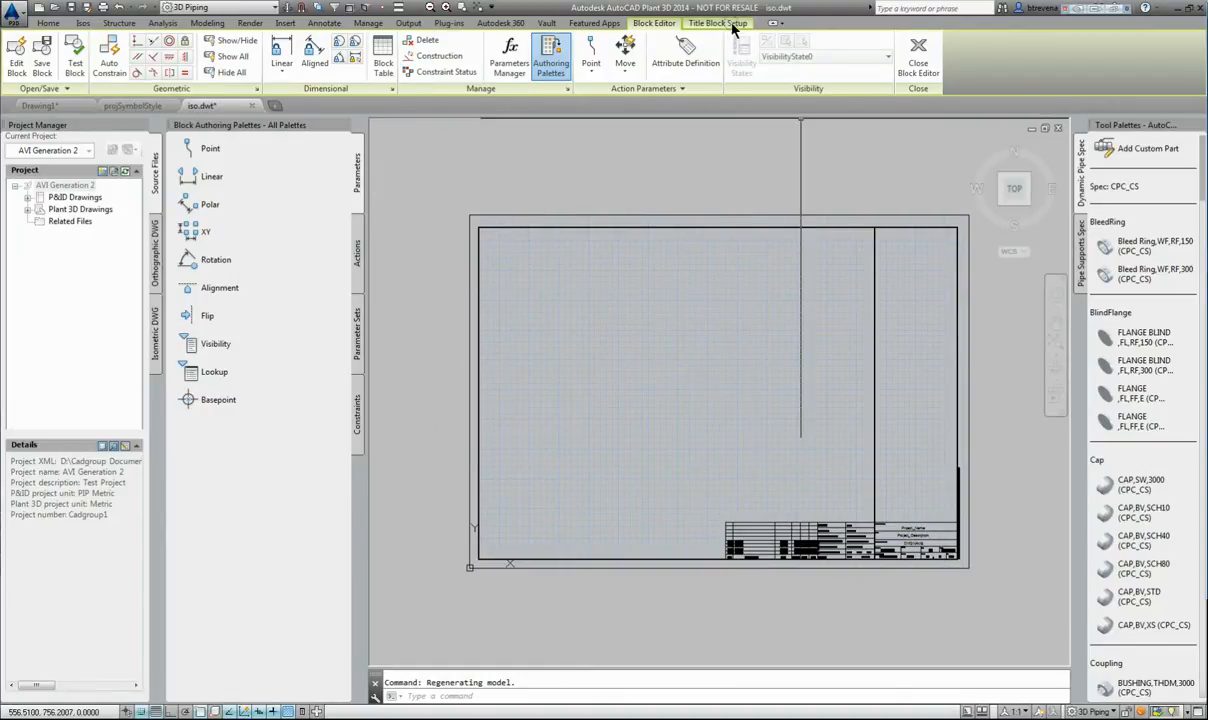
left_click(718, 23)
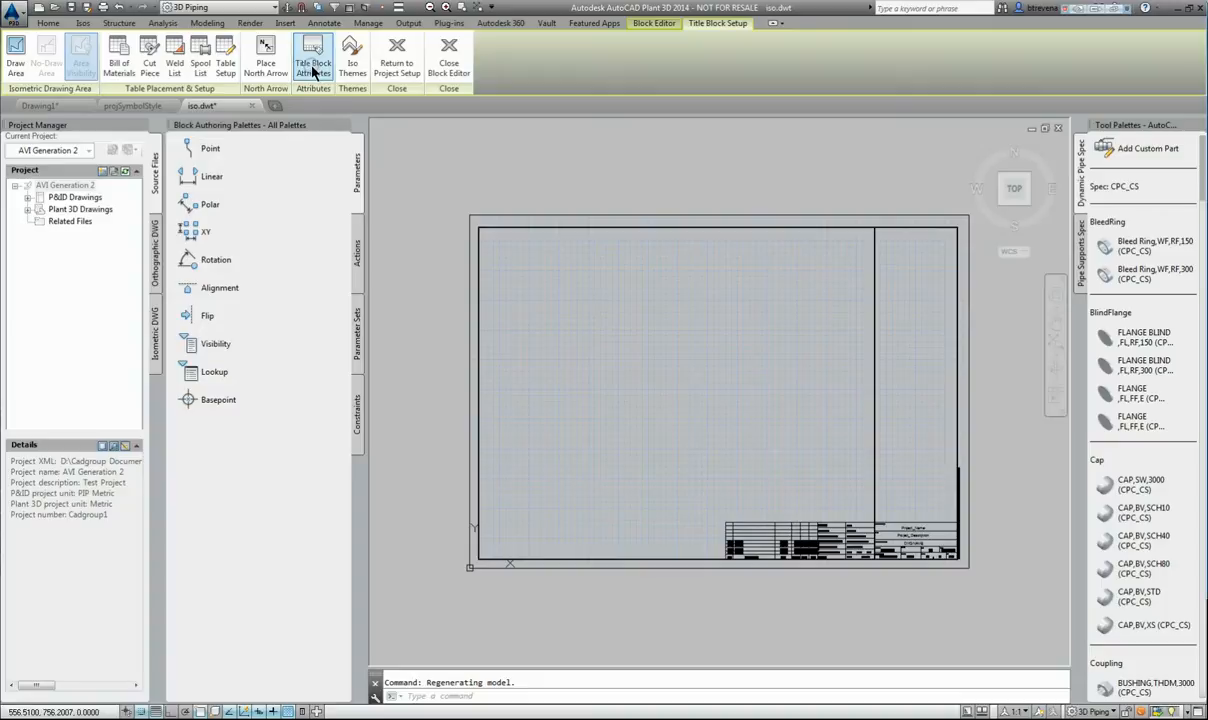
left_click(313, 55)
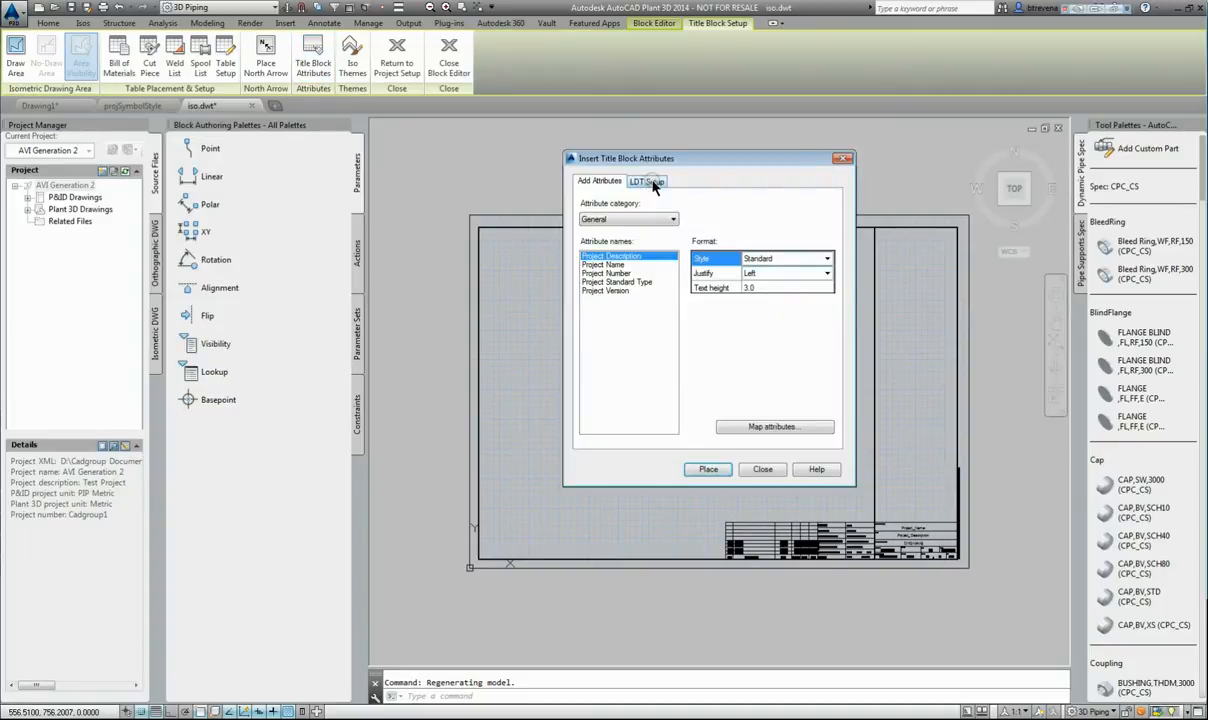
left_click(646, 181)
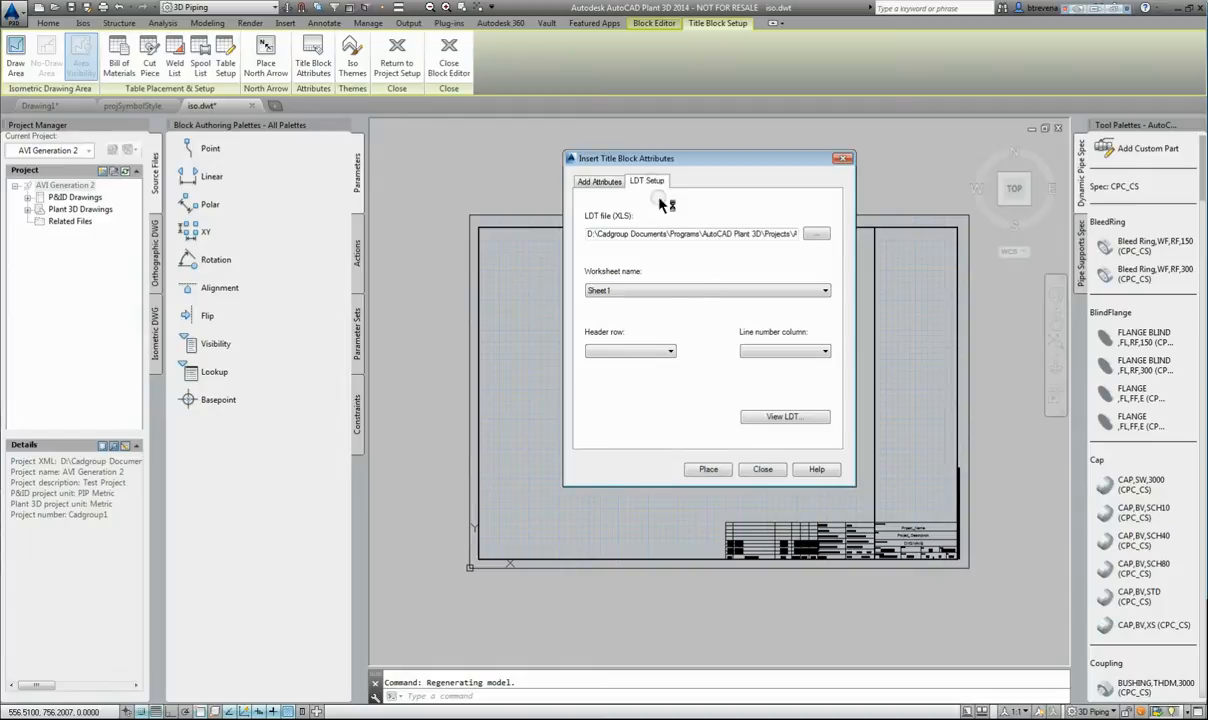
left_click(598, 181)
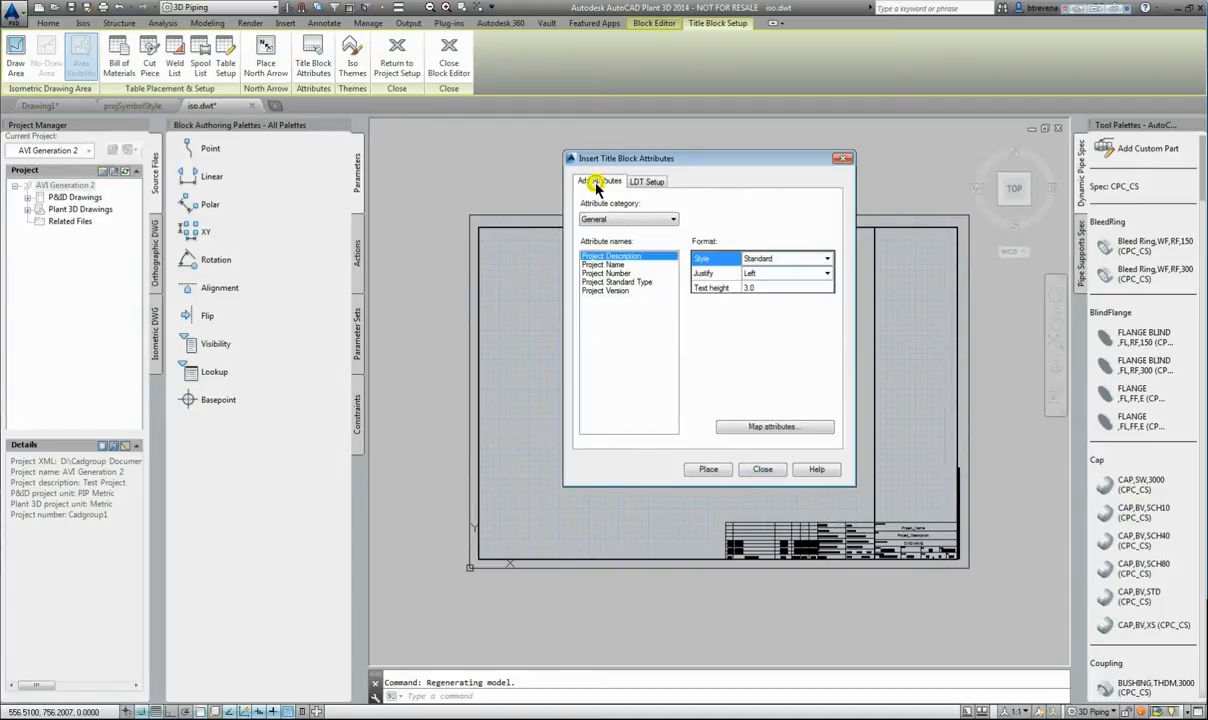
left_click(672, 219)
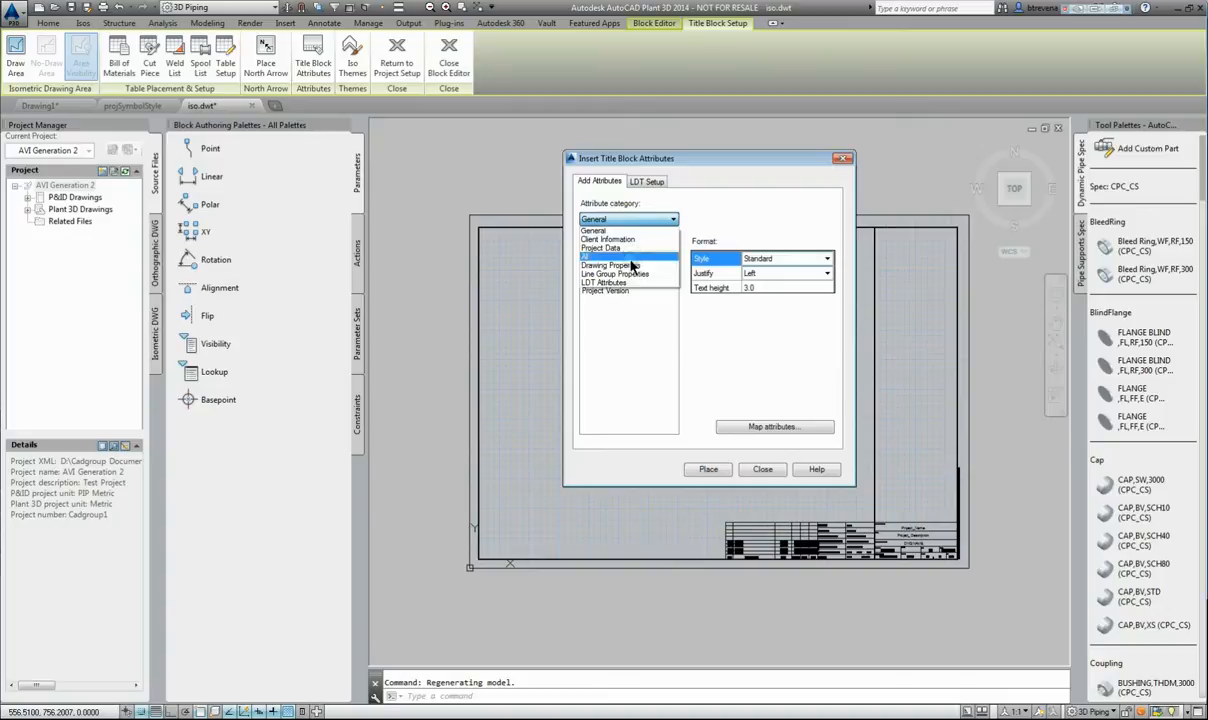
left_click(603, 283)
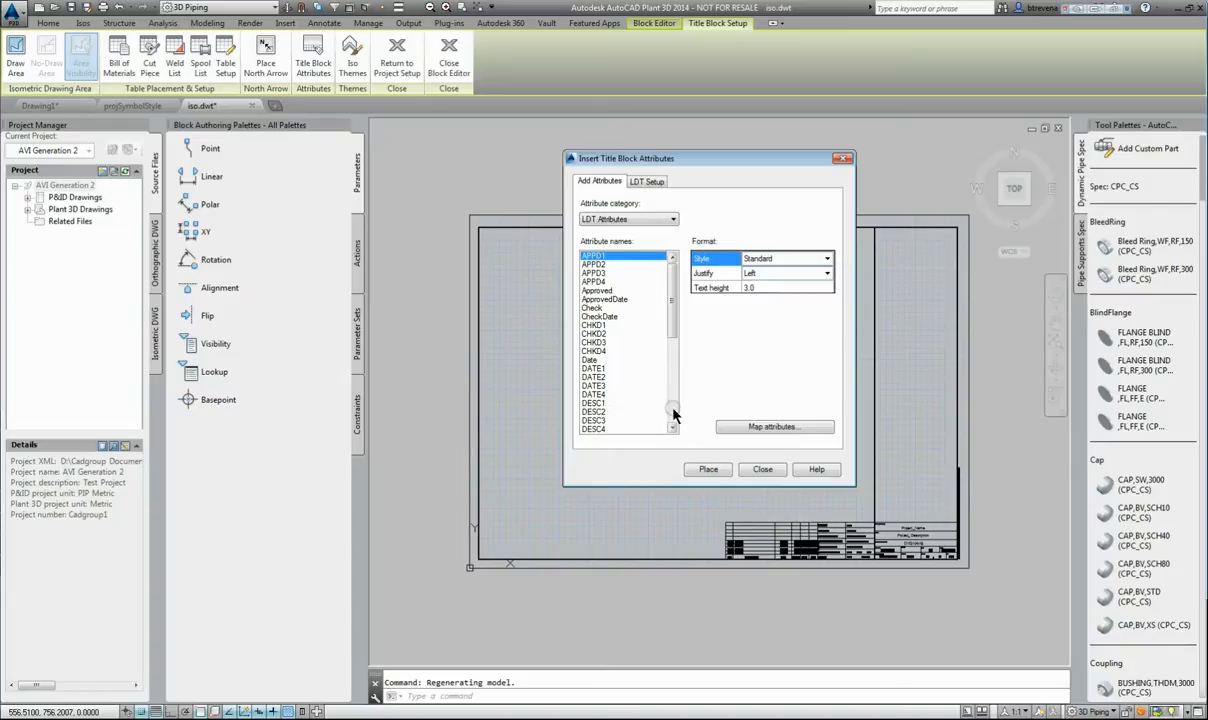
- Select REV4 and place it in the fourth revision row
scroll("down", 3)
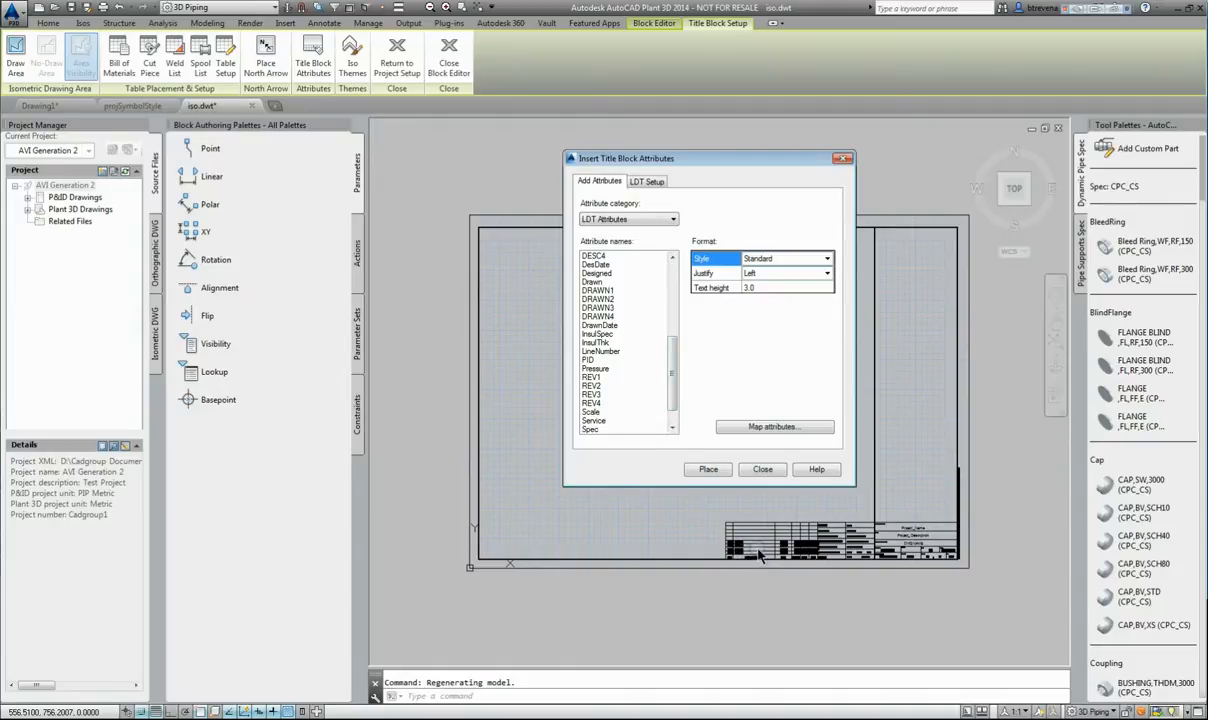
mouse_move(918, 557)
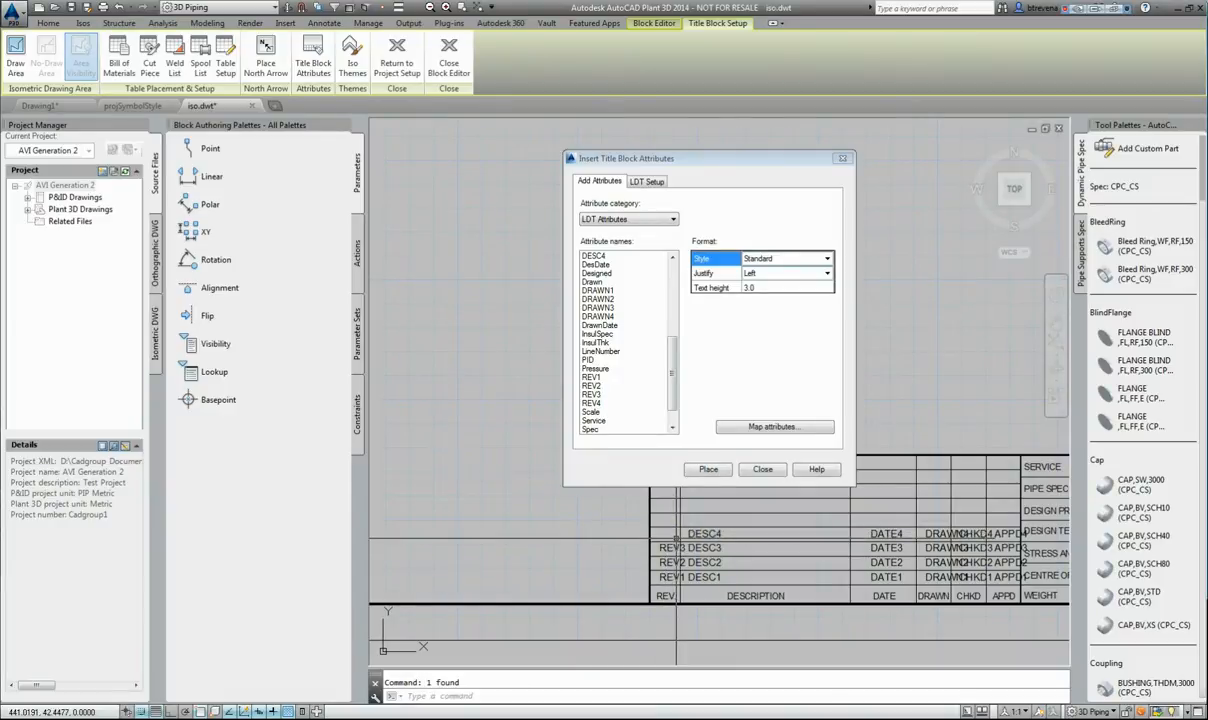
left_click(592, 411)
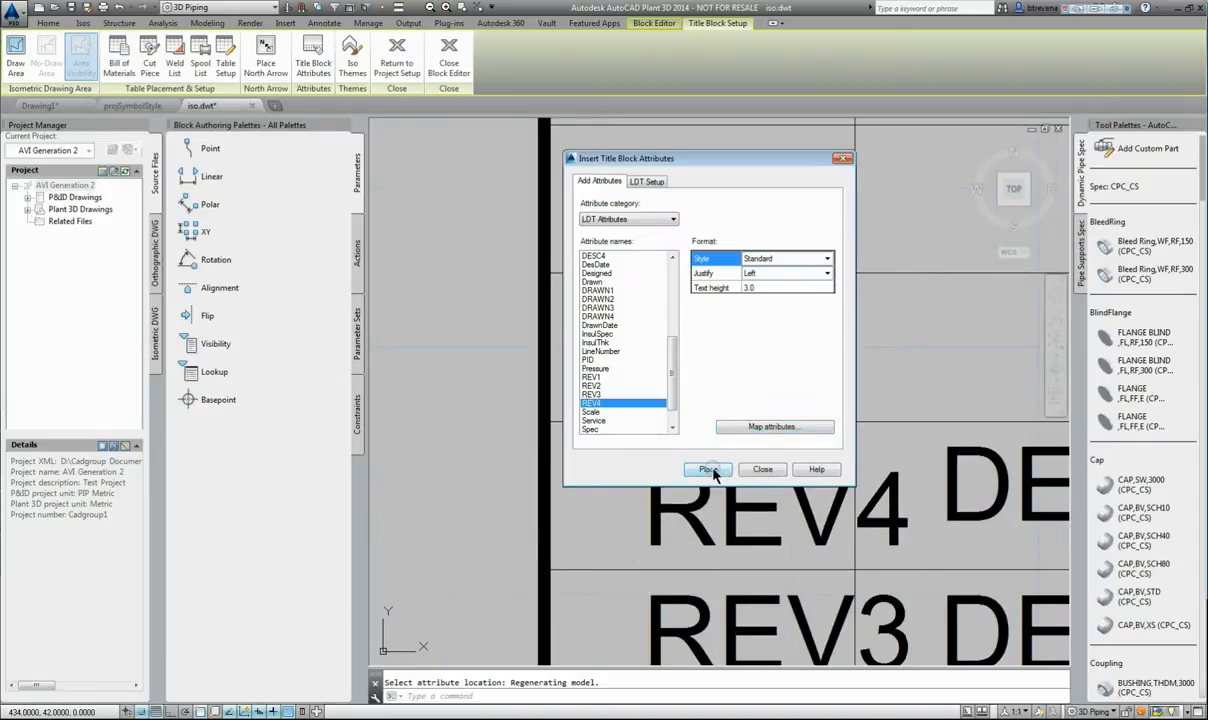
left_click(708, 470)
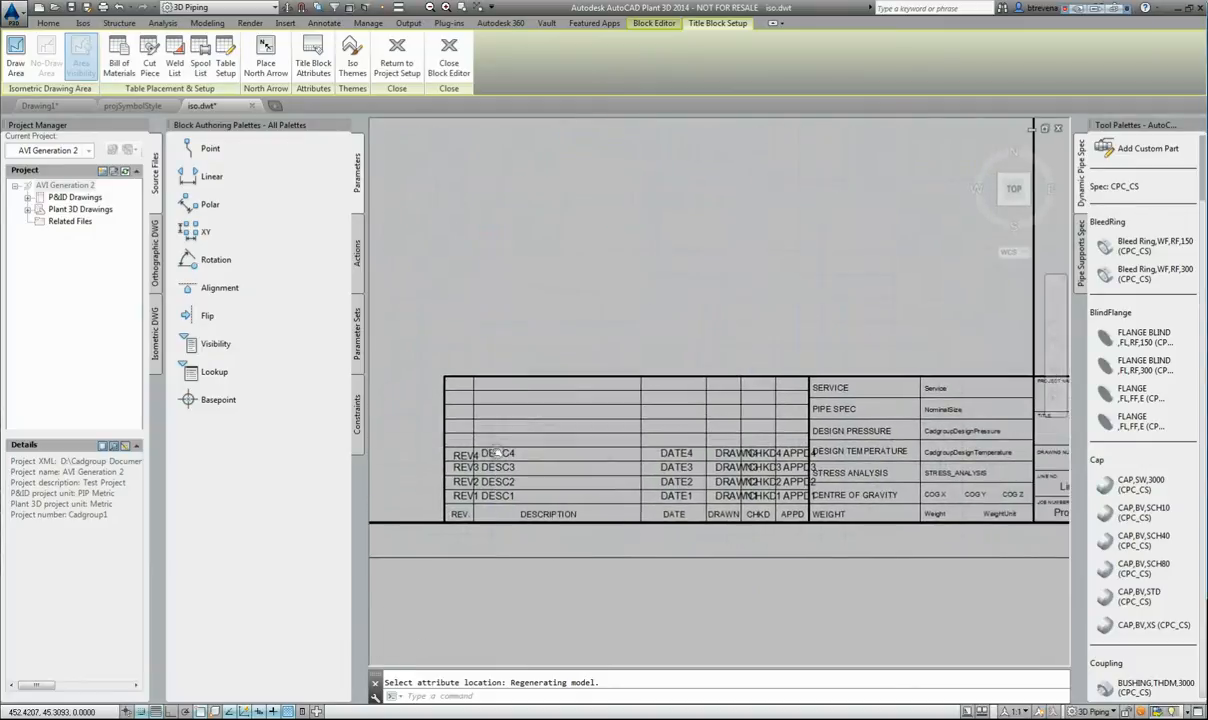
left_click(718, 23)
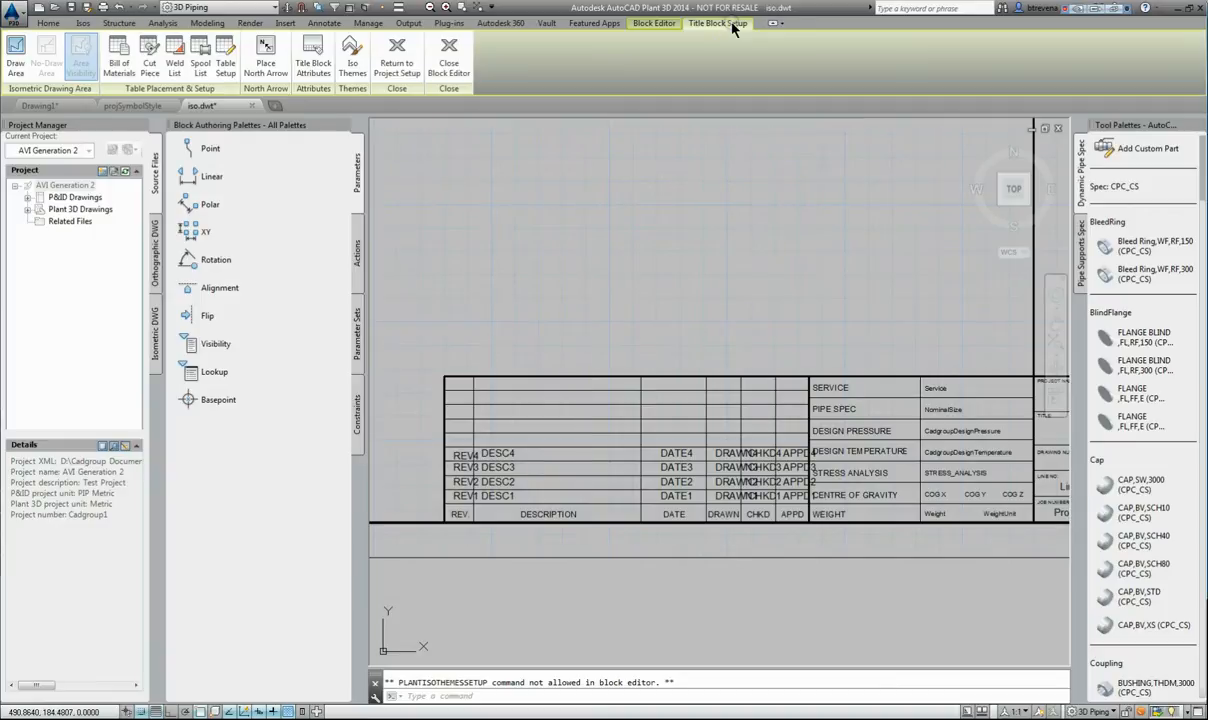
- Exit the Block Editor, choosing Save the changes to Title Block
left_click(654, 23)
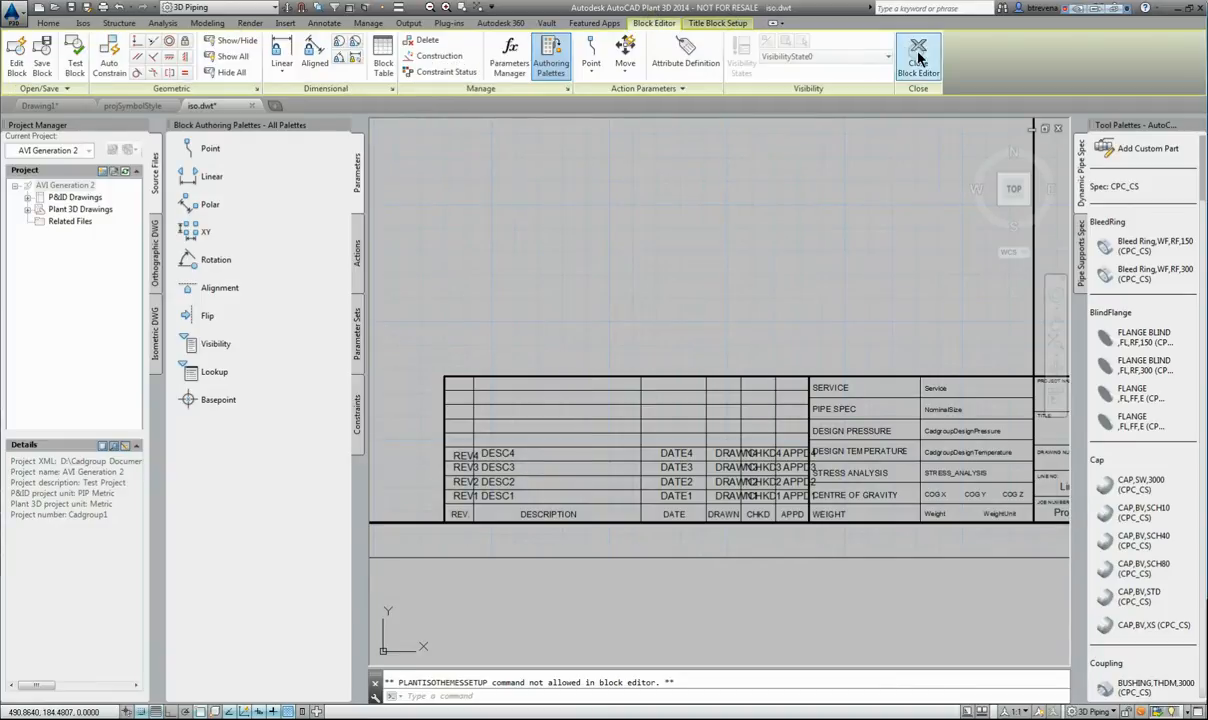
left_click(918, 57)
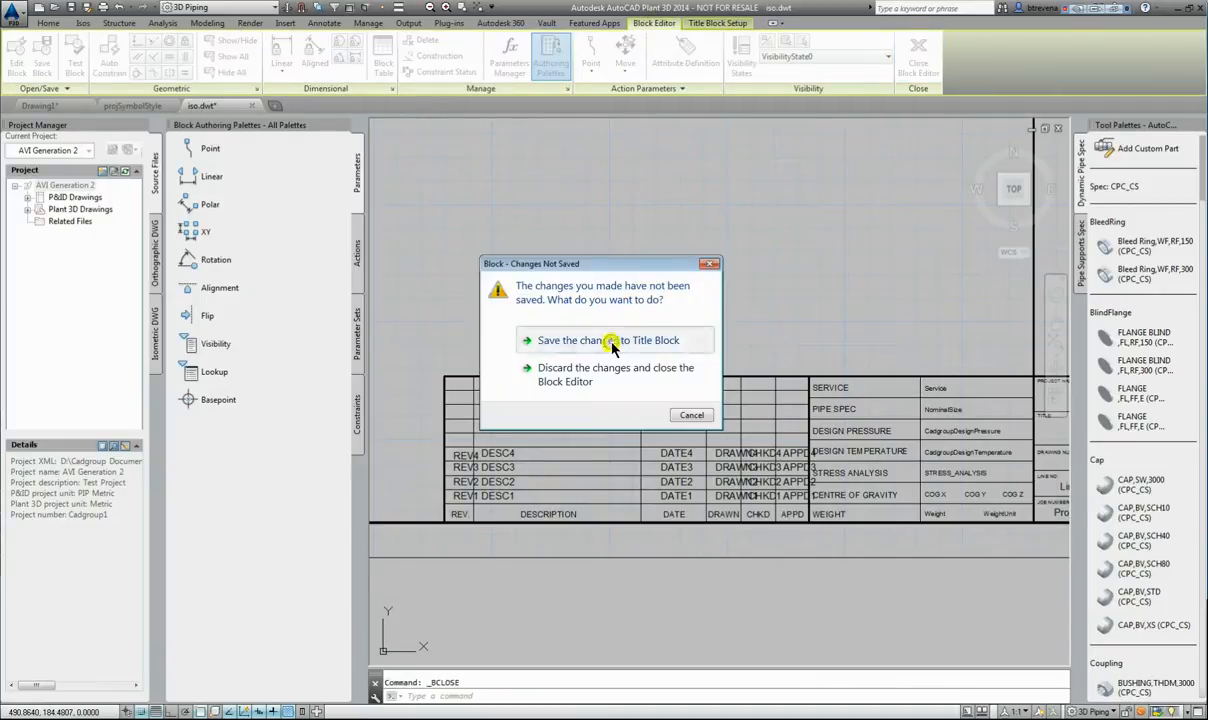
left_click(600, 340)
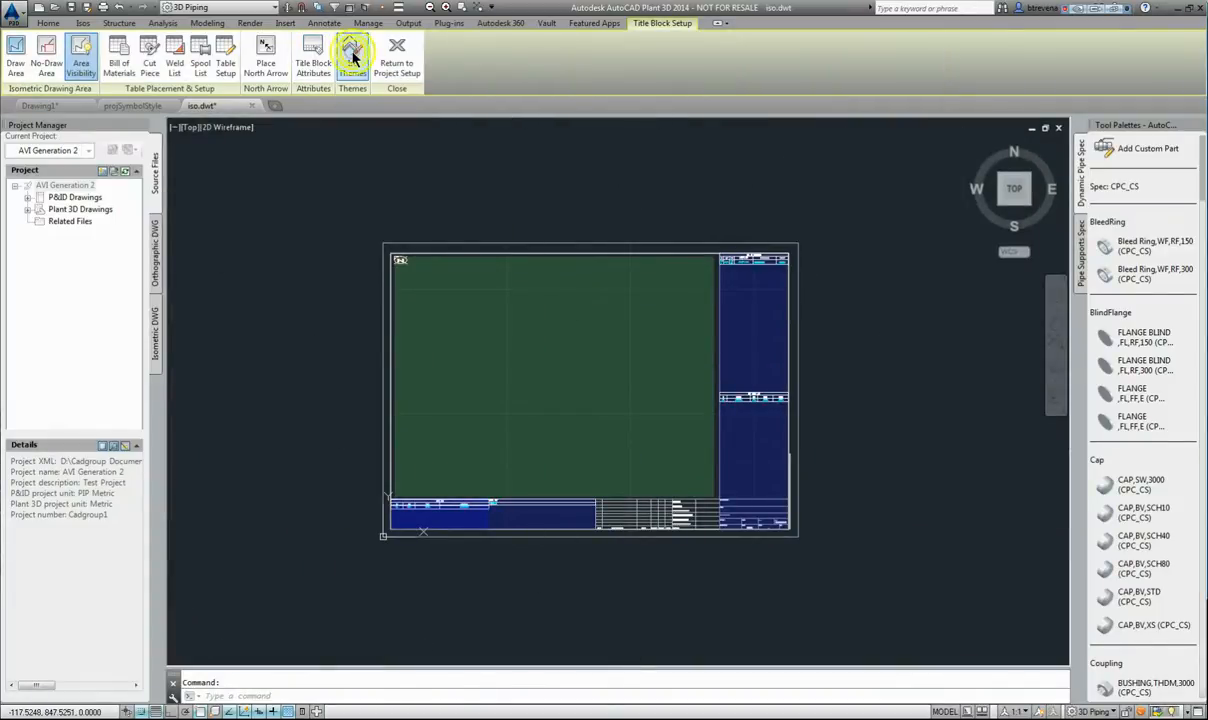
- In Iso Themes, set Small Bore Piping override Symbol Scale to 10 and confirm
left_click(352, 50)
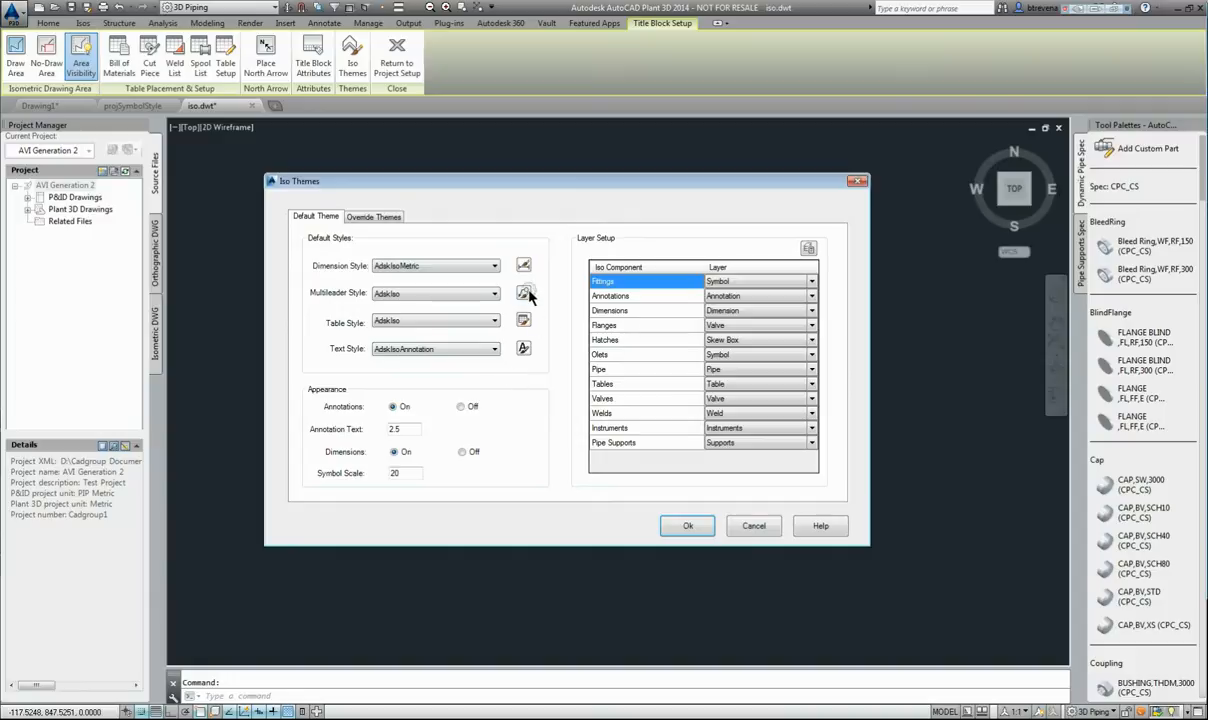
mouse_move(737, 483)
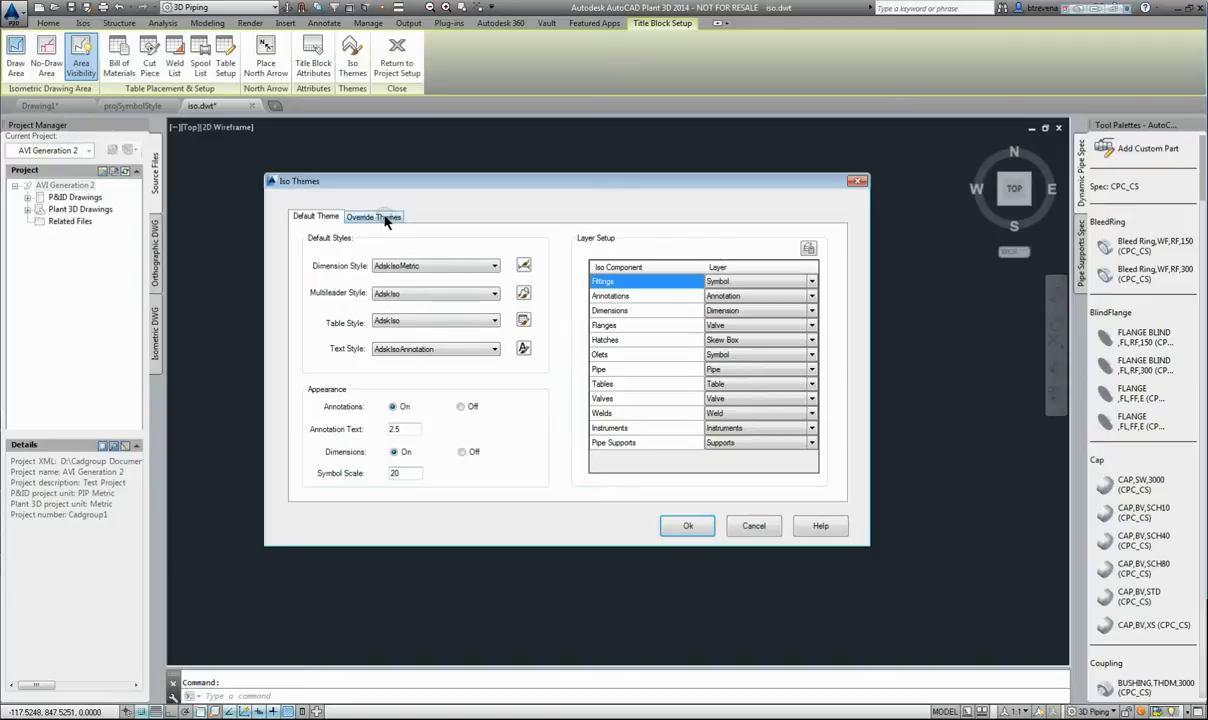
left_click(373, 216)
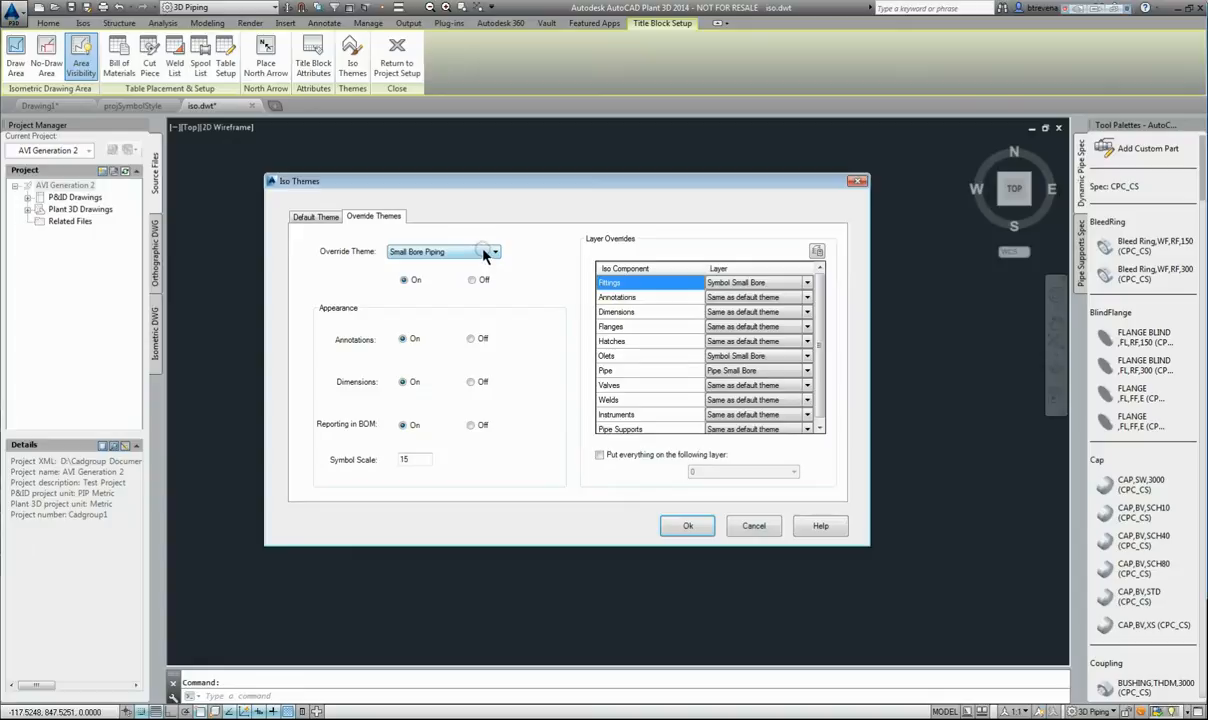
mouse_move(485, 299)
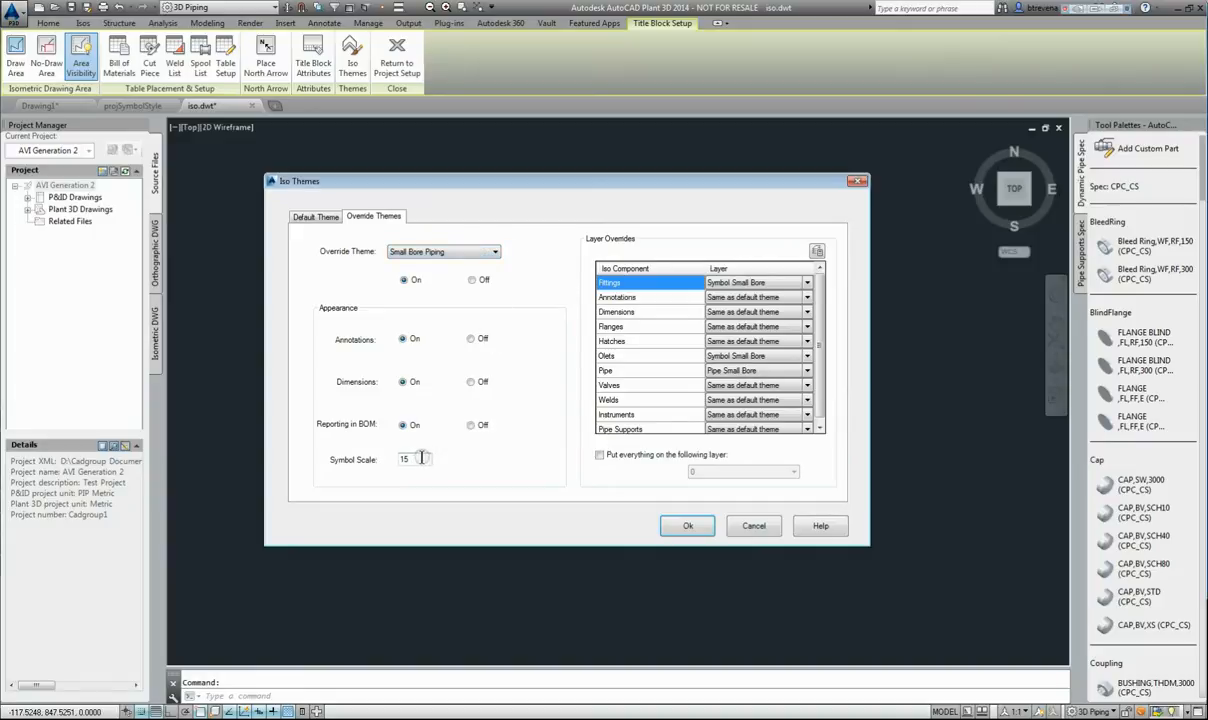
triple_click(410, 459)
type("10")
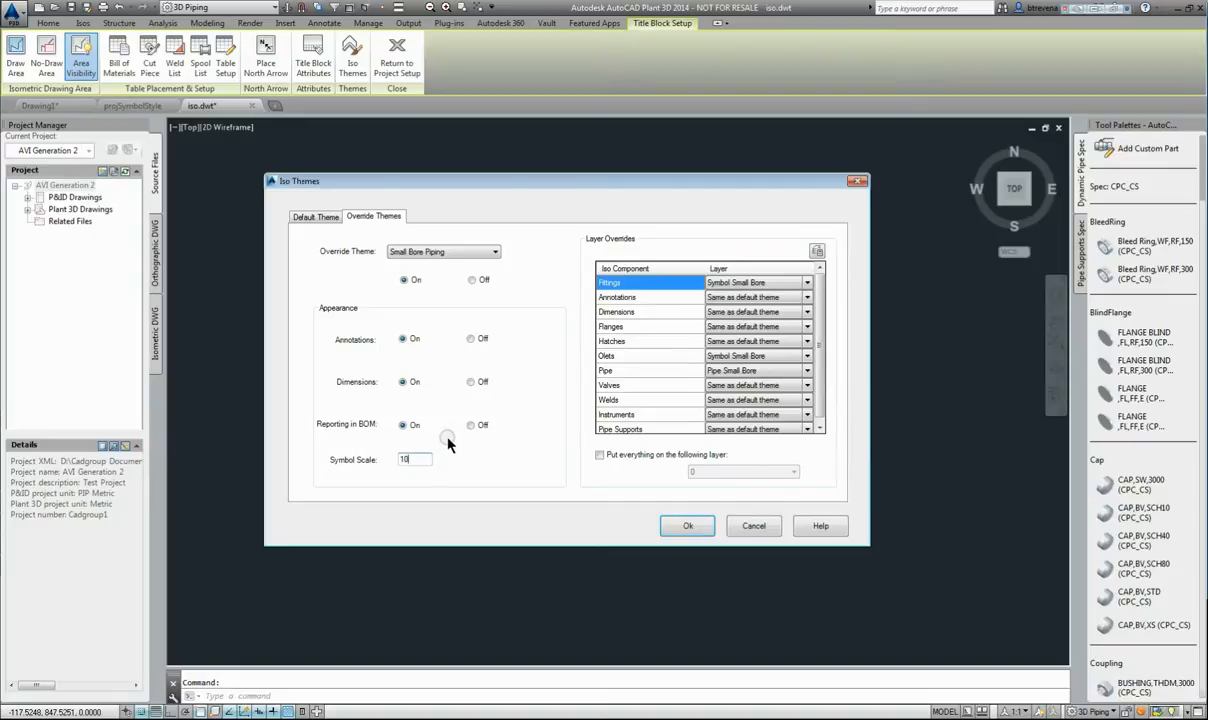
mouse_move(518, 457)
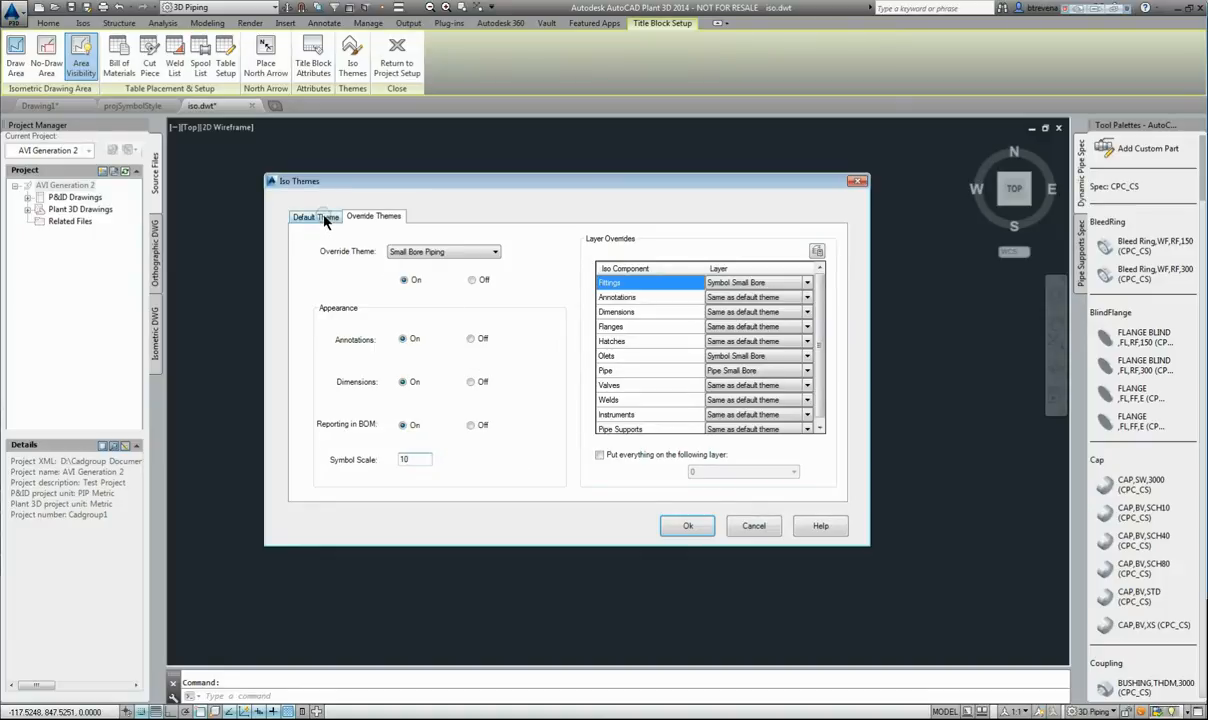
left_click(687, 525)
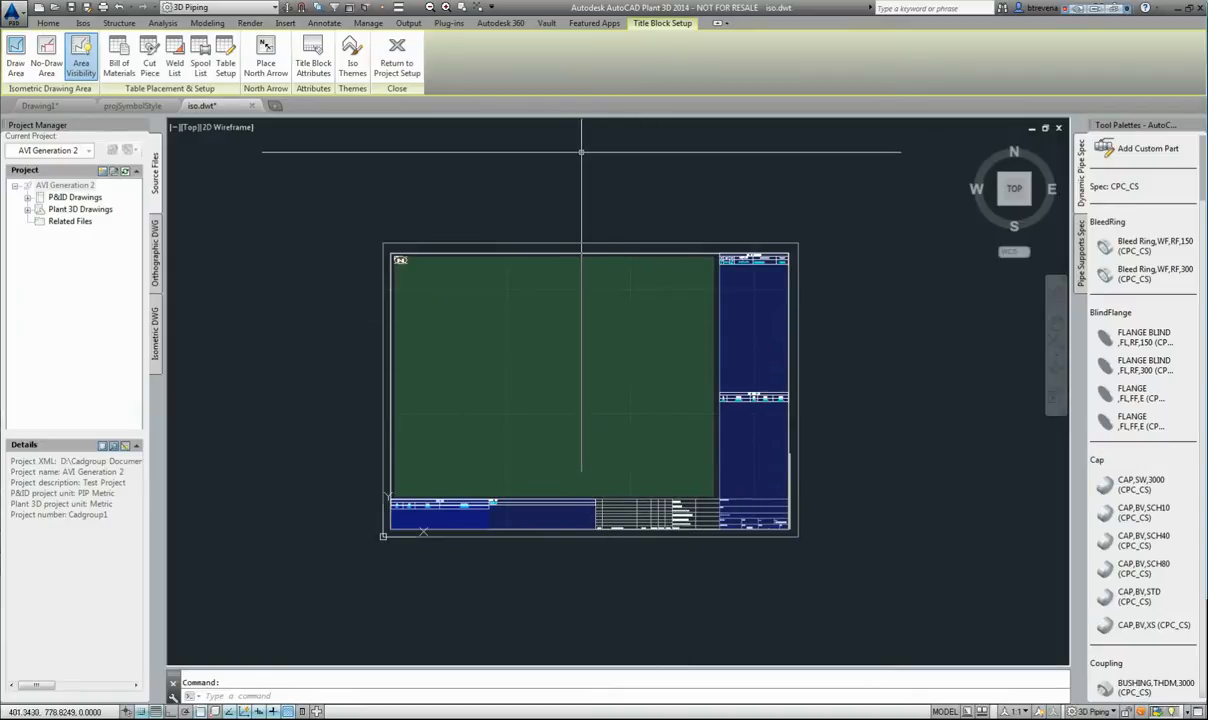
mouse_move(397, 48)
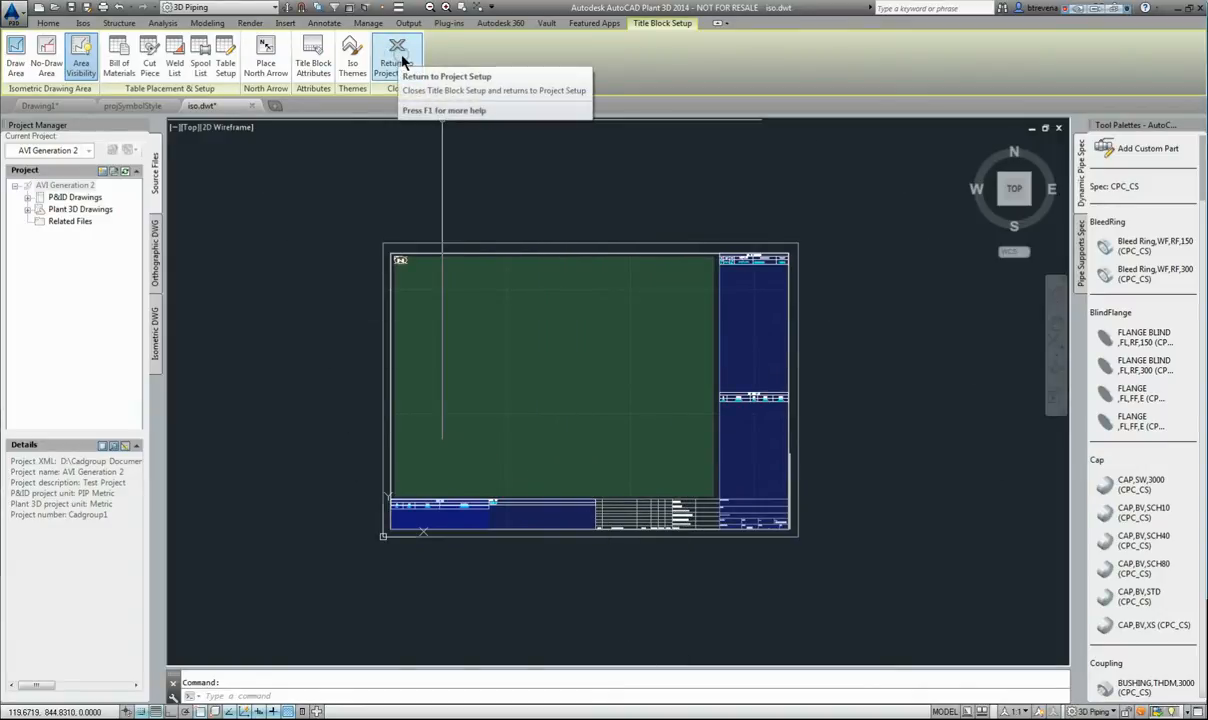
- Return to Project Setup, view the Final_A1 live preview, and select Title Block and Display
left_click(396, 50)
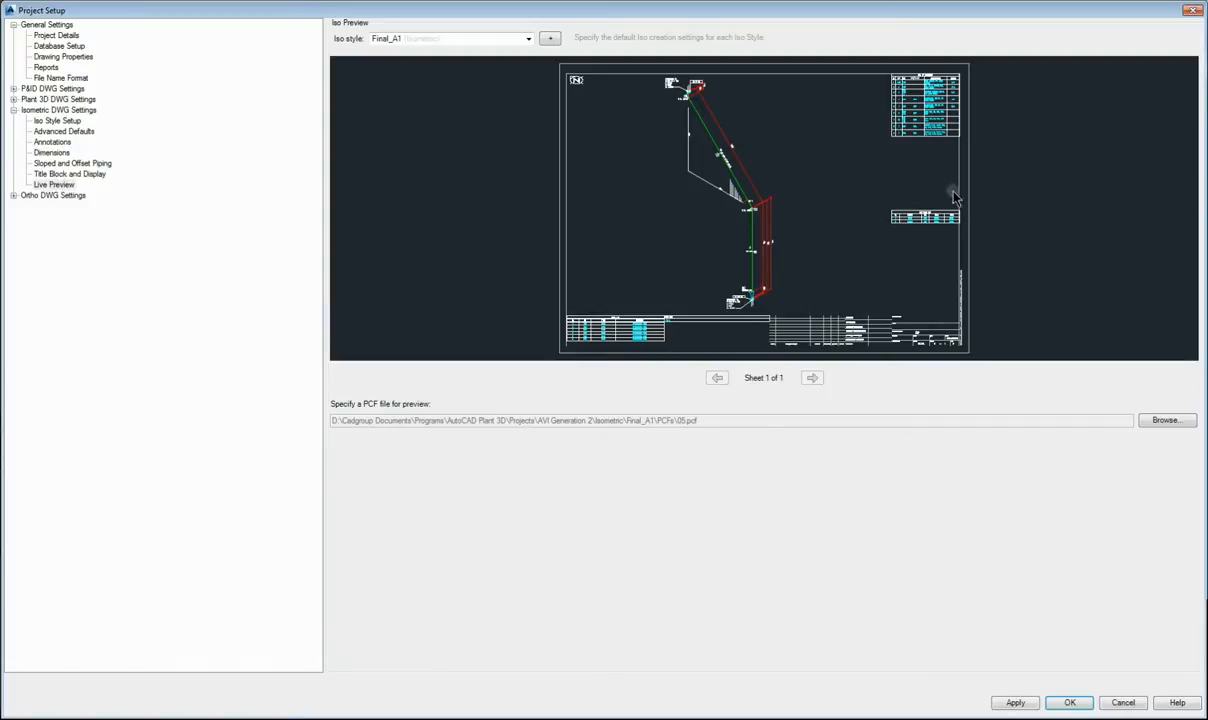
mouse_move(947, 332)
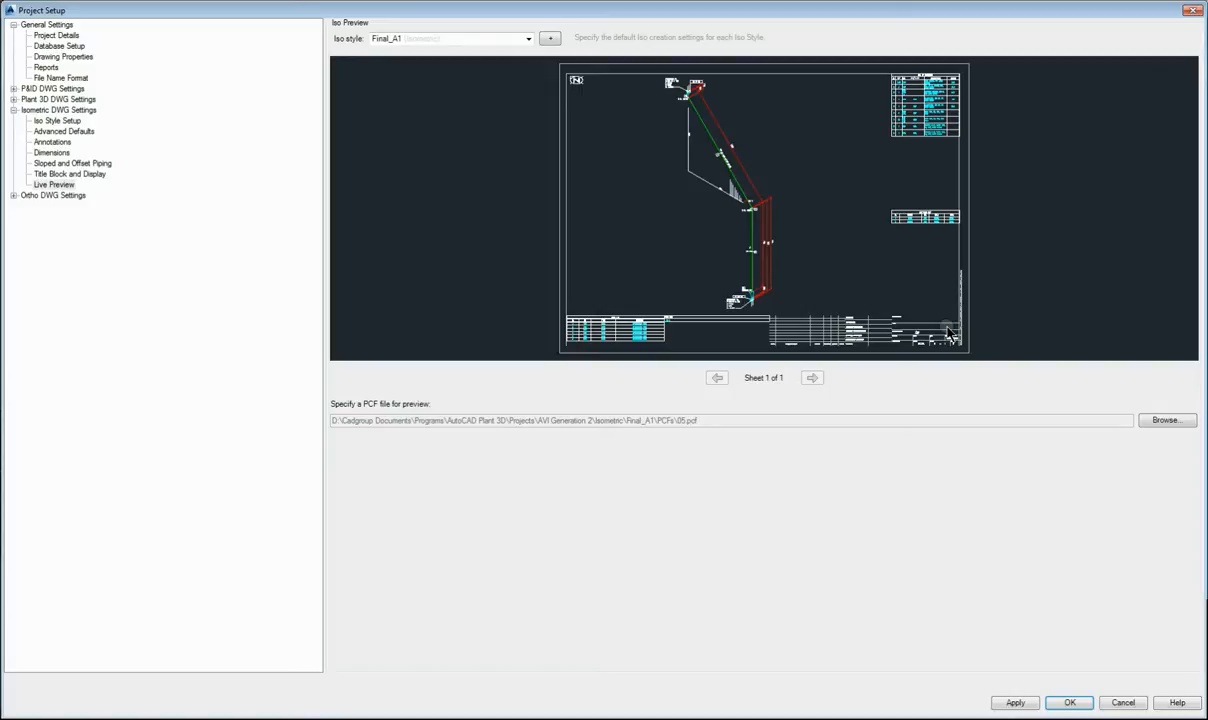
mouse_move(948, 330)
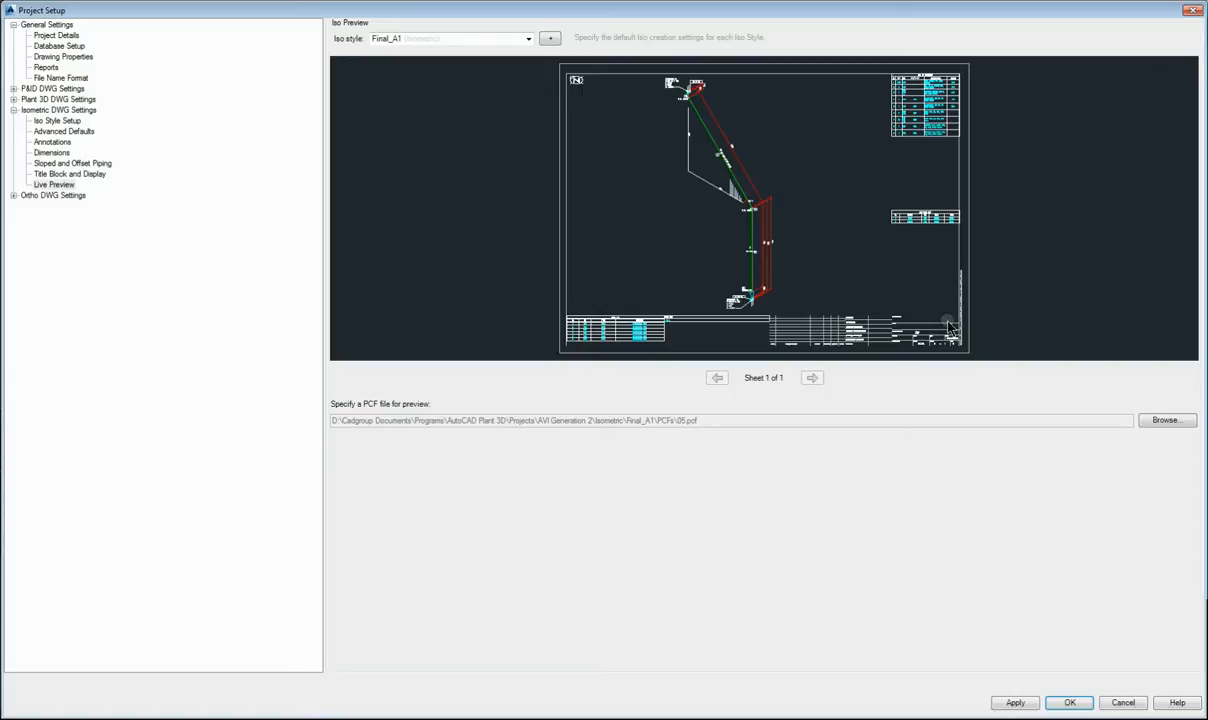
mouse_move(794, 252)
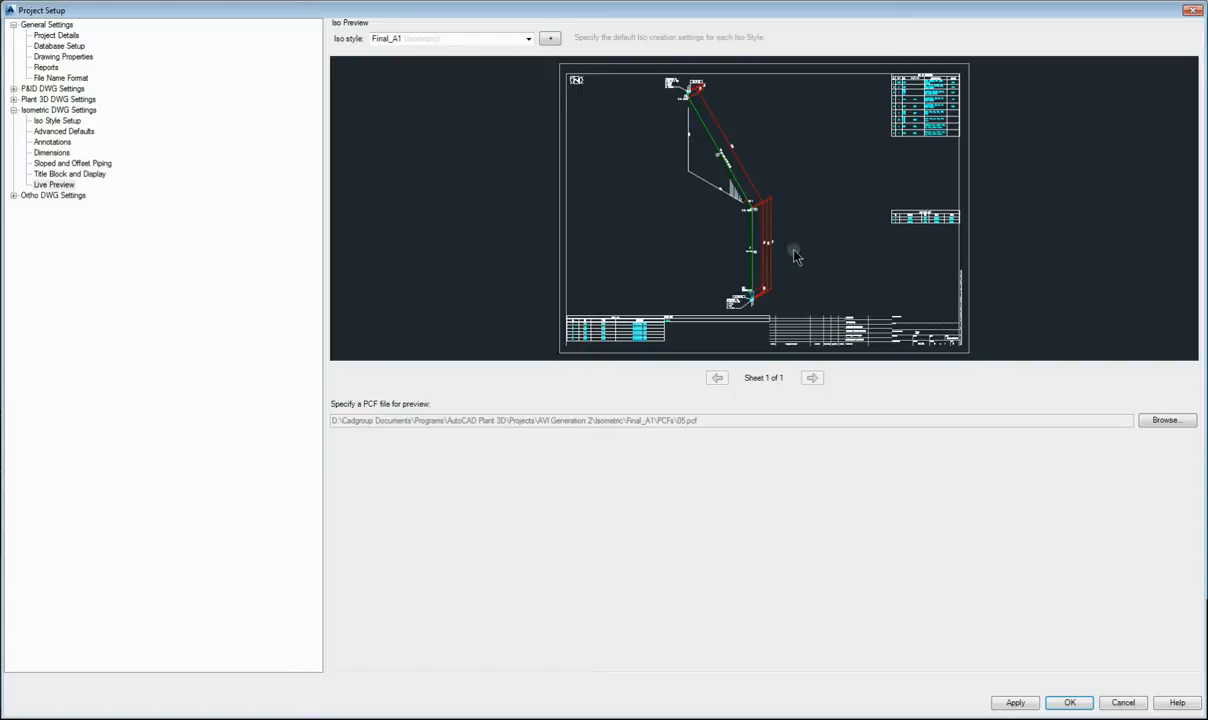
mouse_move(908, 280)
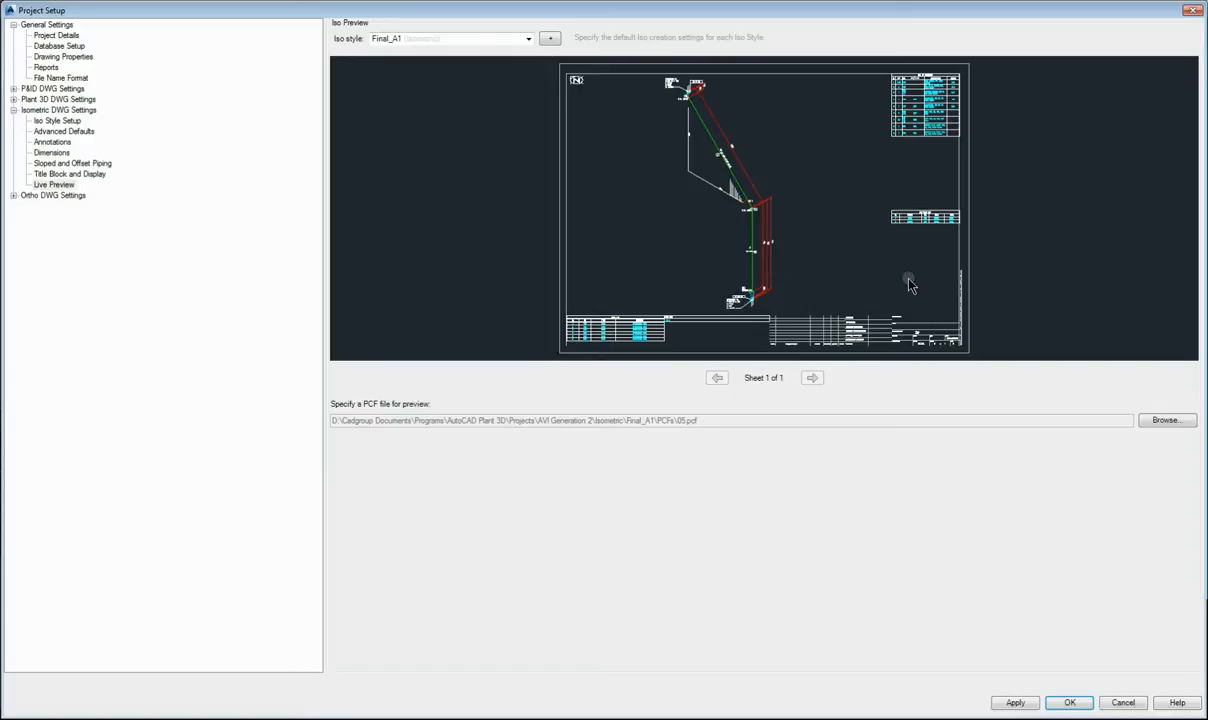
mouse_move(962, 557)
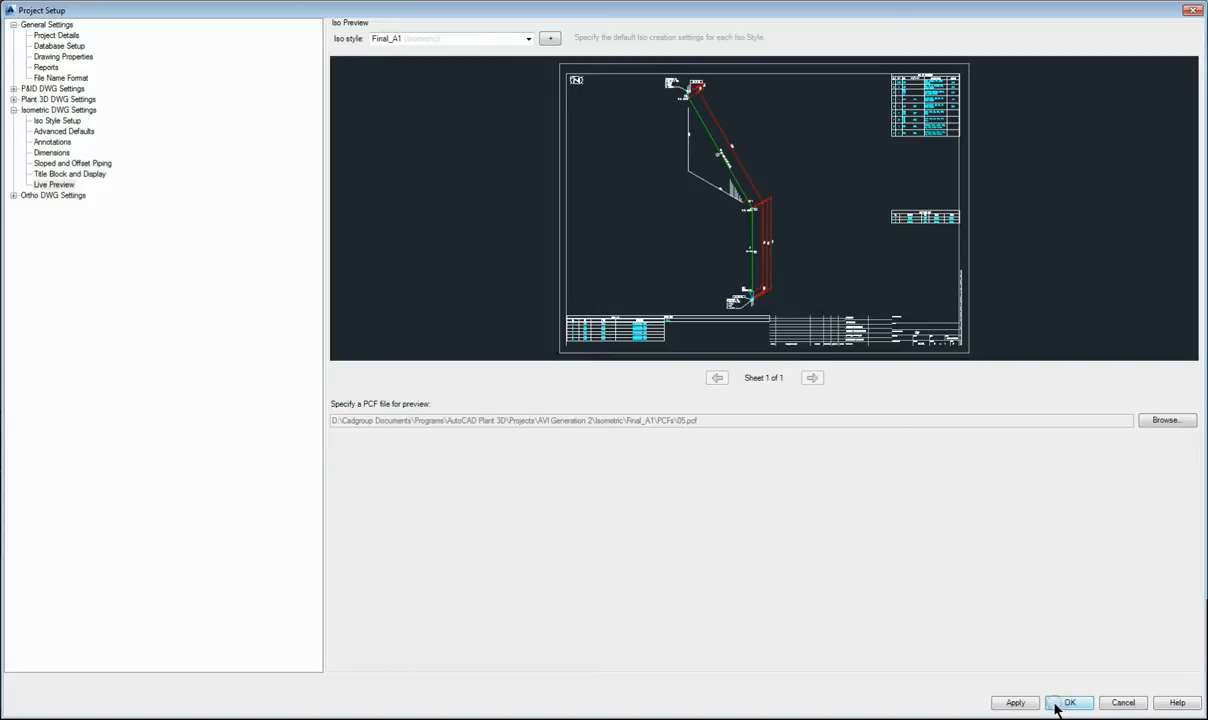
left_click(70, 173)
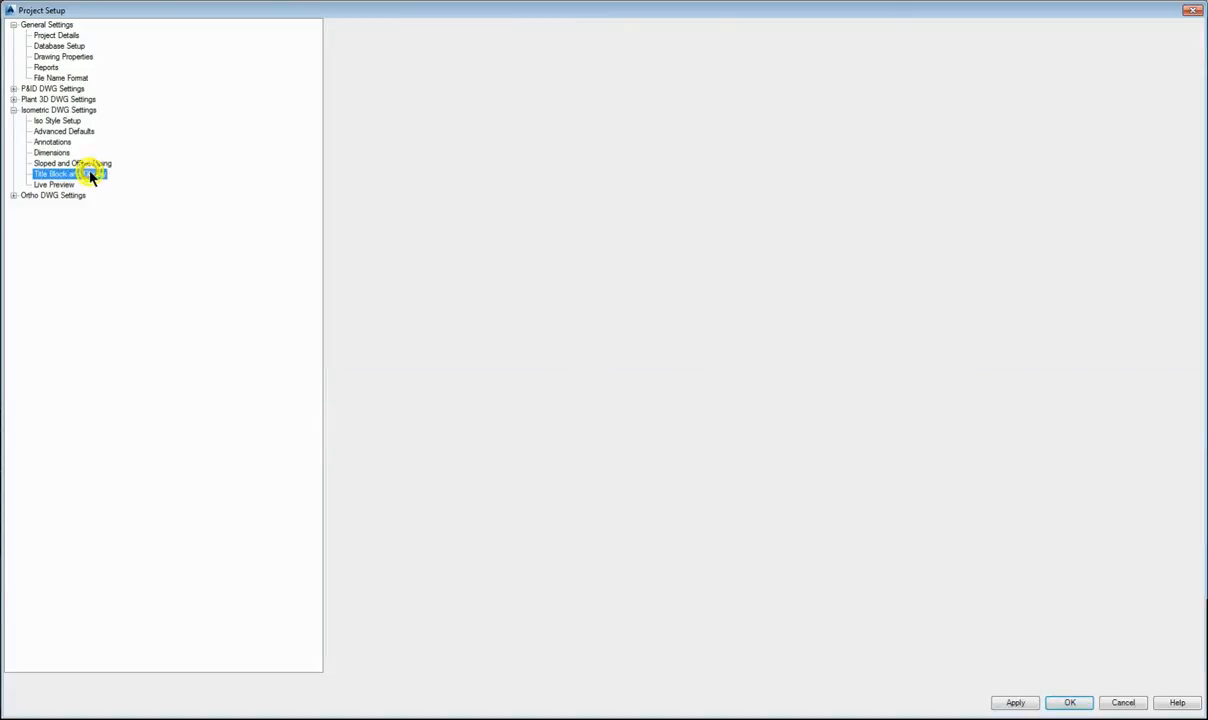
- Preview AnnoCircle, AnnoEllipse and AnnoRect, then open AnnoRect in the Block Editor
left_click(70, 173)
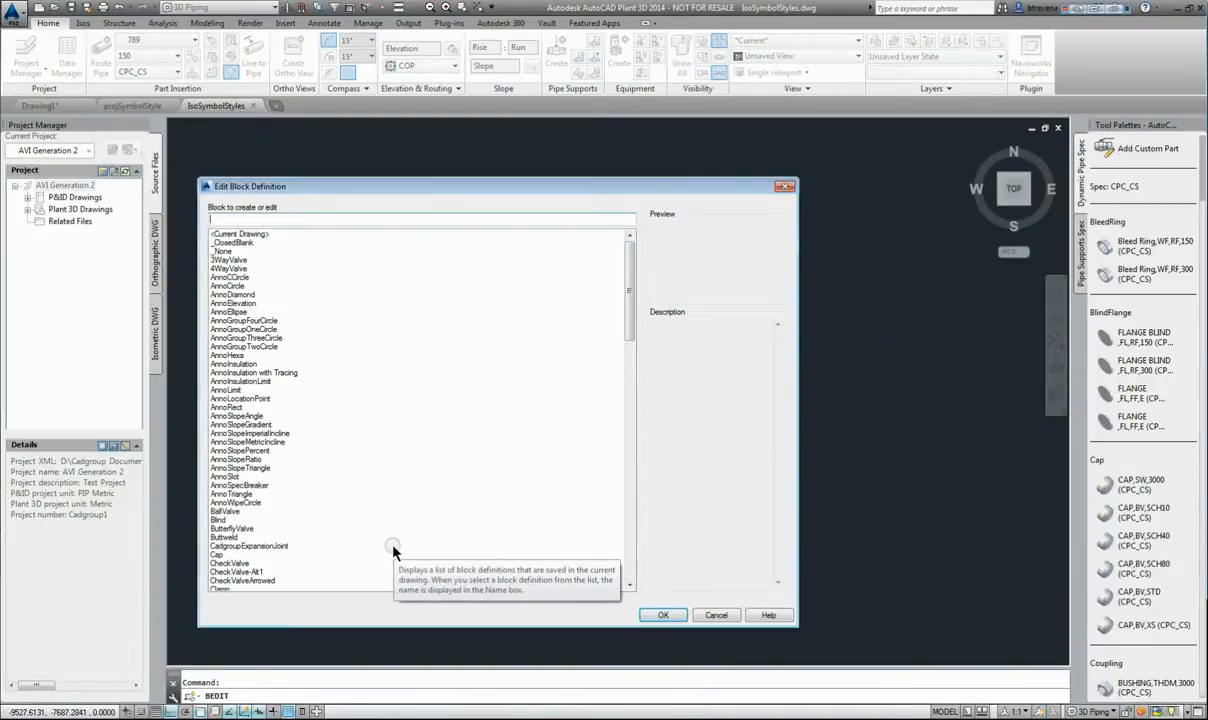
mouse_move(228, 277)
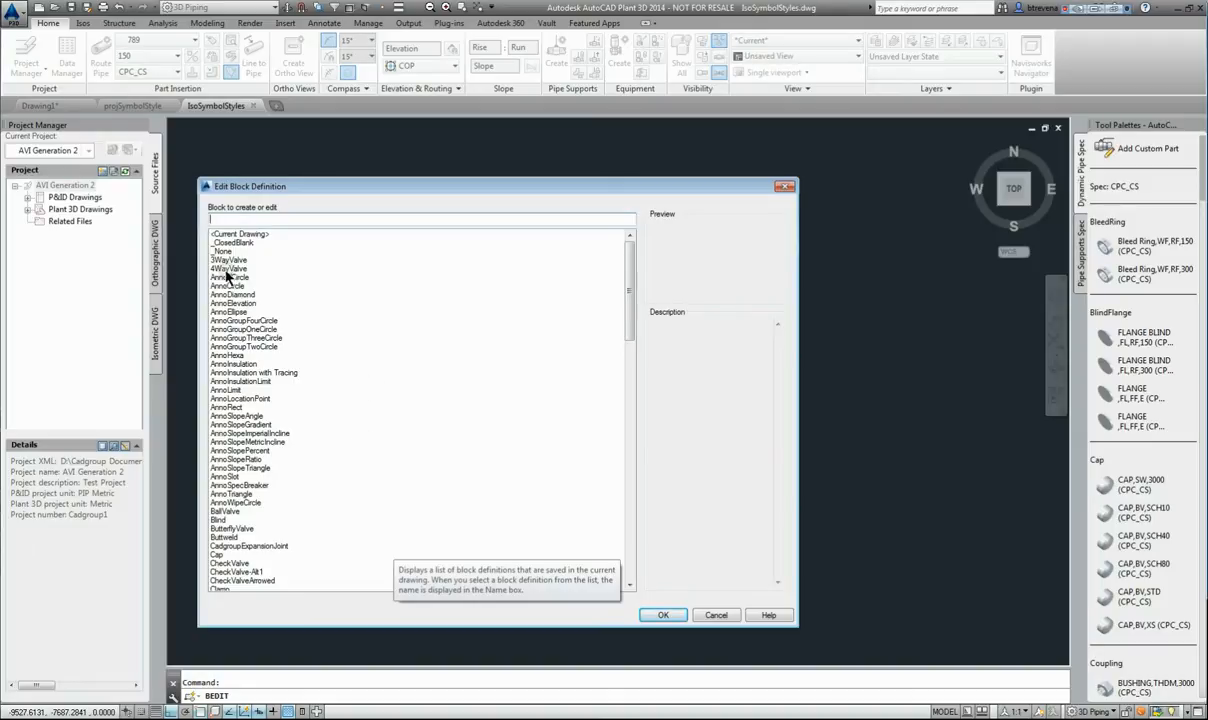
left_click(230, 277)
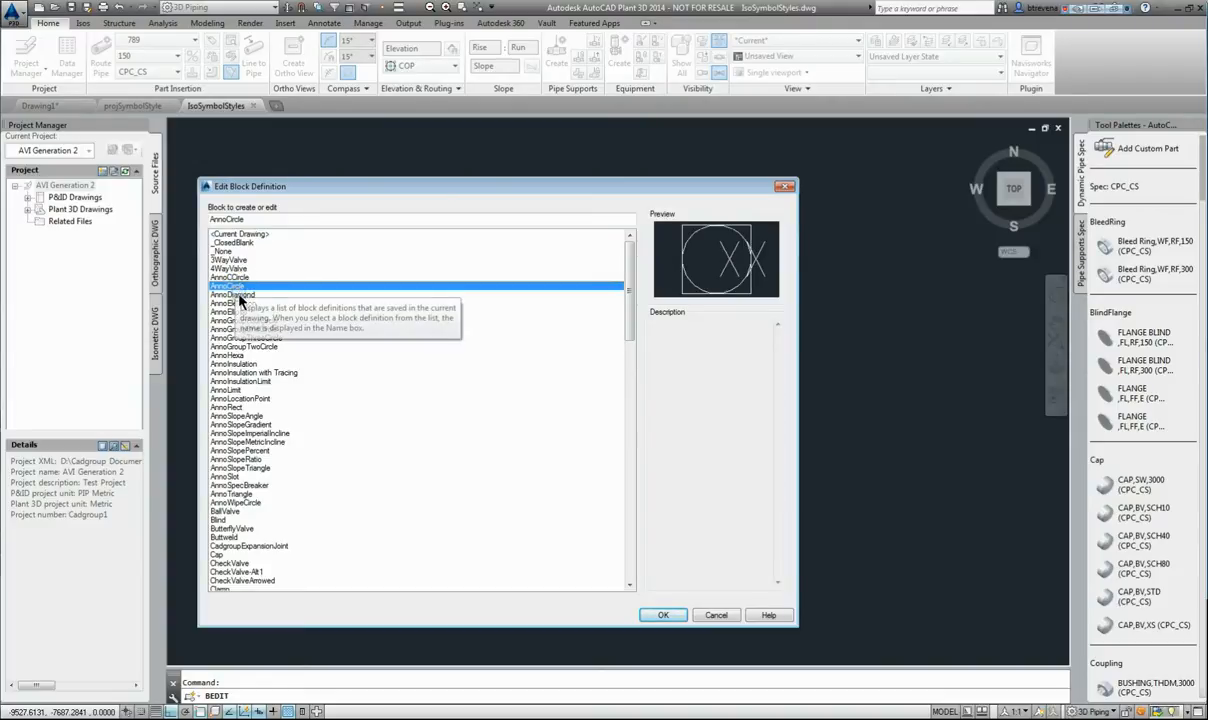
mouse_move(232, 322)
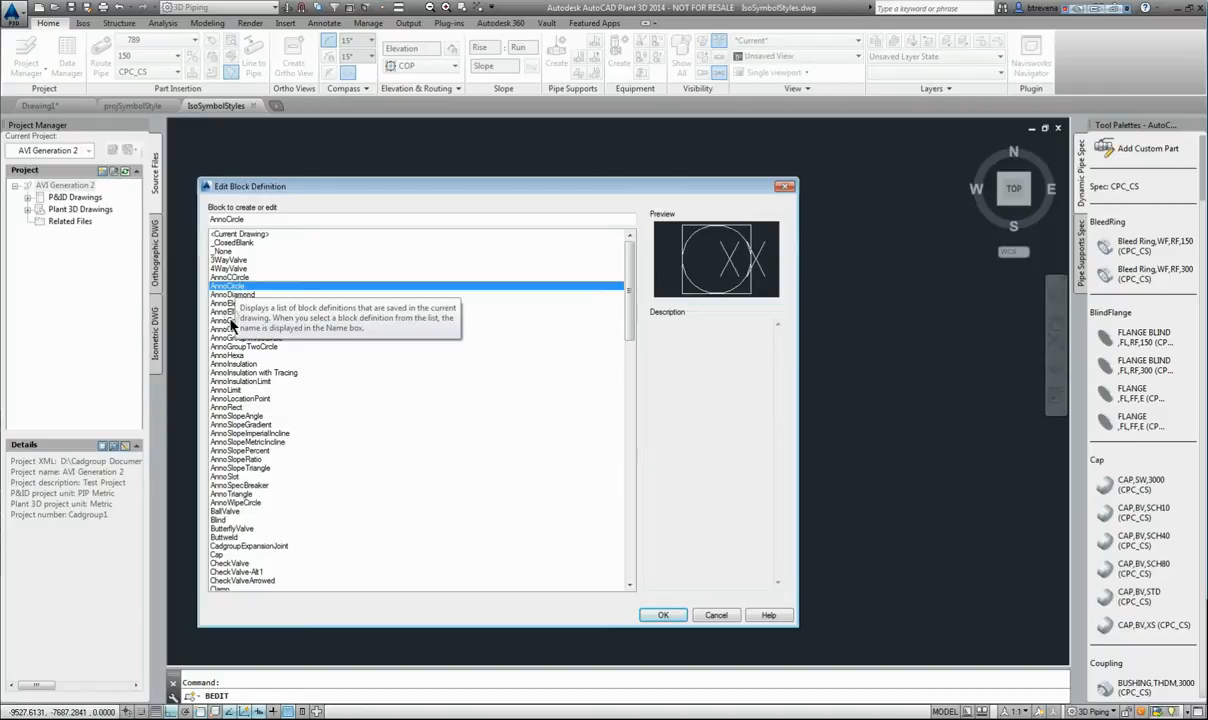
left_click(230, 311)
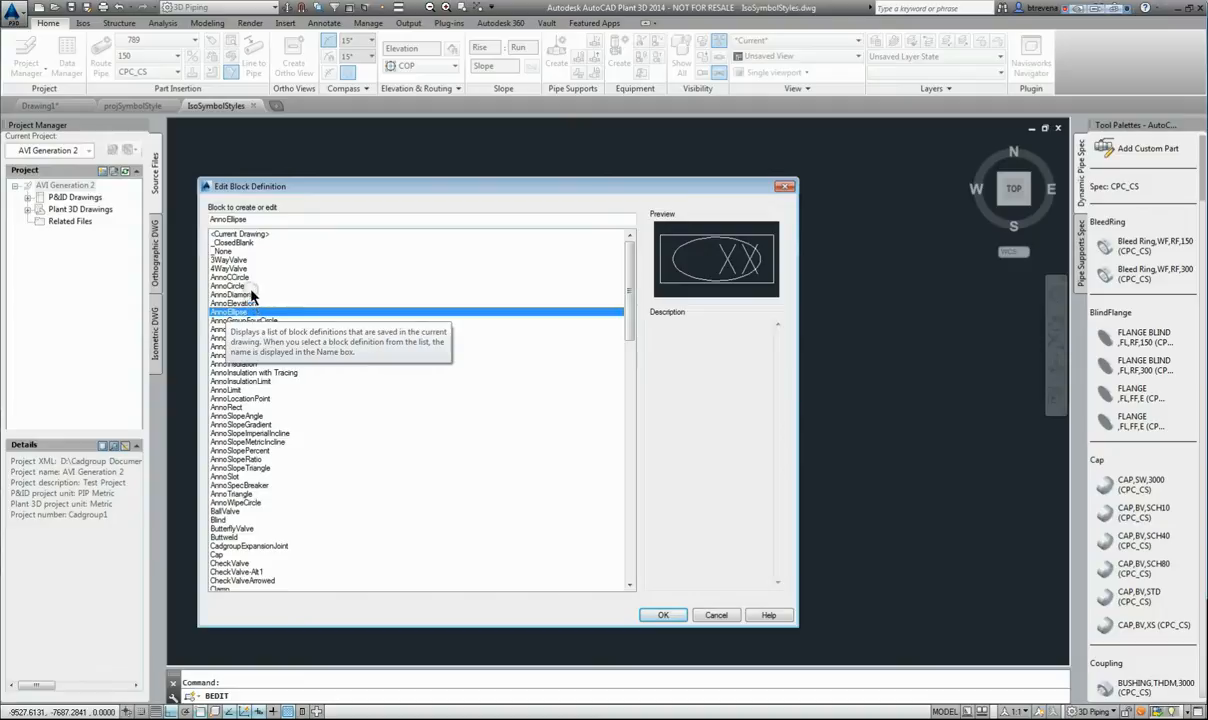
left_click(237, 407)
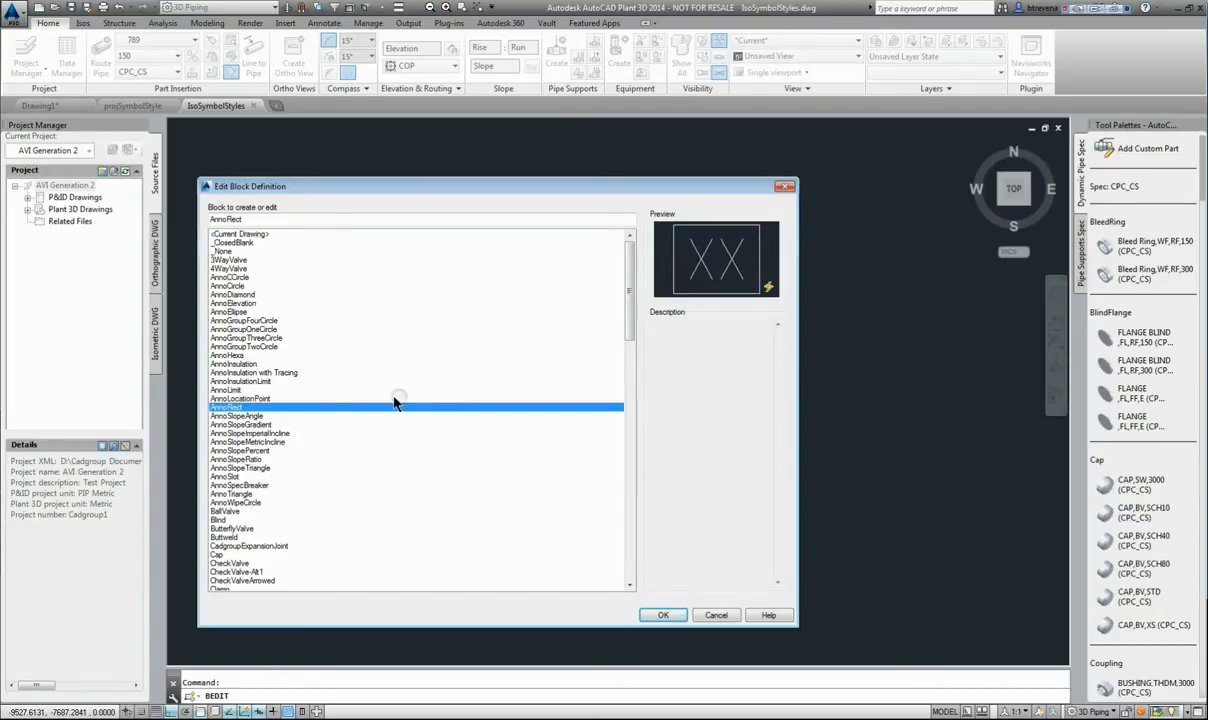
left_click(663, 615)
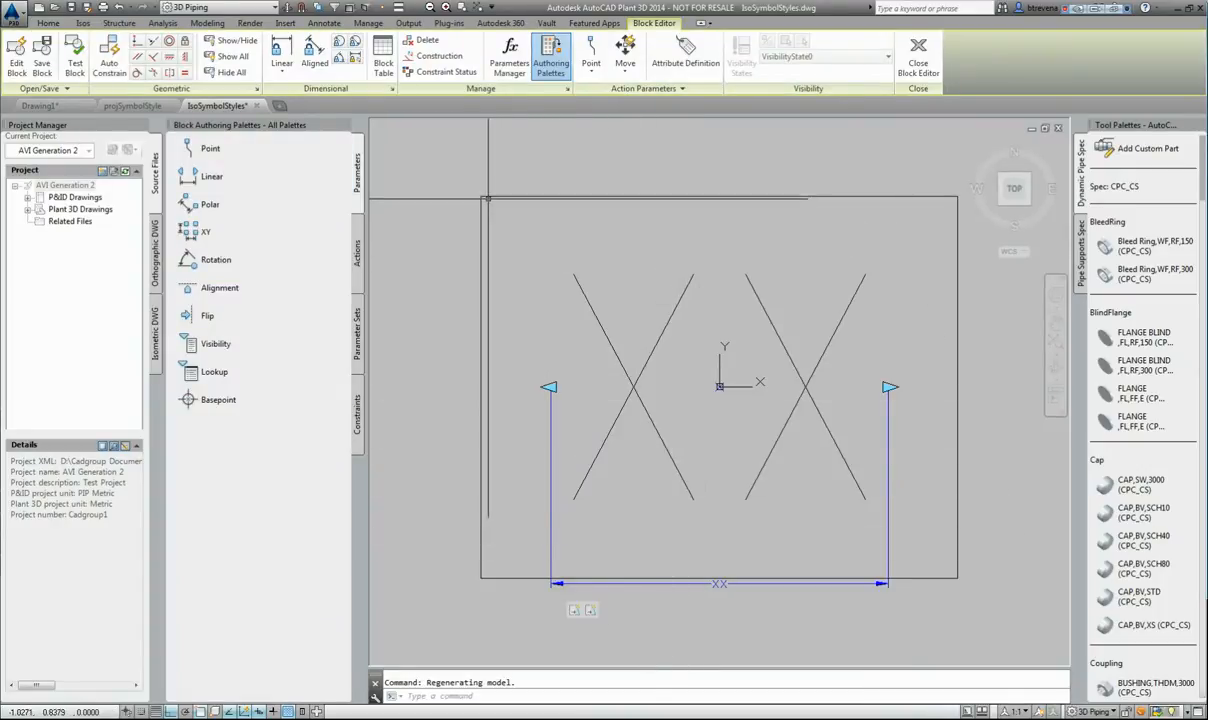
mouse_move(520, 593)
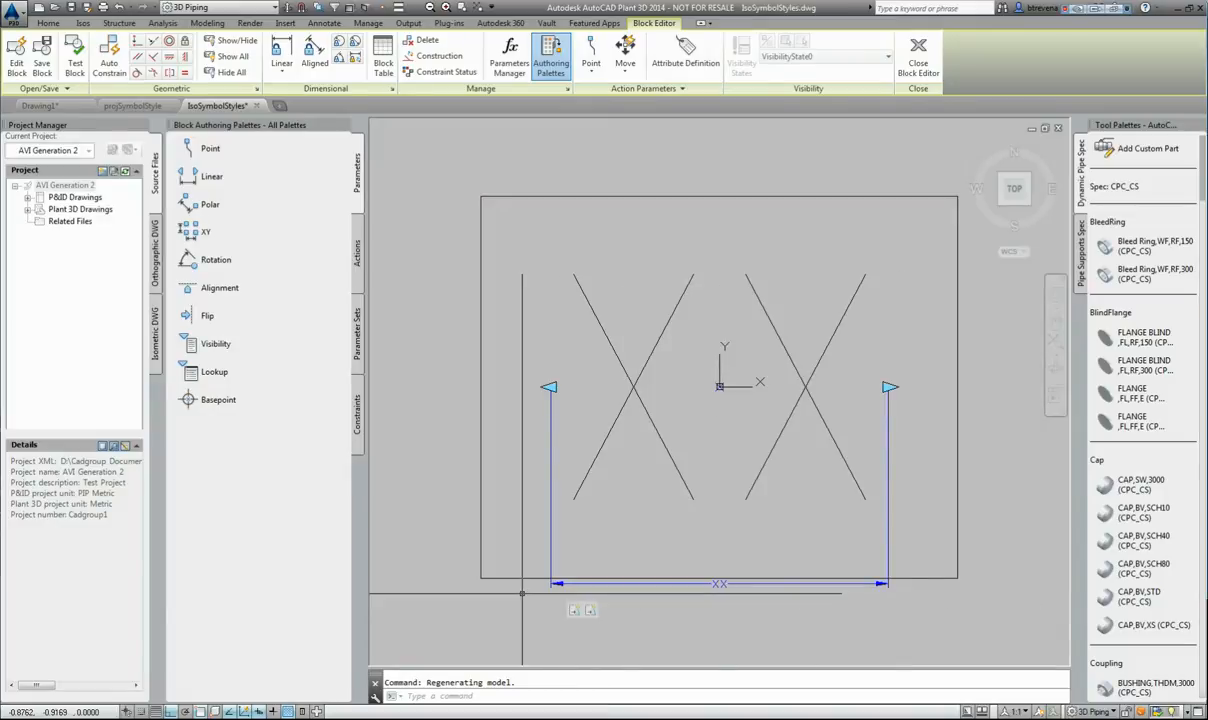
mouse_move(508, 217)
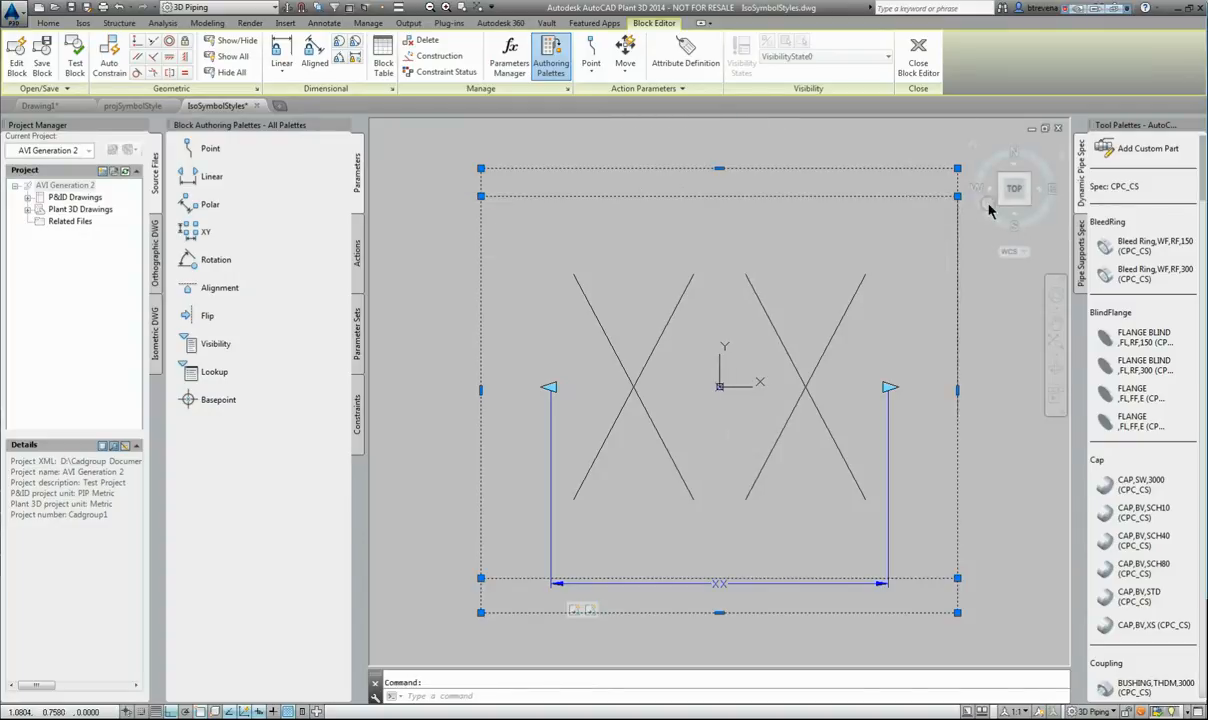
- Close AnnoRect discarding changes, then reopen Edit Isometric Symbols
left_click(957, 168)
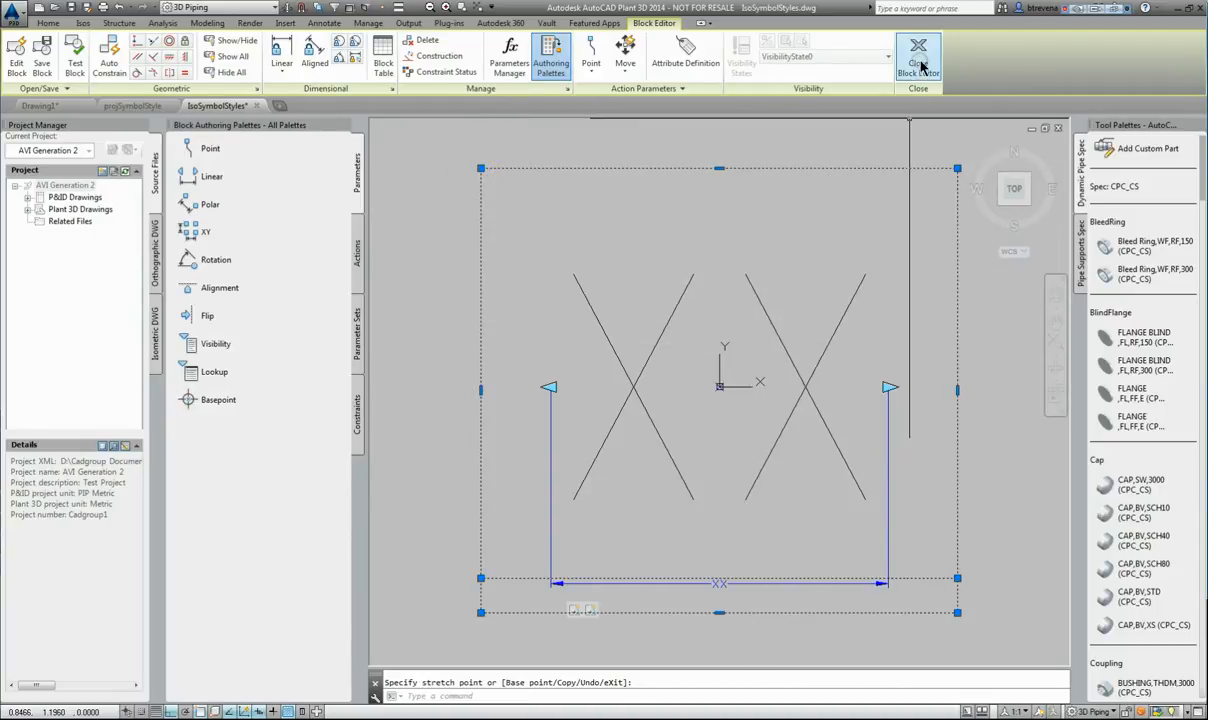
left_click(918, 57)
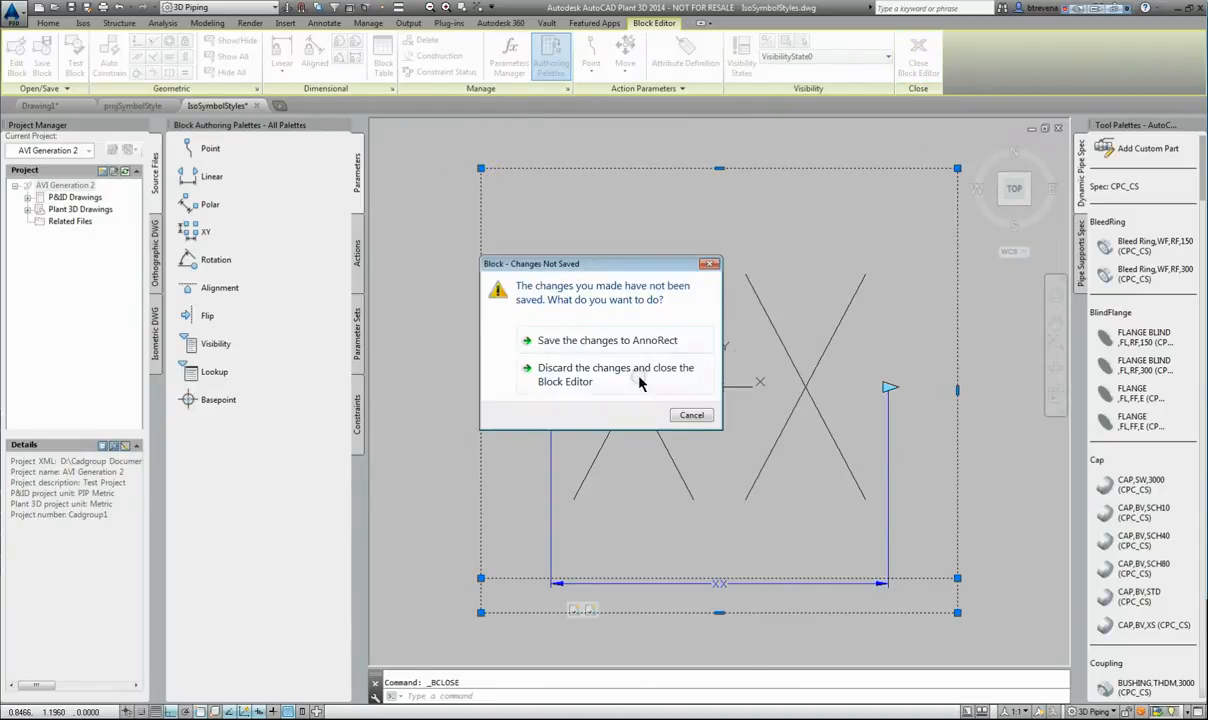
left_click(616, 374)
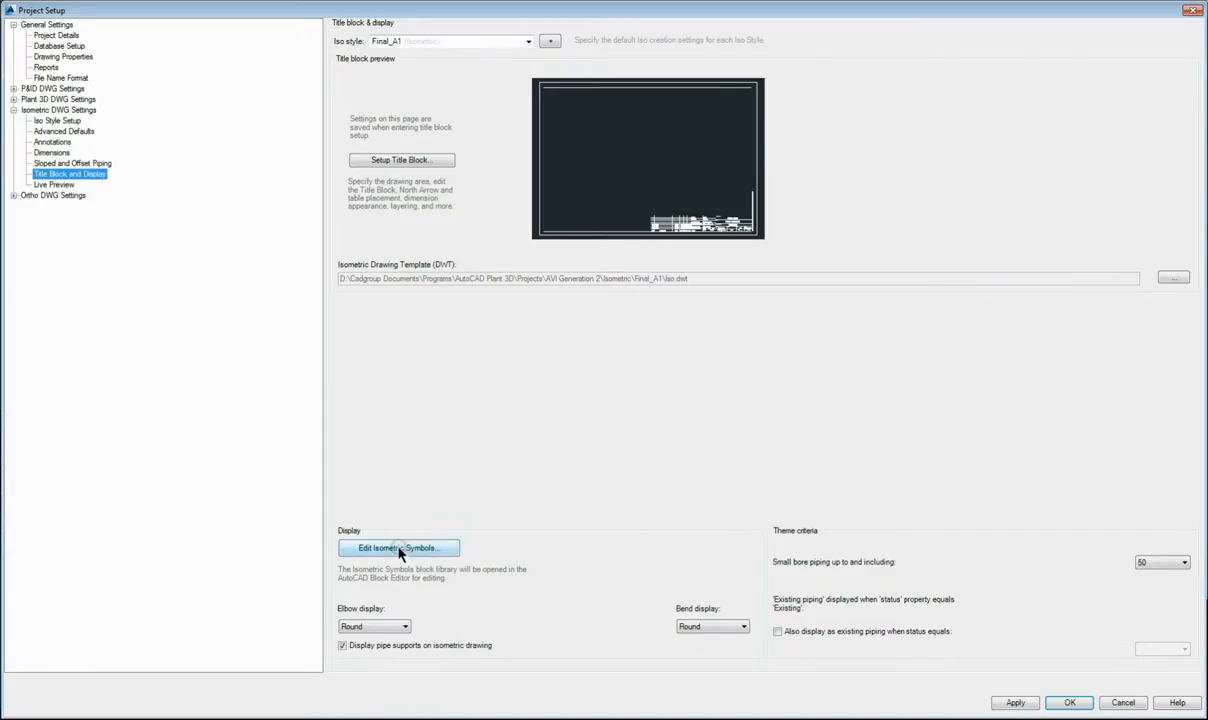
left_click(398, 548)
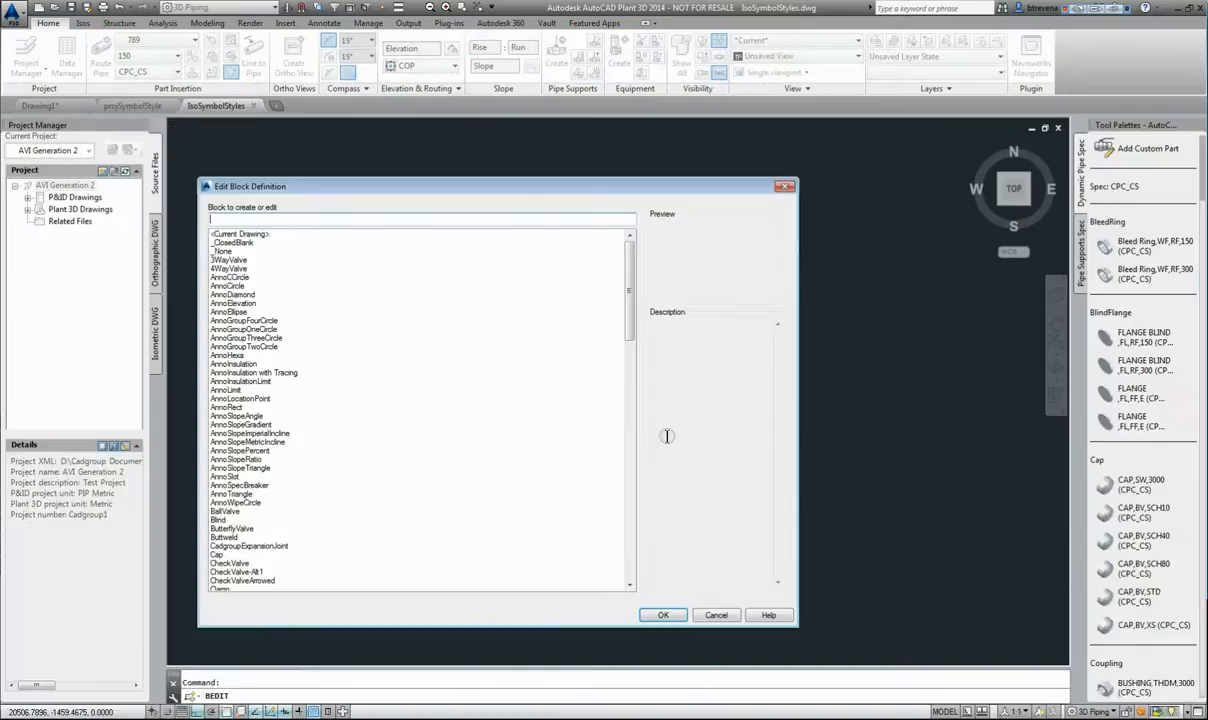
- Preview Operator_Alt1, ReducerEcc and Rotary Valve symbols, then cancel the block list
scroll("down", 3)
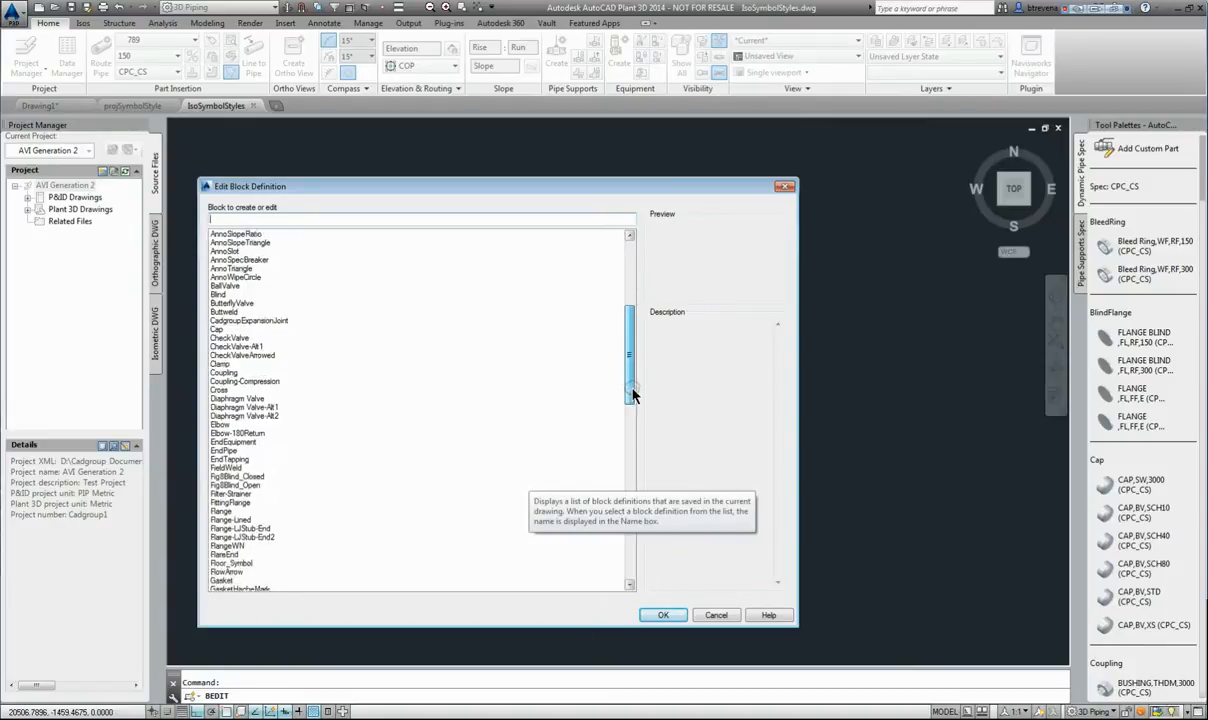
scroll("down", 3)
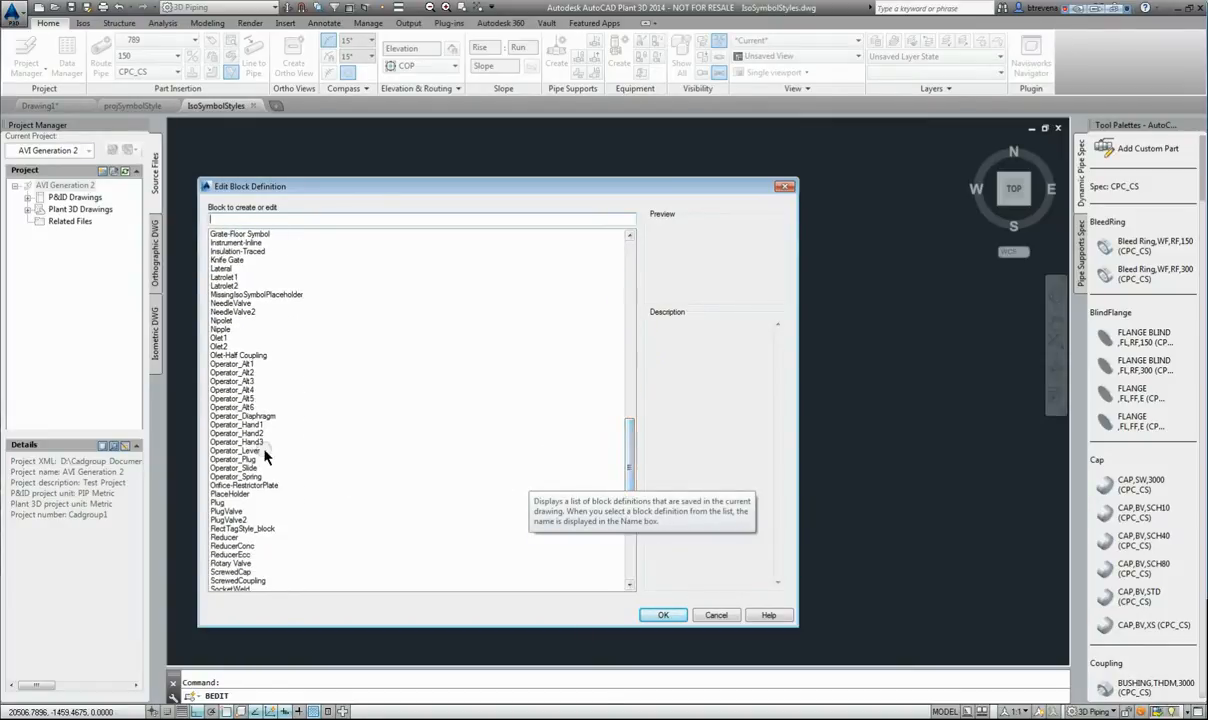
left_click(236, 476)
type("Operator_Alt1")
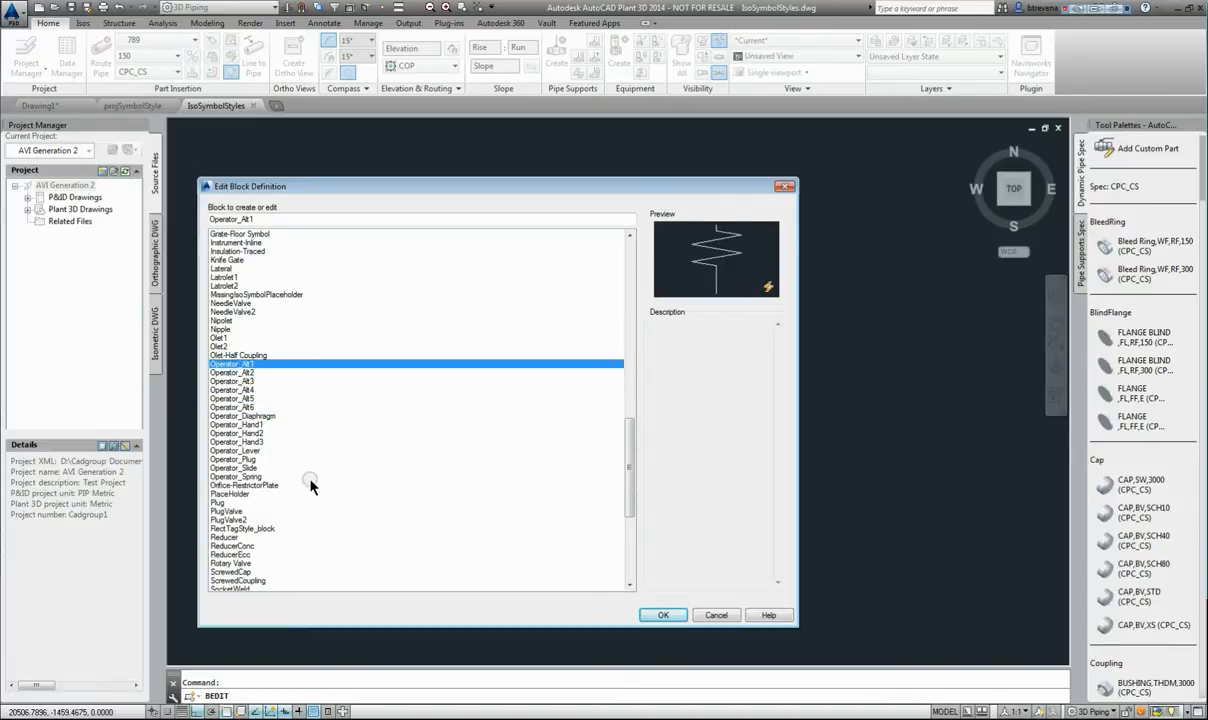
mouse_move(265, 545)
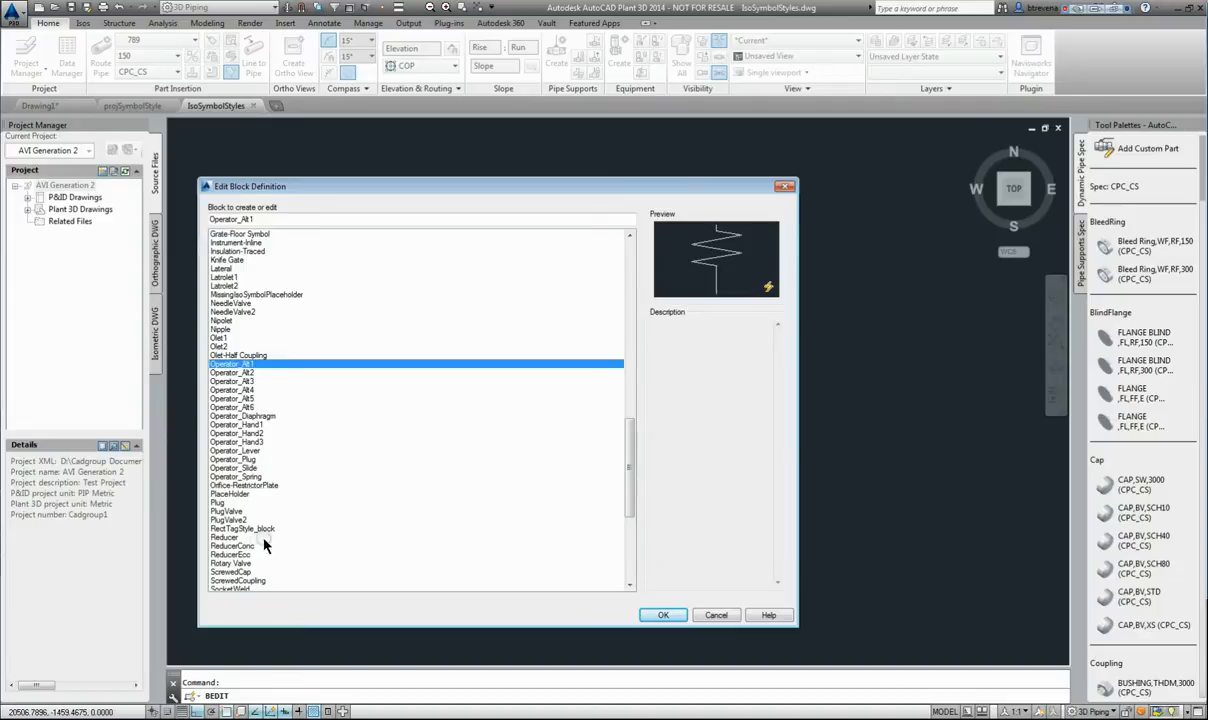
left_click(232, 554)
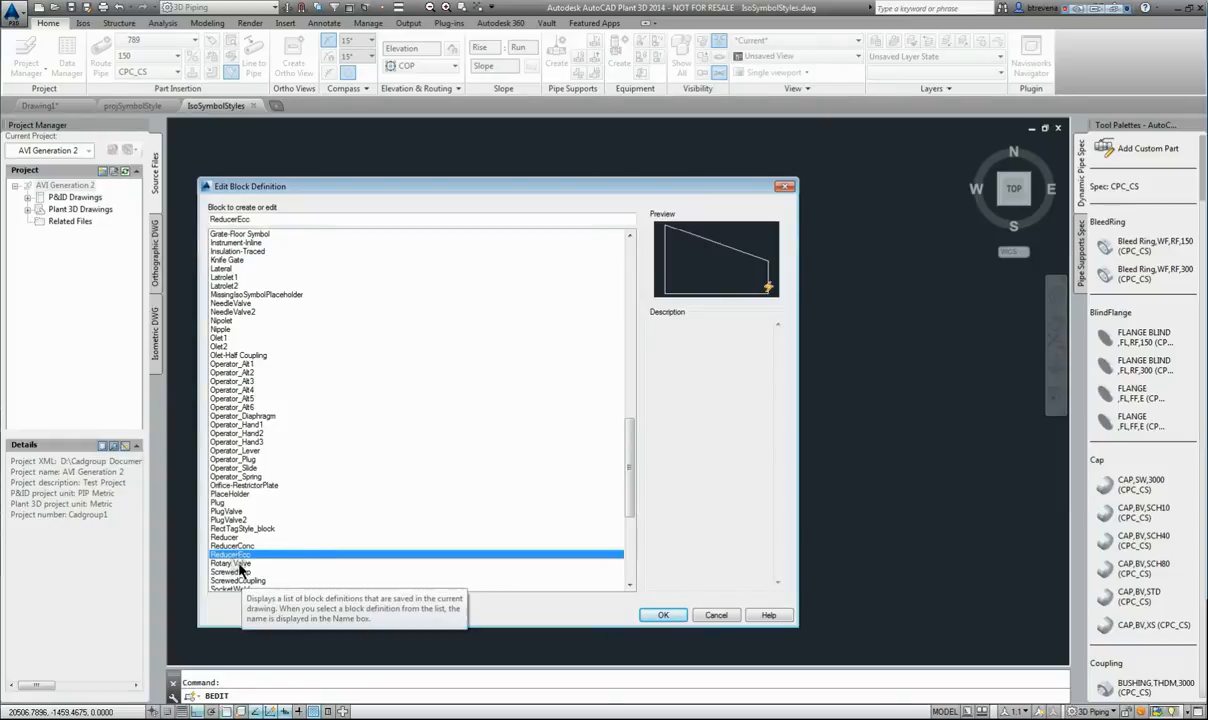
left_click(231, 563)
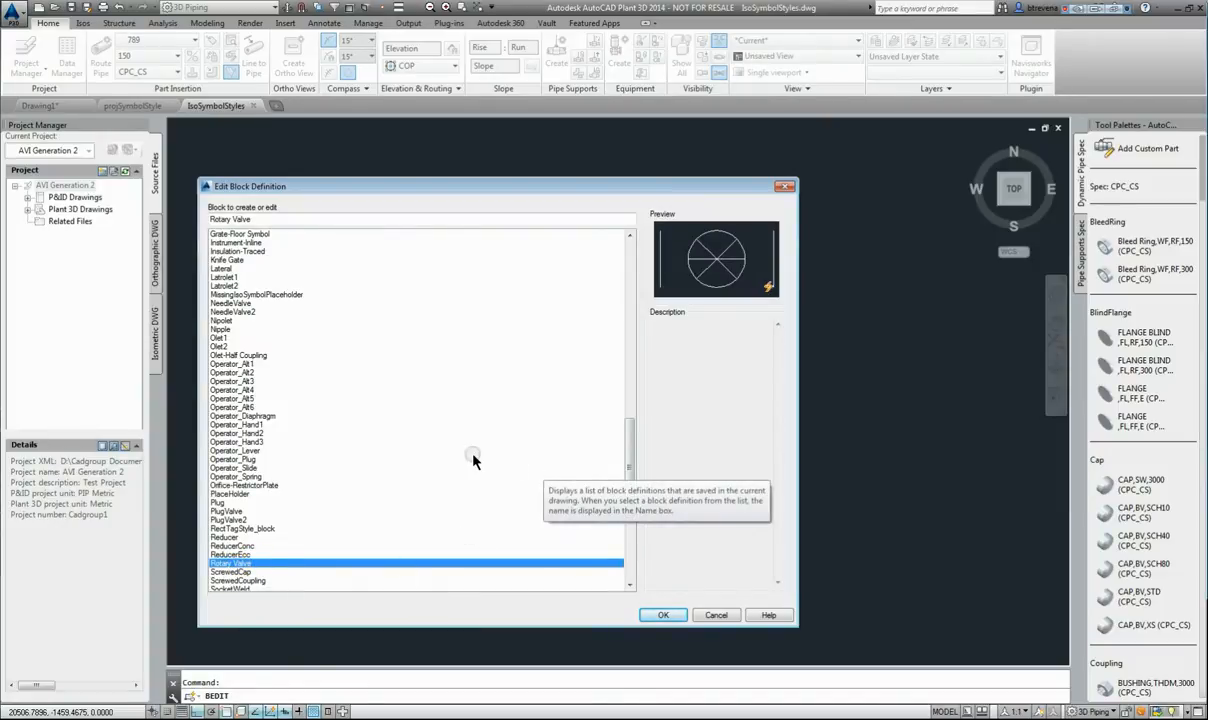
mouse_move(465, 463)
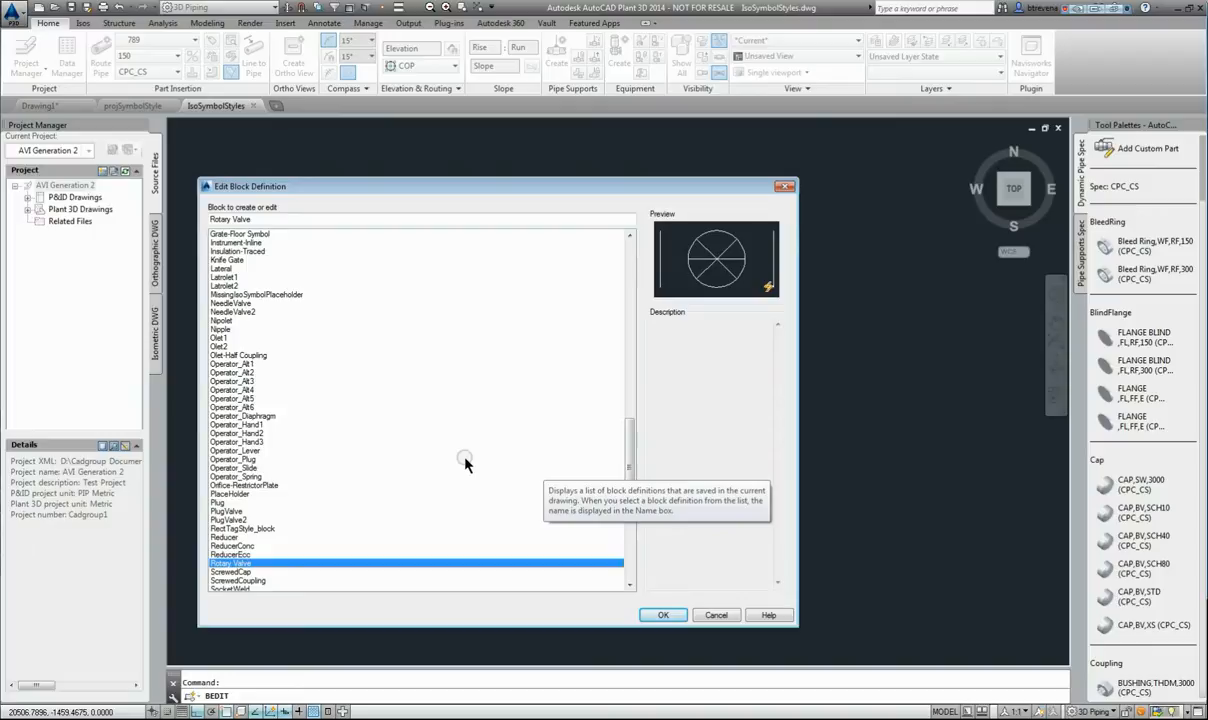
mouse_move(675, 562)
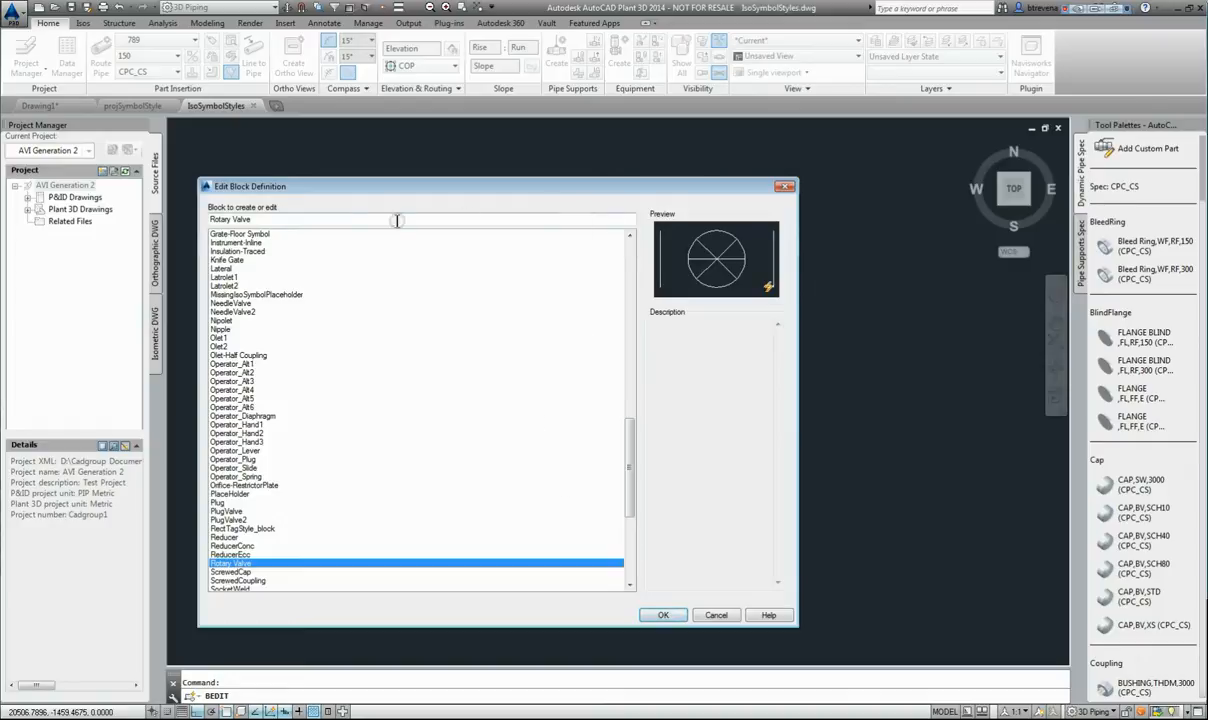
mouse_move(262, 219)
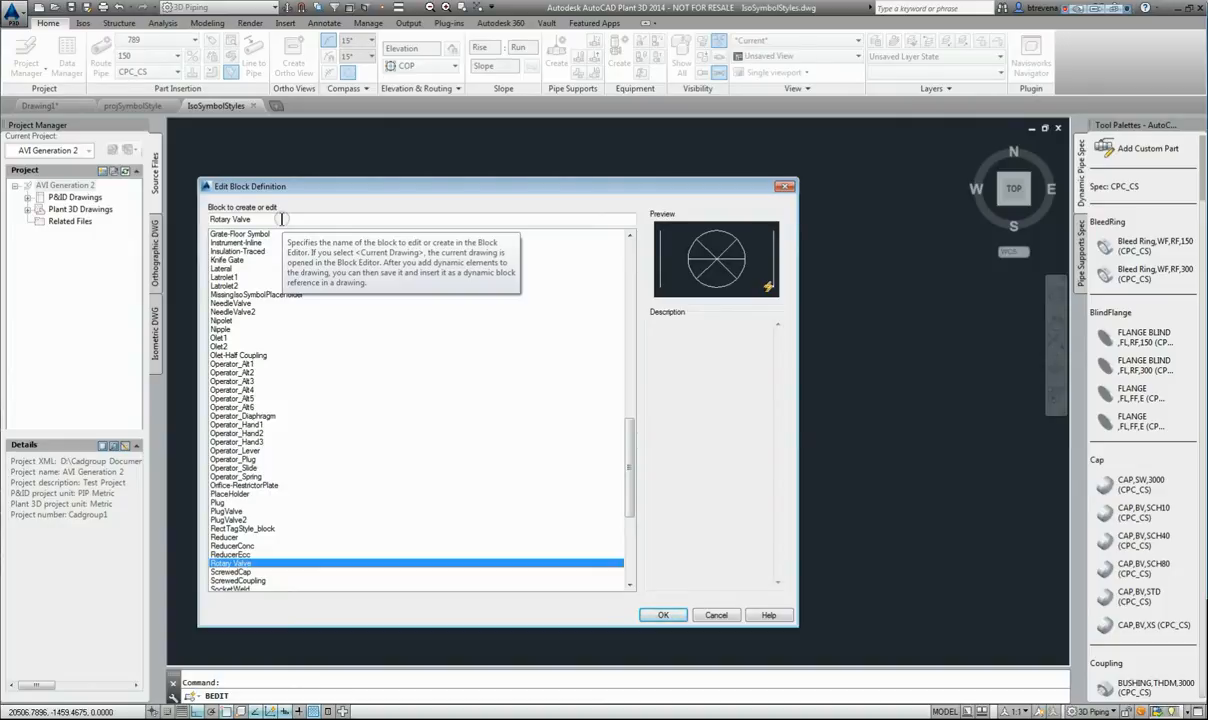
mouse_move(270, 415)
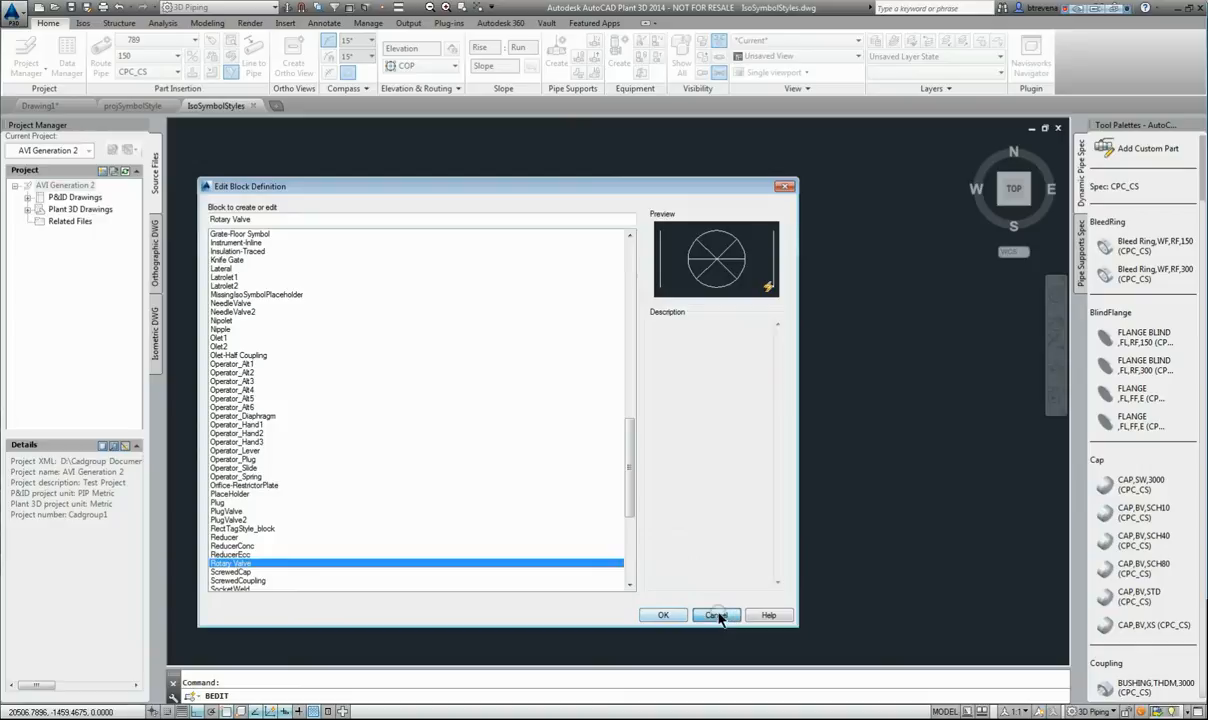
left_click(716, 615)
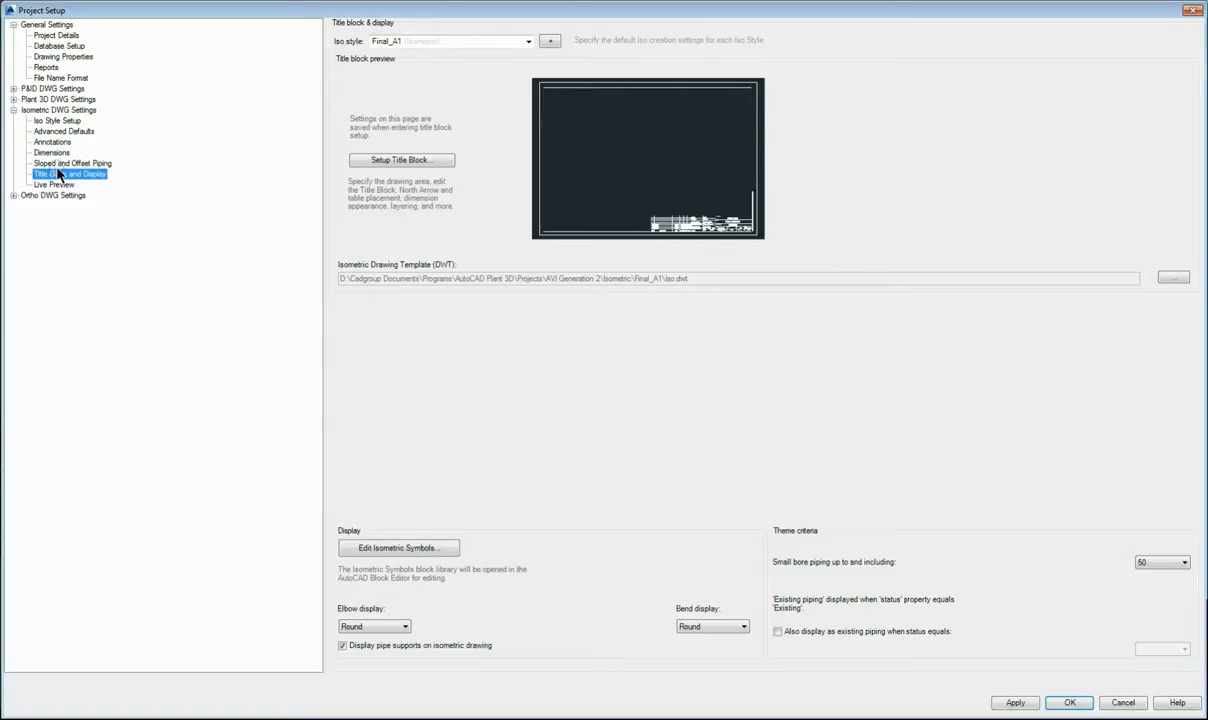
mouse_move(1030, 135)
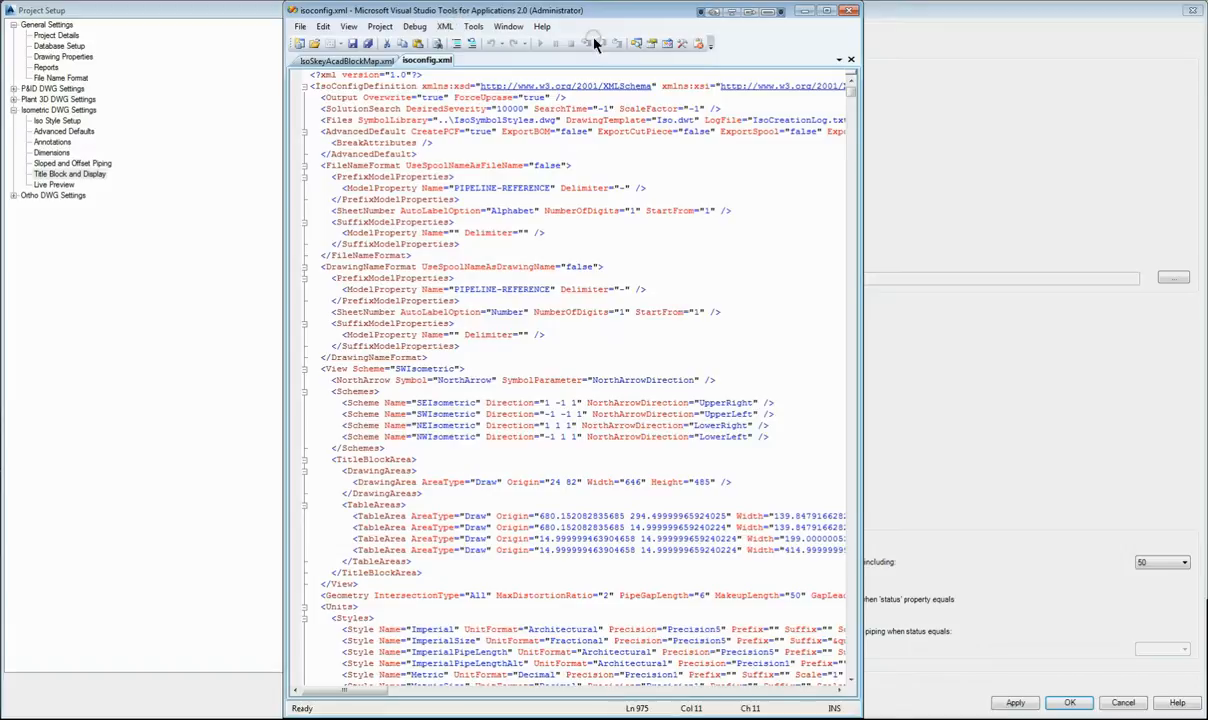
mouse_move(799, 47)
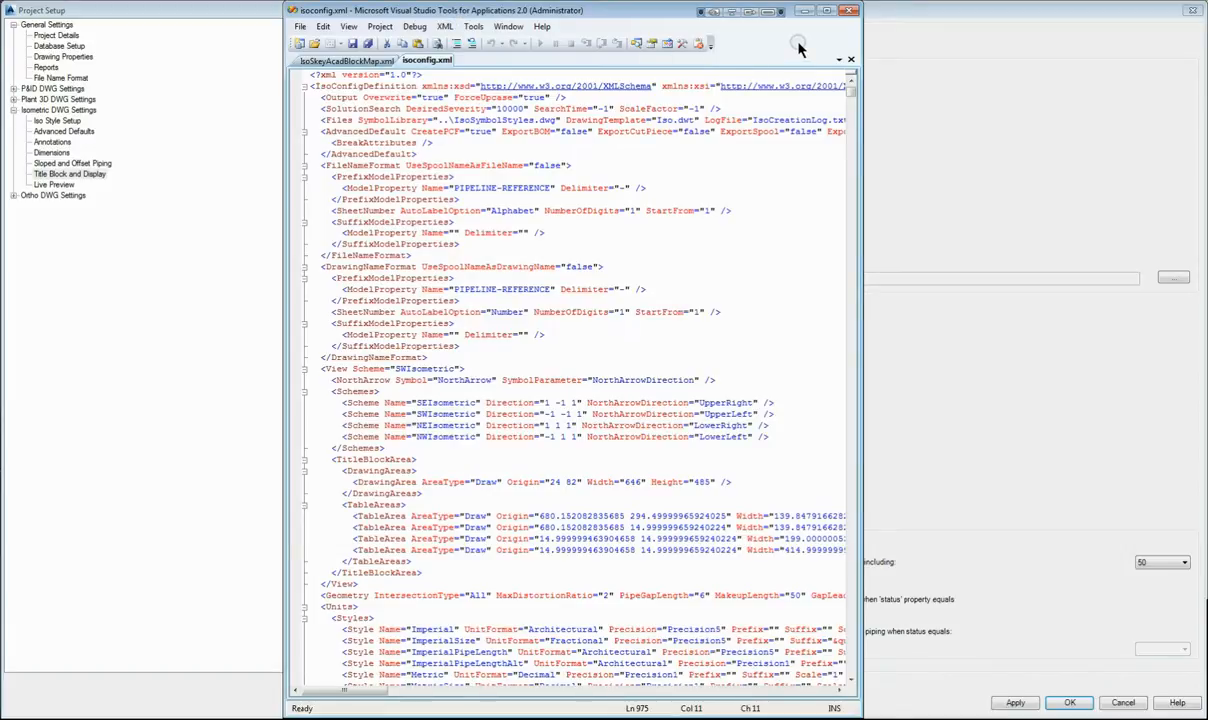
mouse_move(783, 49)
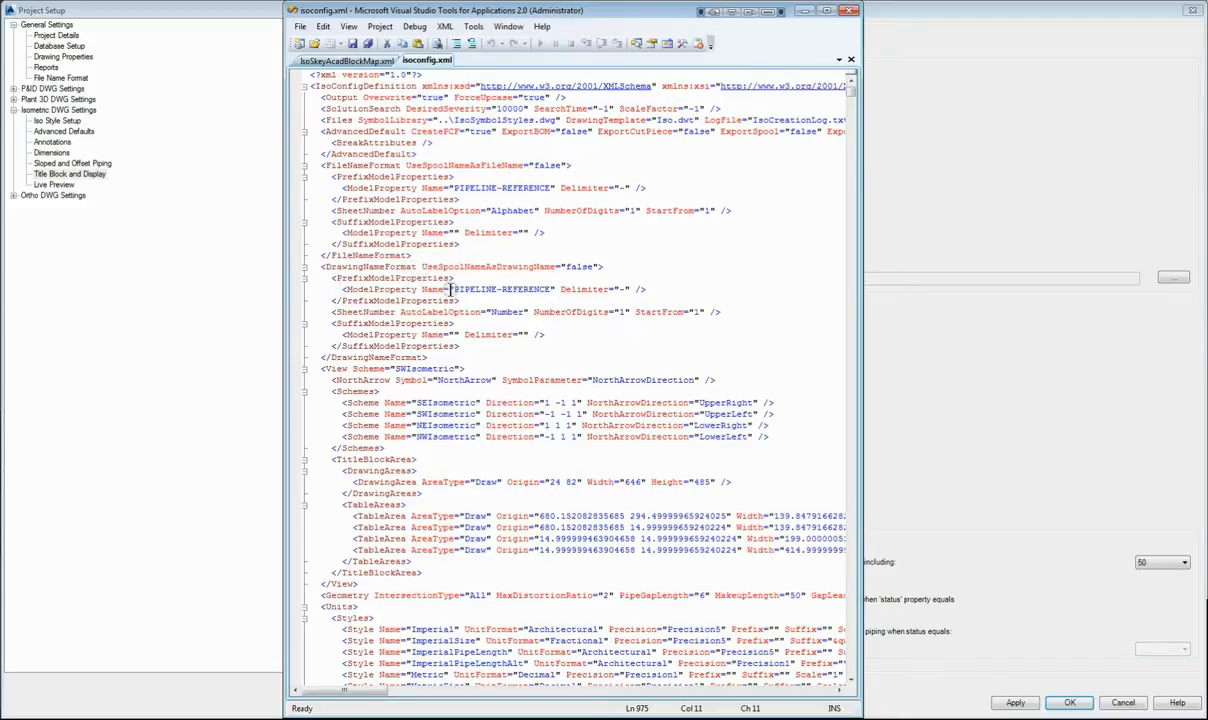
mouse_move(570, 290)
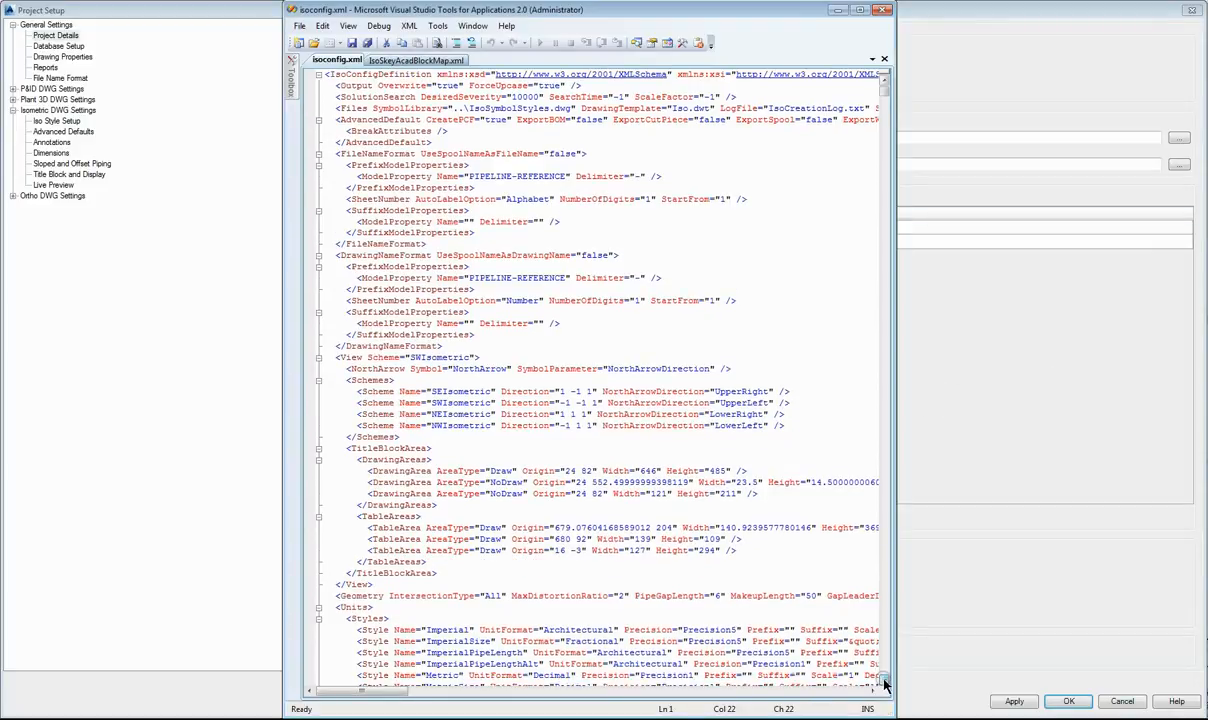
scroll("down", 3)
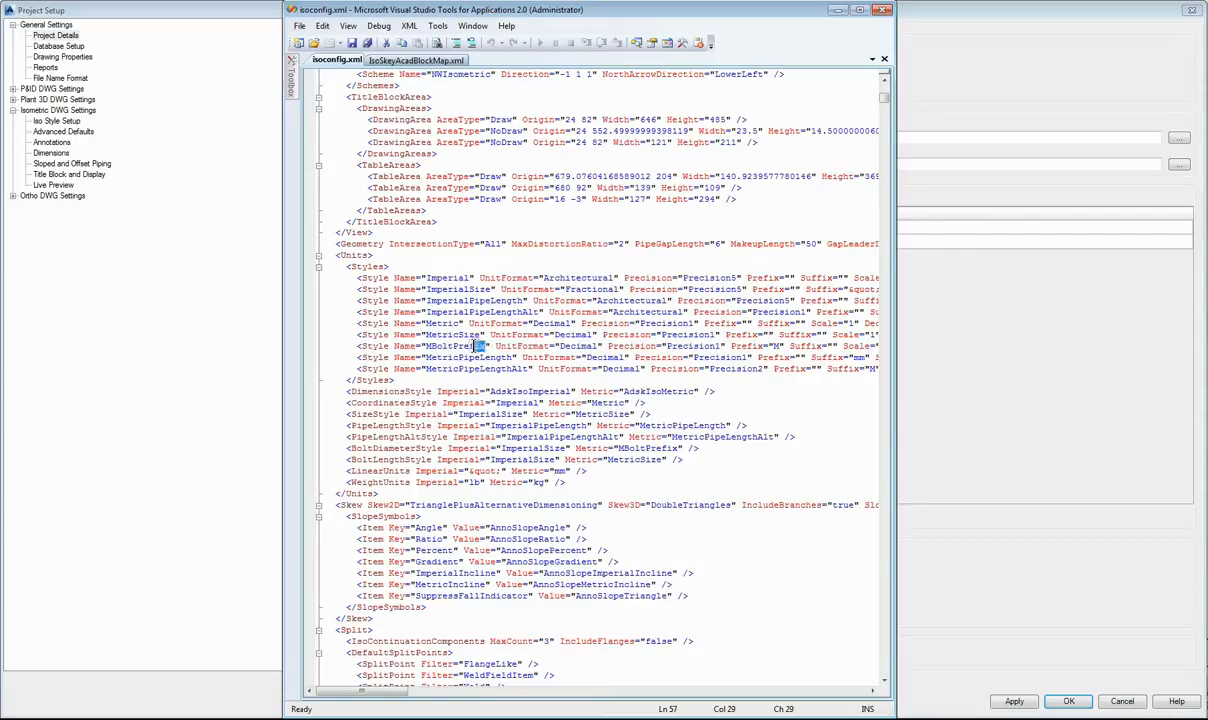
double_click(456, 346)
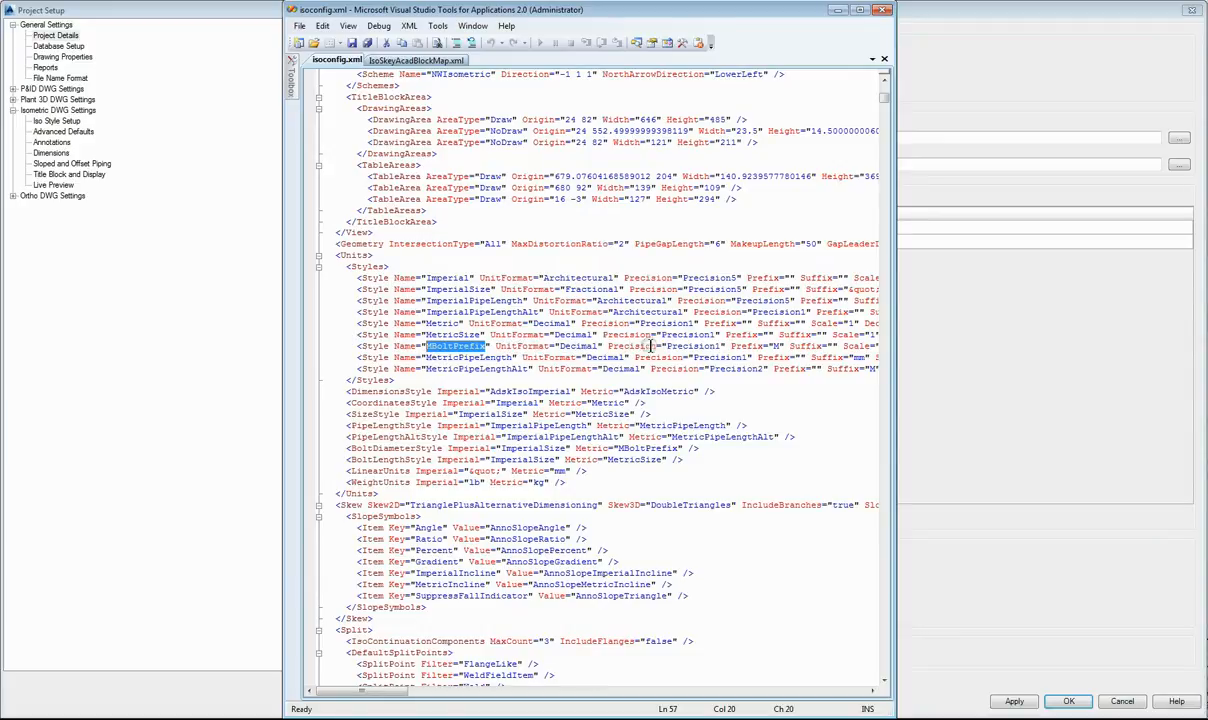
mouse_move(700, 346)
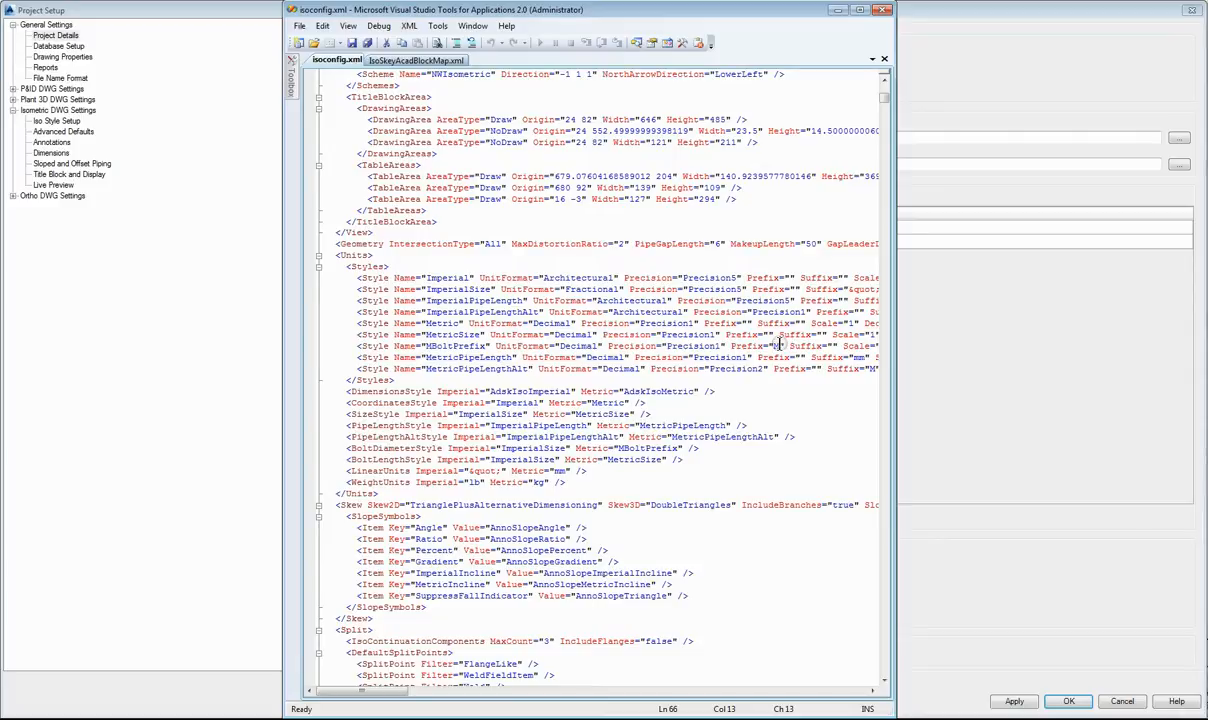
mouse_move(677, 275)
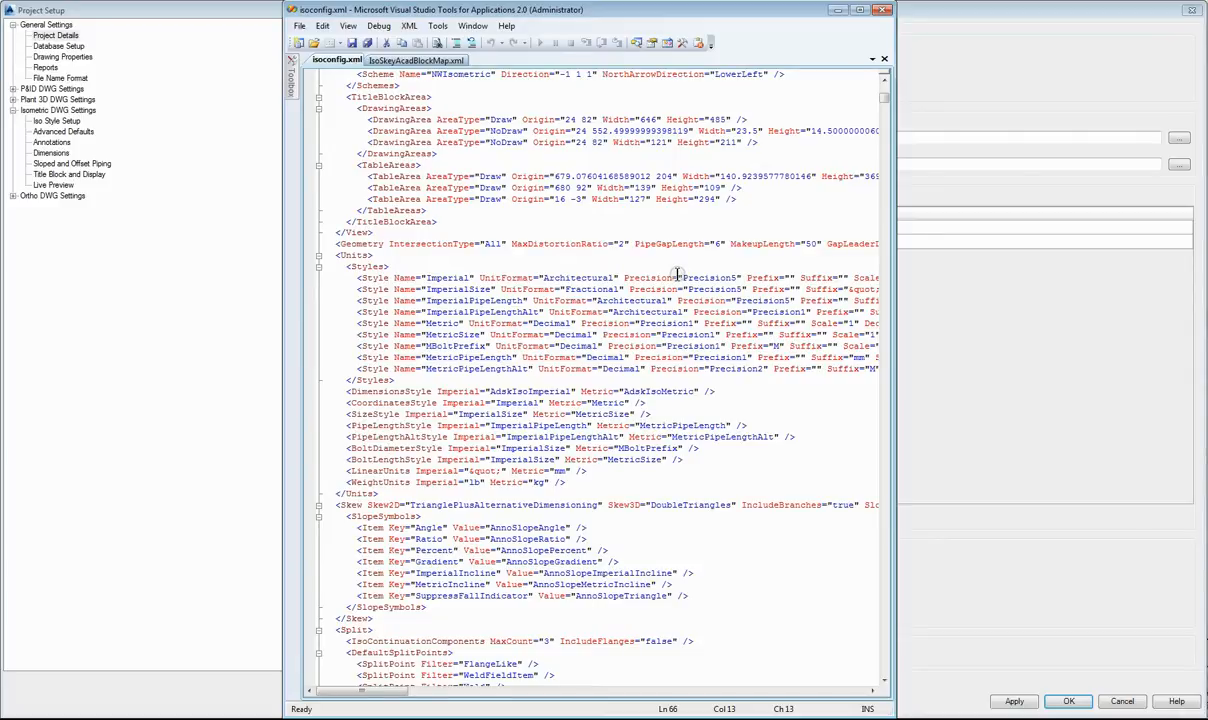
scroll("up", 3)
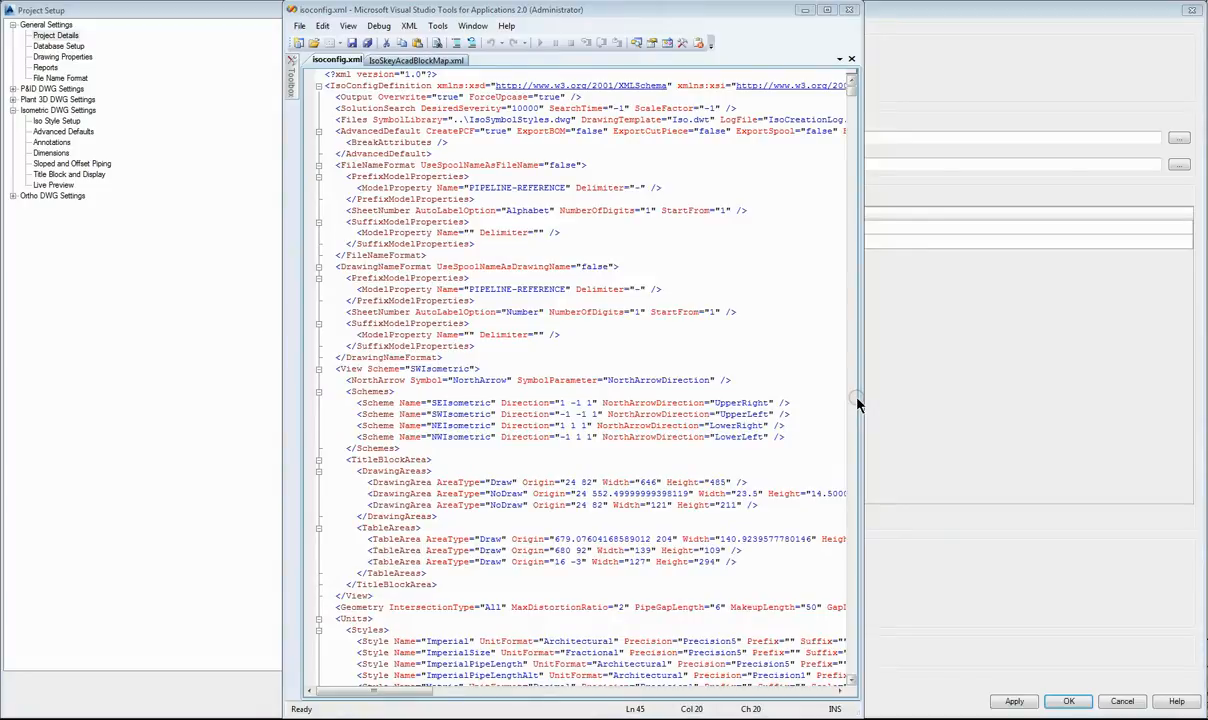
mouse_move(855, 400)
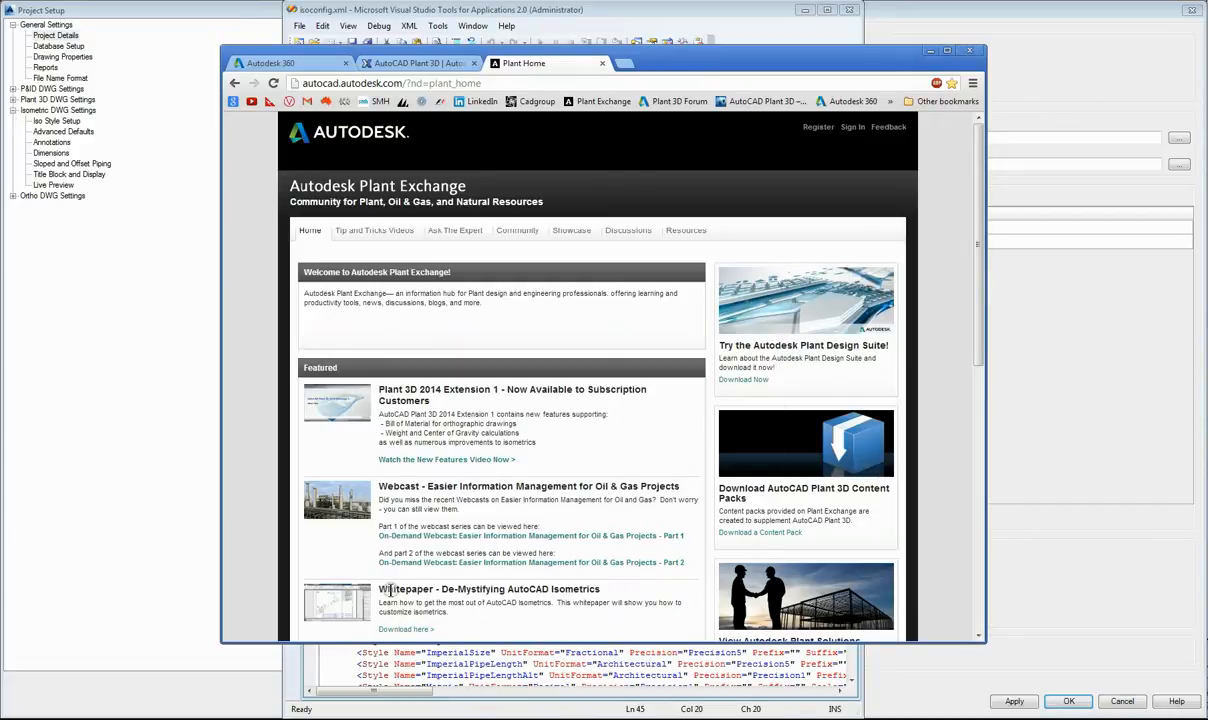
mouse_move(578, 588)
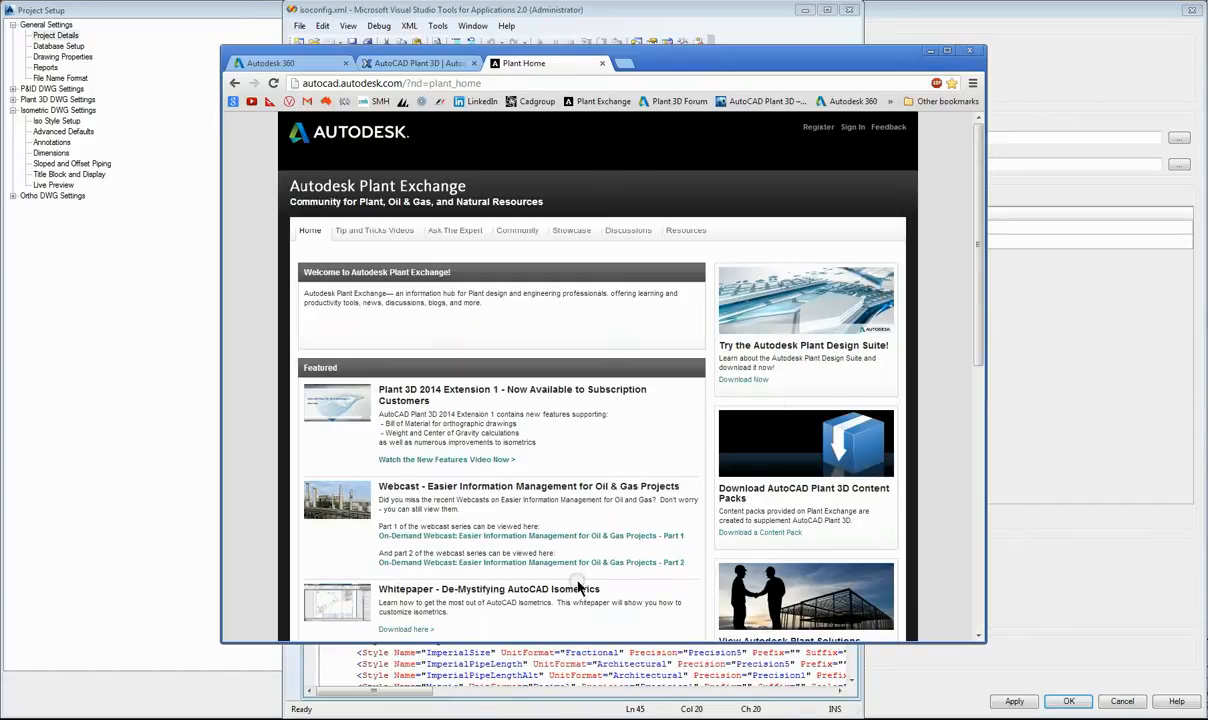
- Open the 'Whitepaper - De-Mystifying AutoCAD Isometrics' link on Plant Exchange
left_click(404, 629)
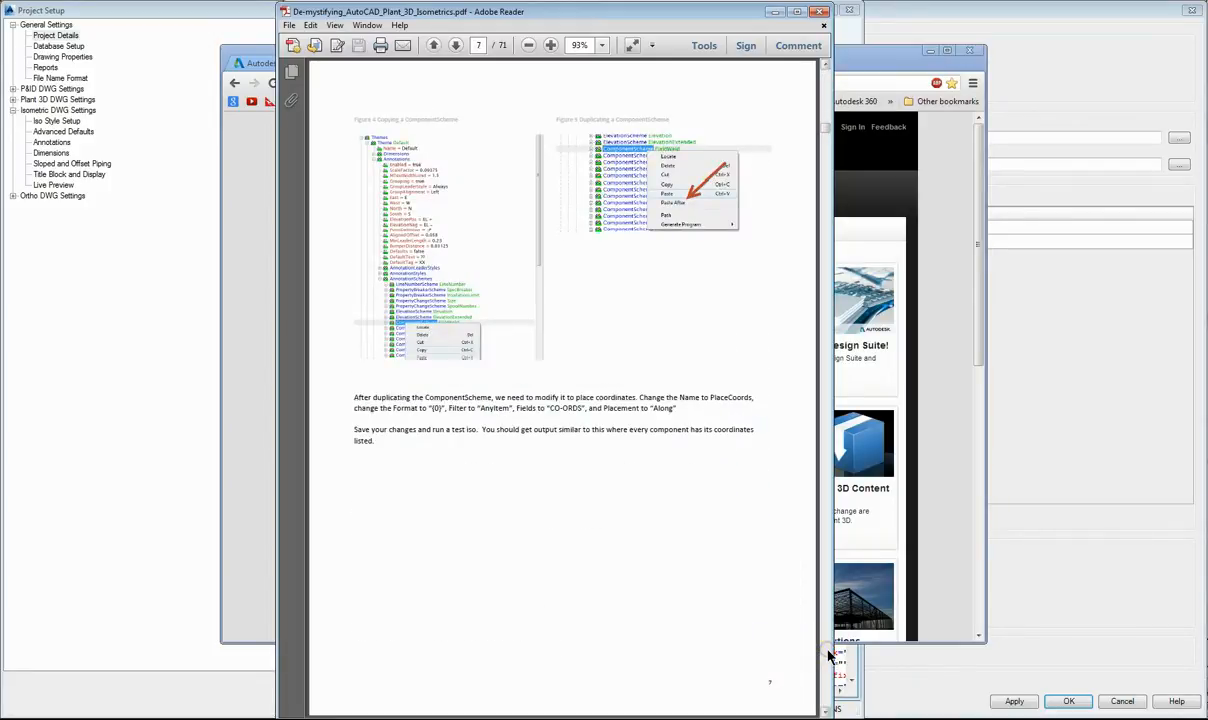
- Page through the whitepaper to page 50 of 71, then return to isoconfig.xml
left_click(455, 45)
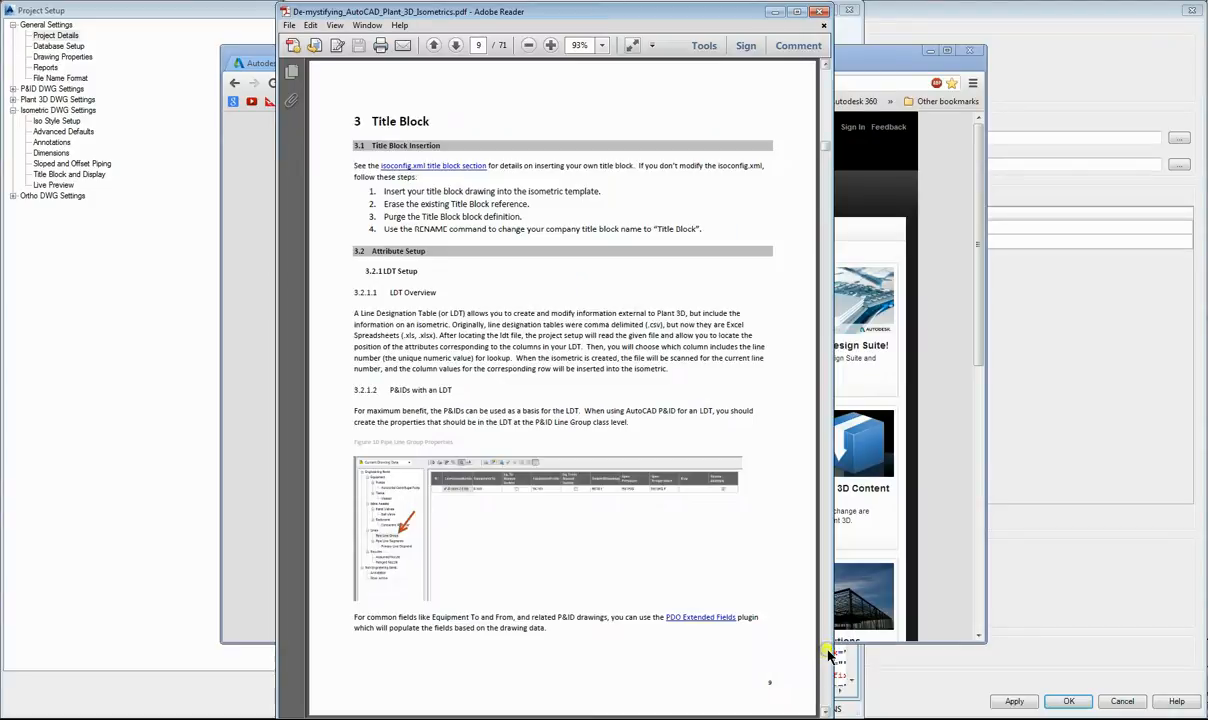
left_click(455, 45)
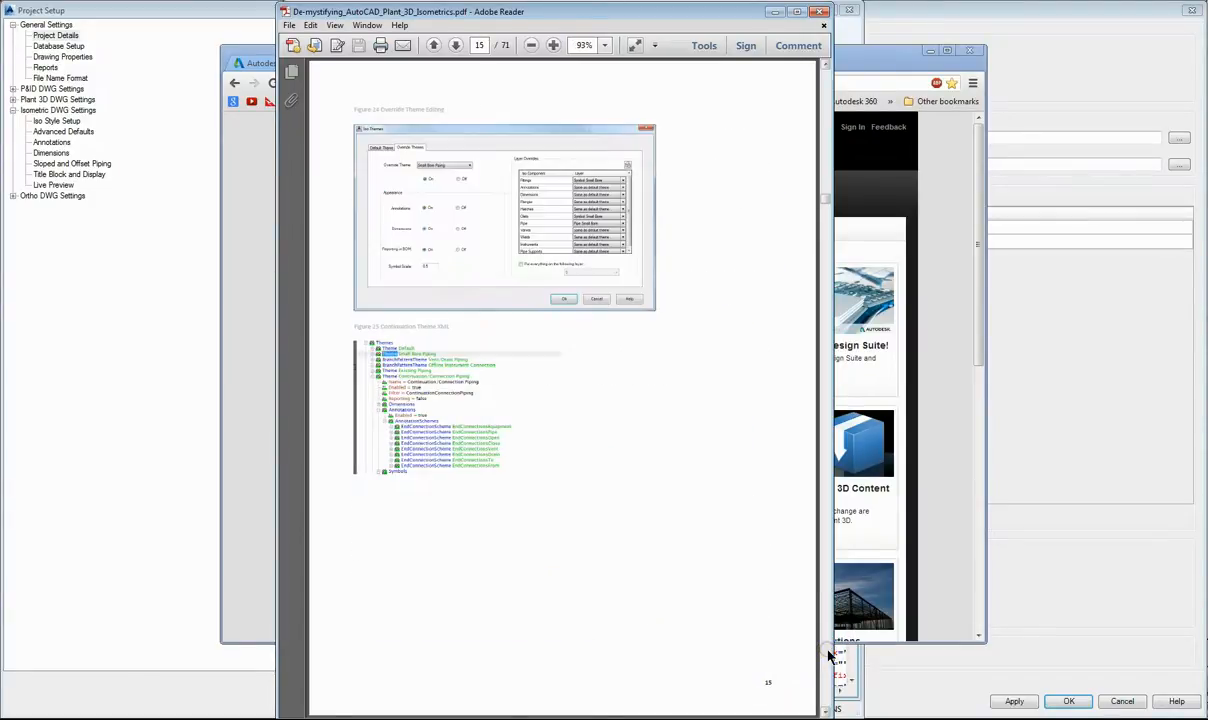
left_click(456, 45)
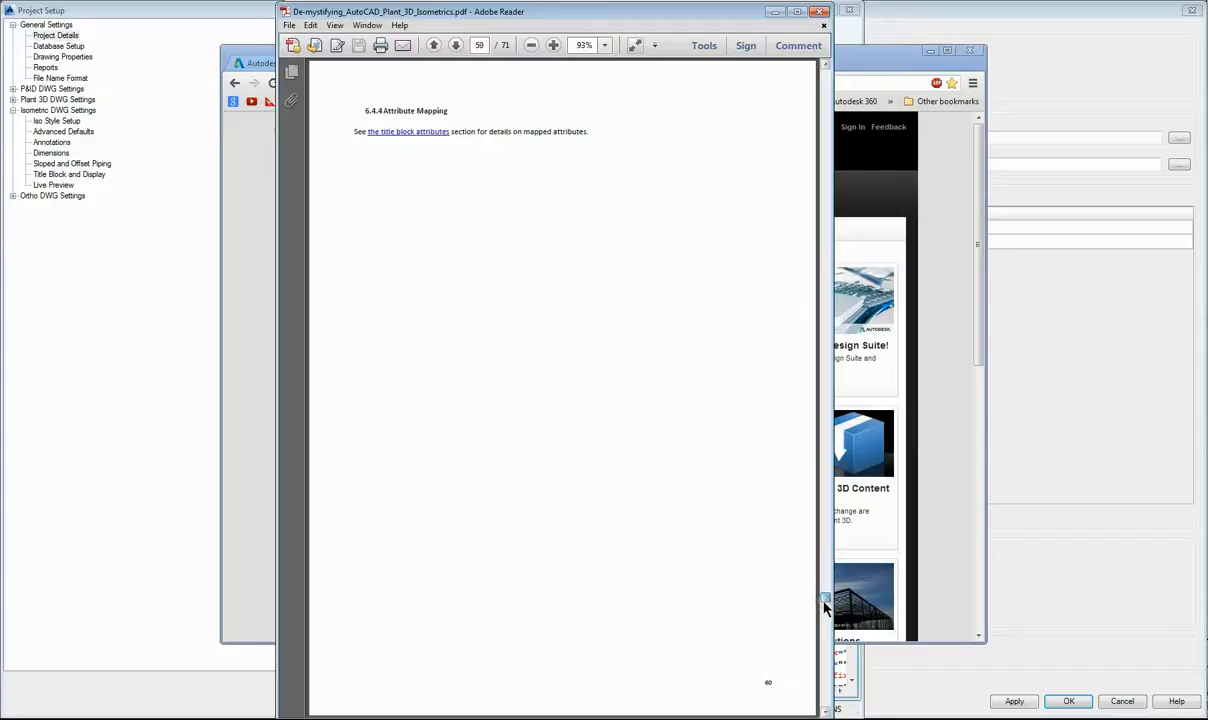
scroll("down", 3)
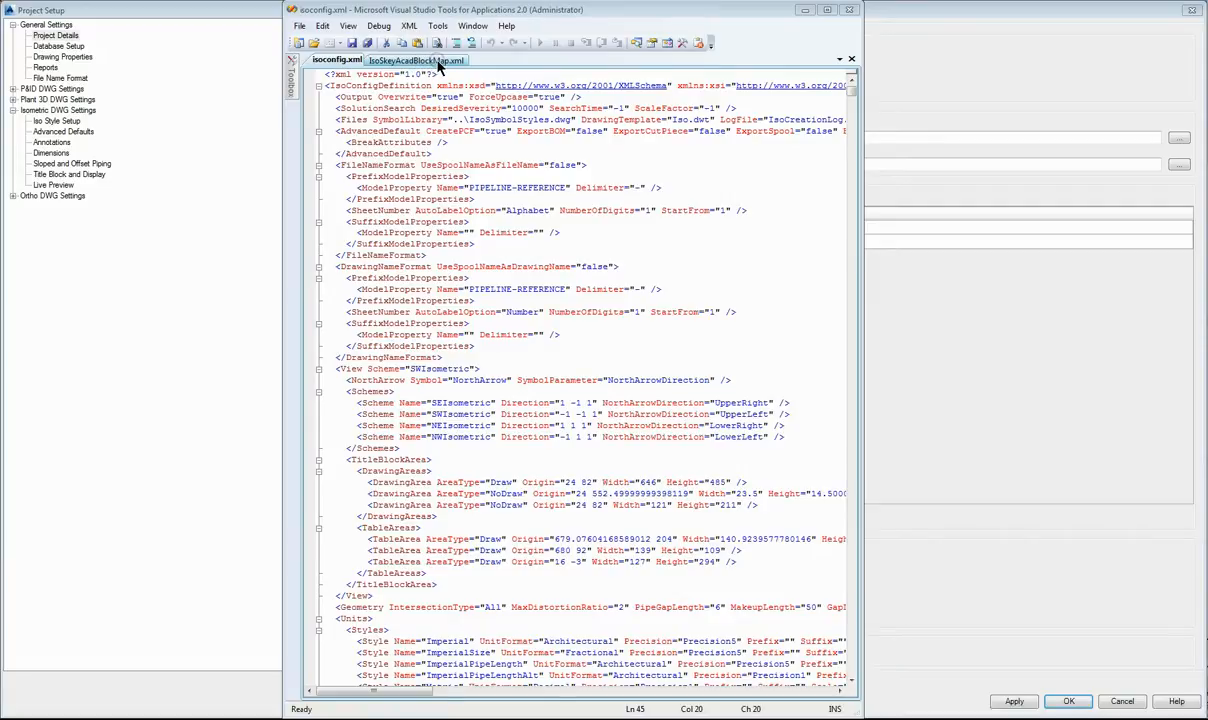
- Show IsoSkeyAcadBlockMap.xml with its fittings, olets and flanges block mappings
left_click(415, 60)
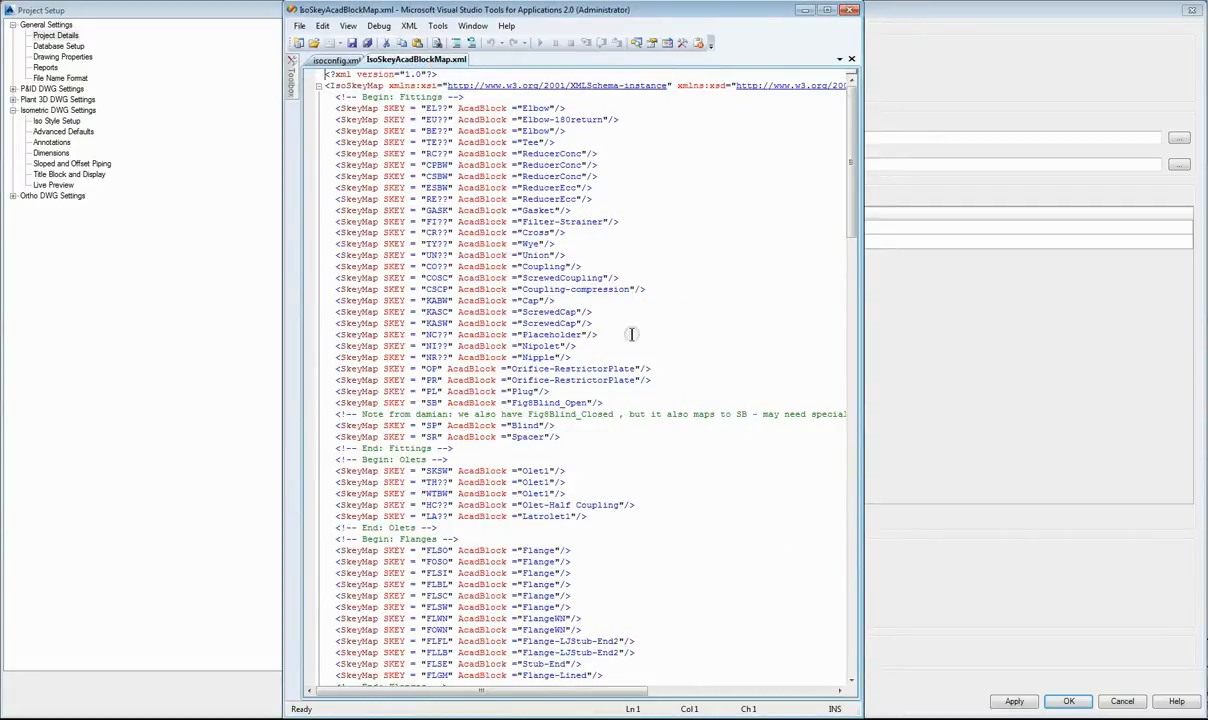
mouse_move(660, 334)
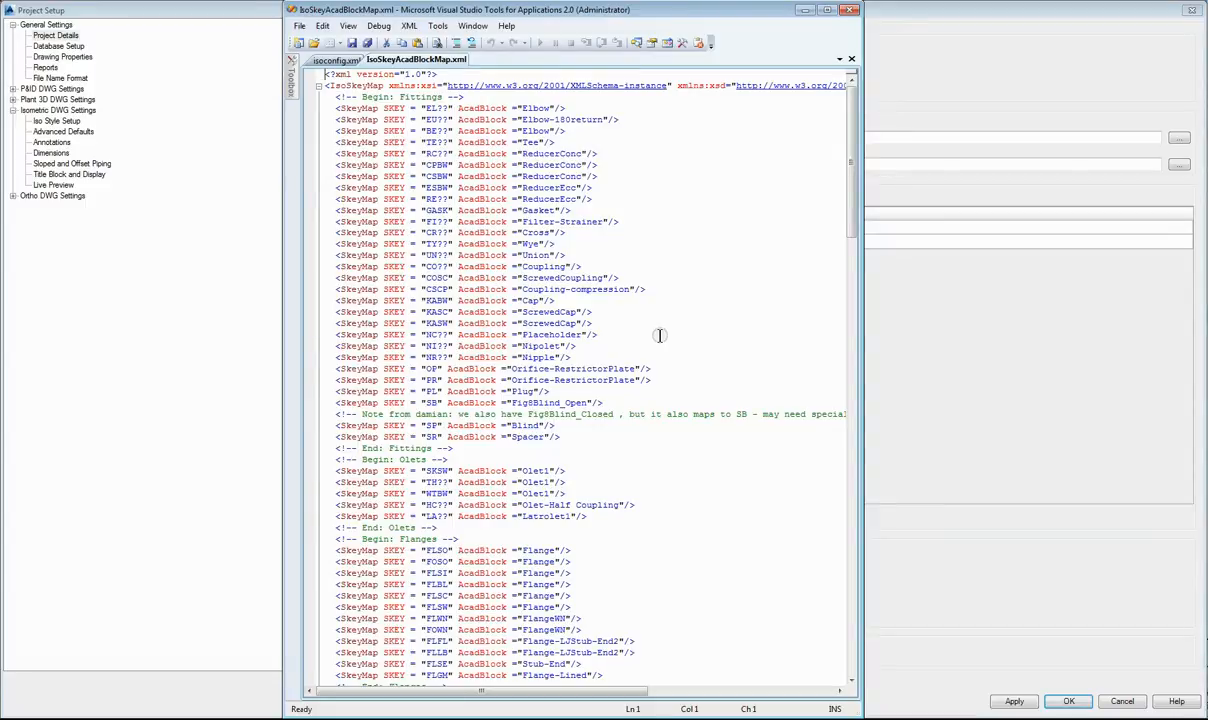
mouse_move(572, 213)
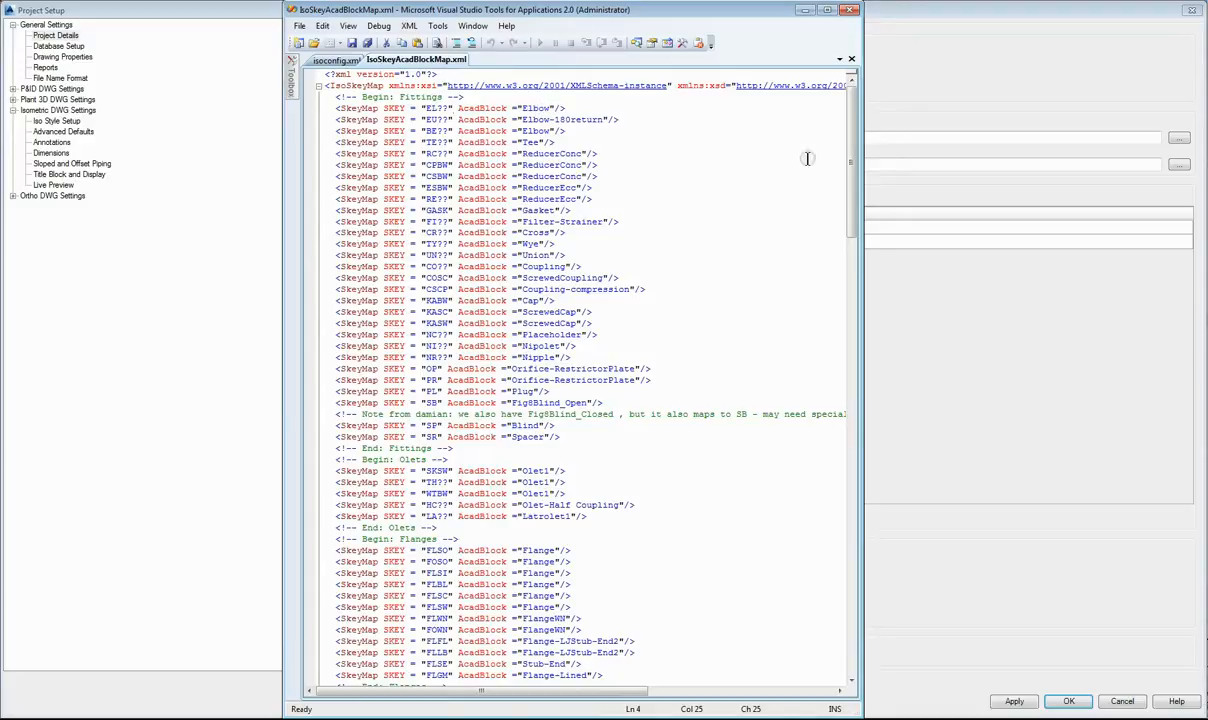
mouse_move(850, 200)
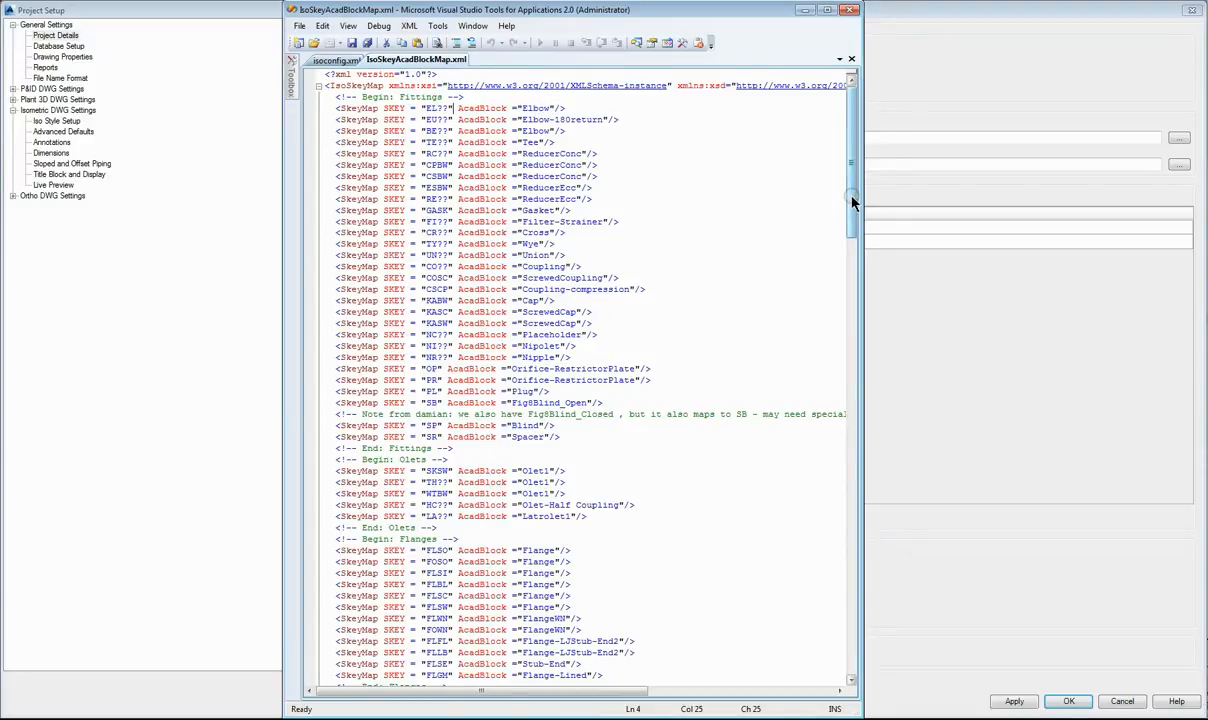
- Scroll to the Valve Operators block mappings and select the 14SP operator SKEY code
scroll("down", 3)
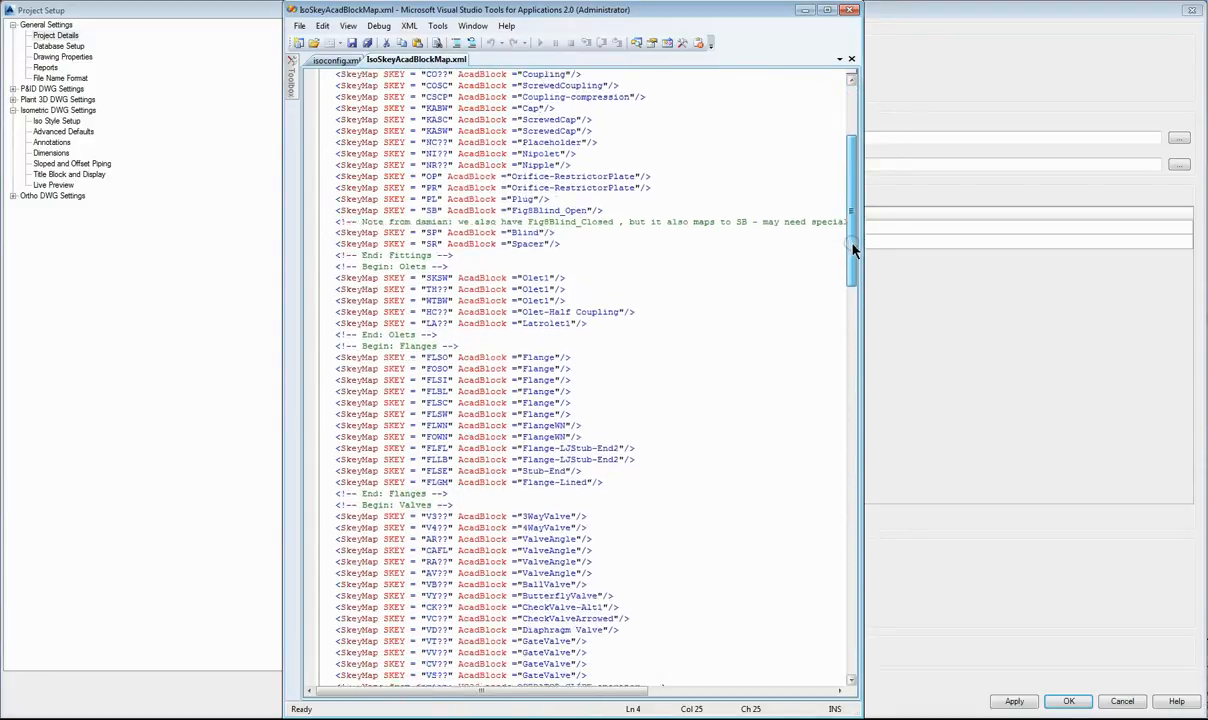
scroll("down", 3)
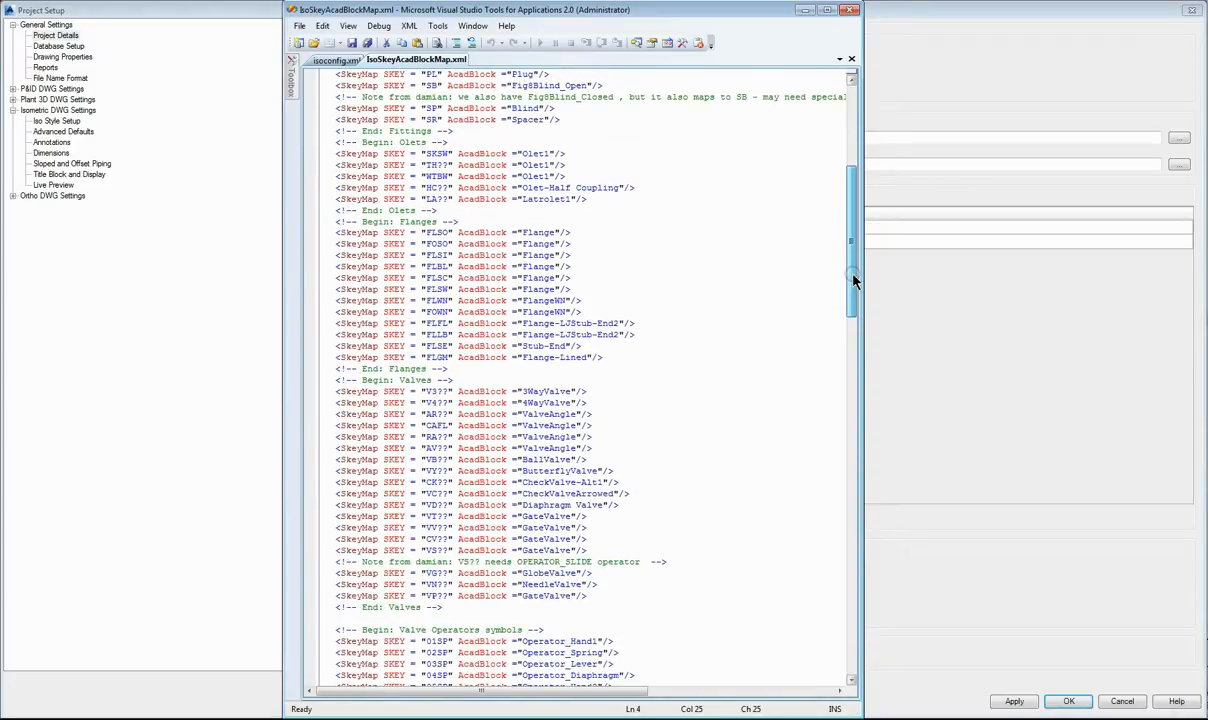
scroll("down", 3)
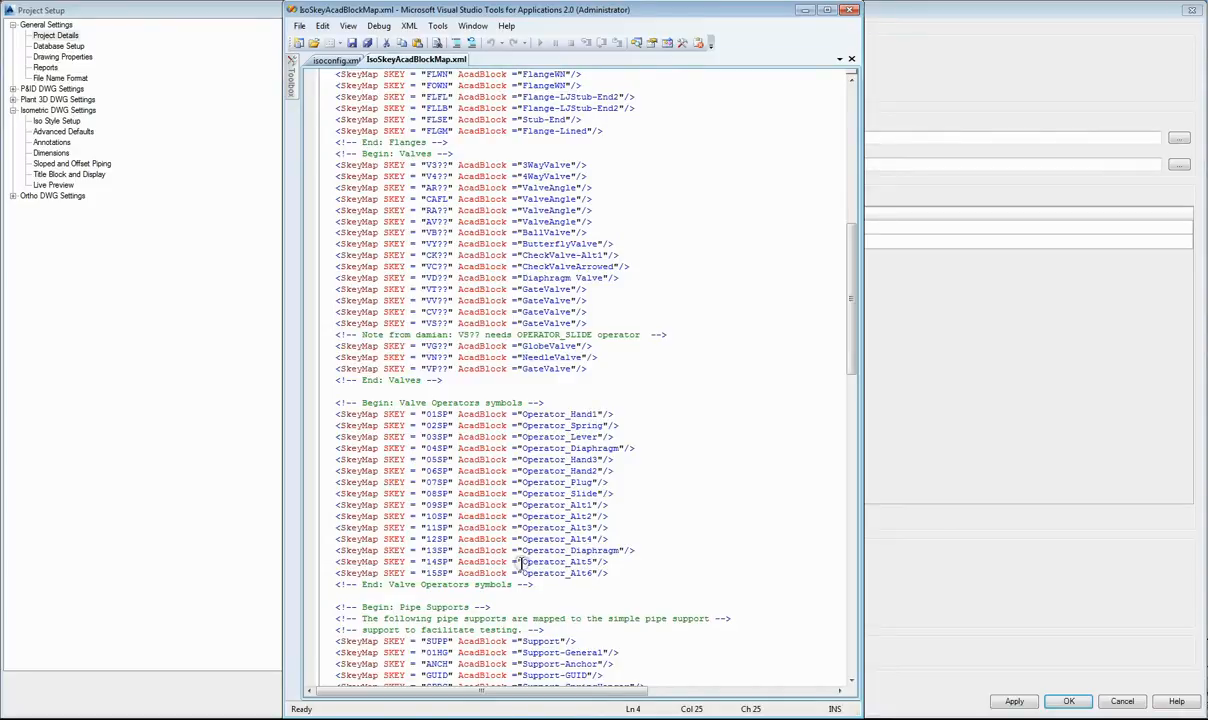
double_click(556, 561)
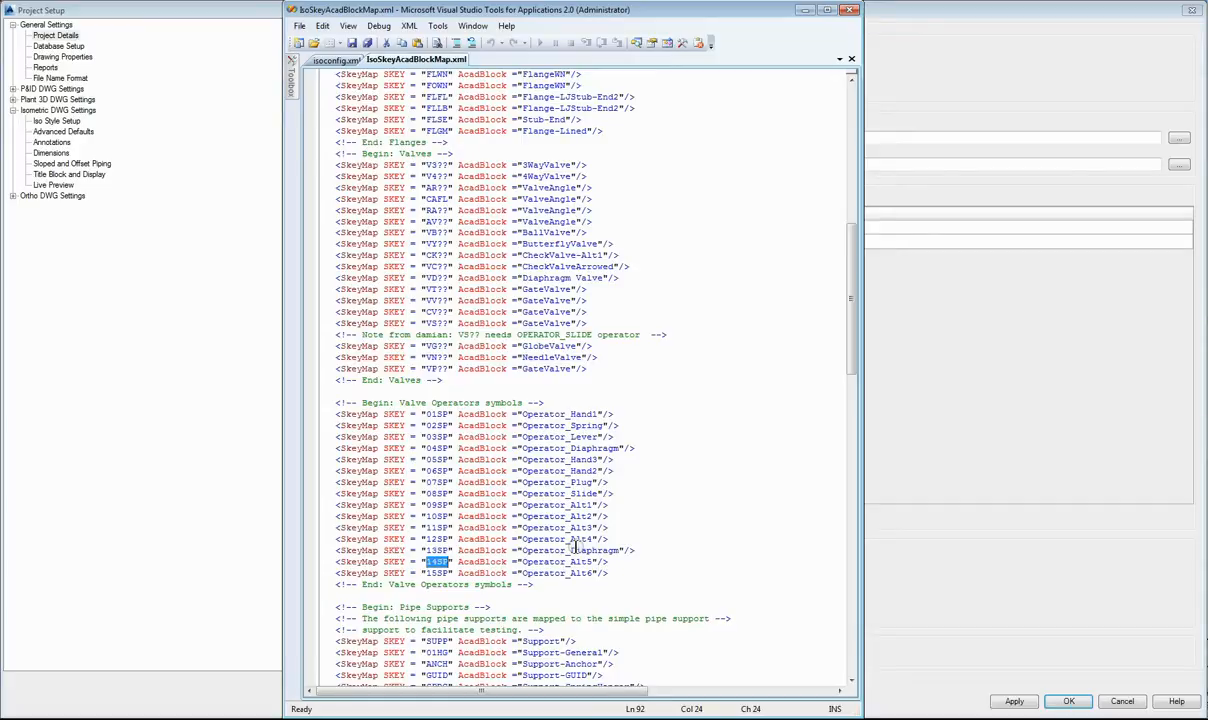
- Read the remaining valve-to-spindle mappings, then return to isoconfig.xml
scroll("down", 3)
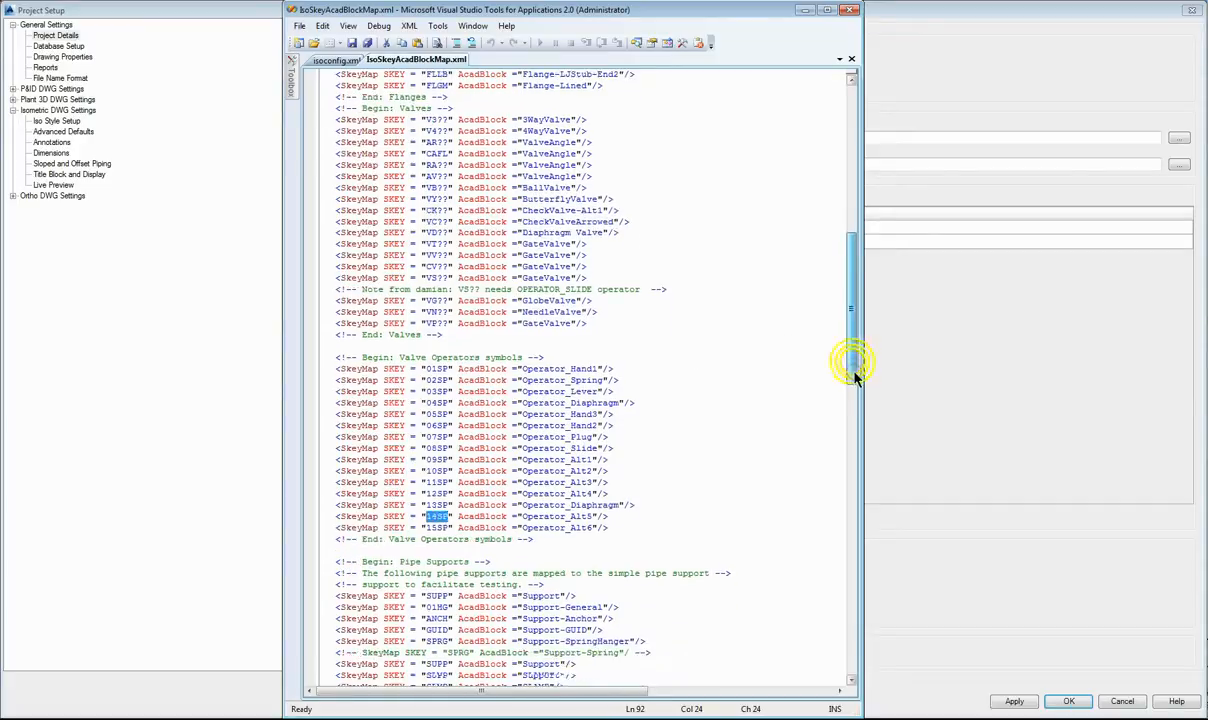
scroll("down", 3)
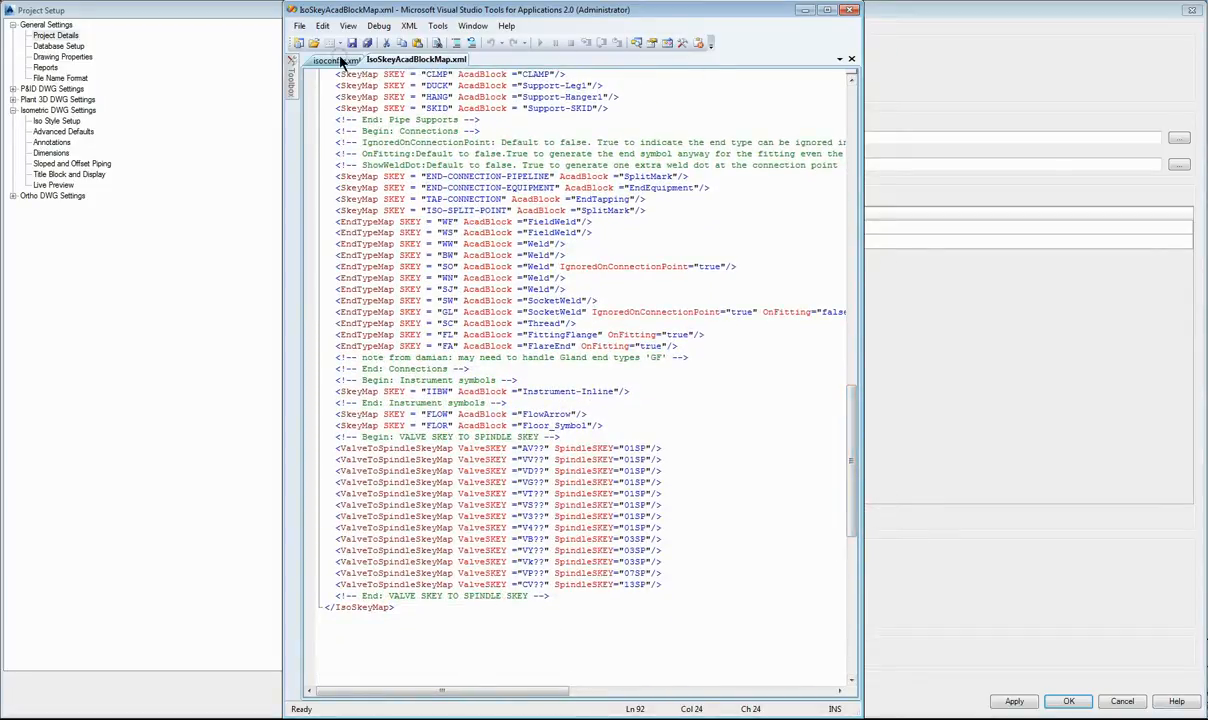
left_click(328, 59)
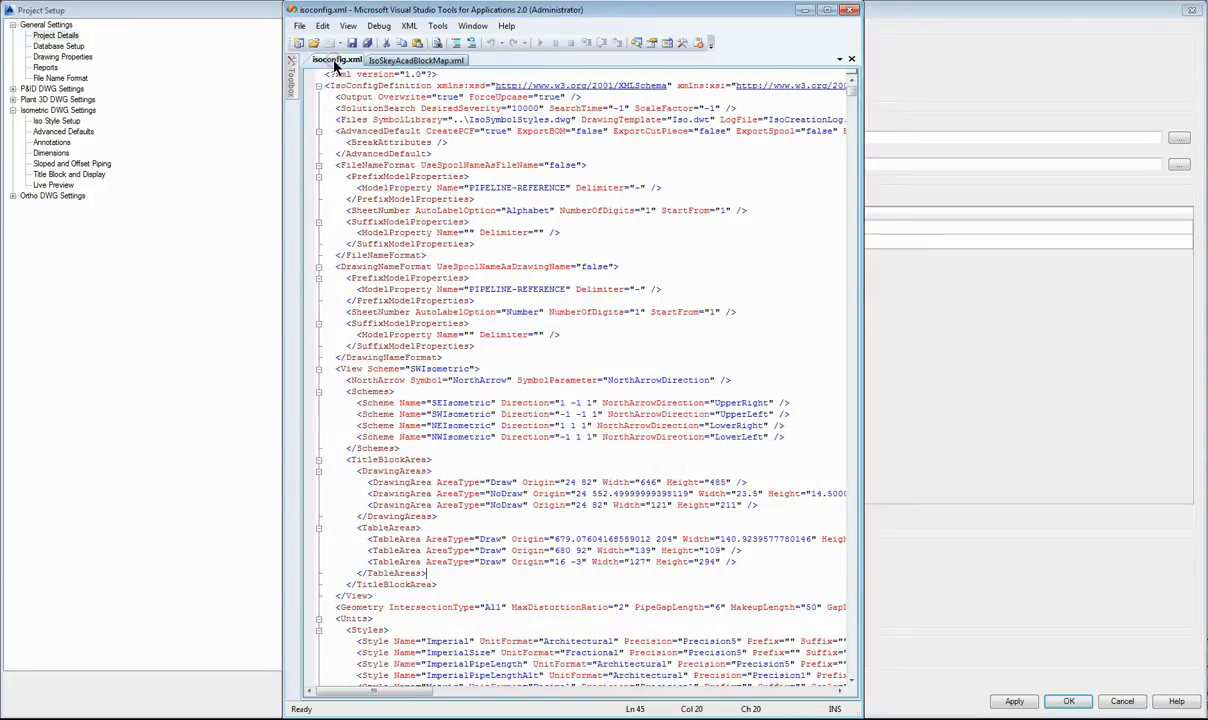